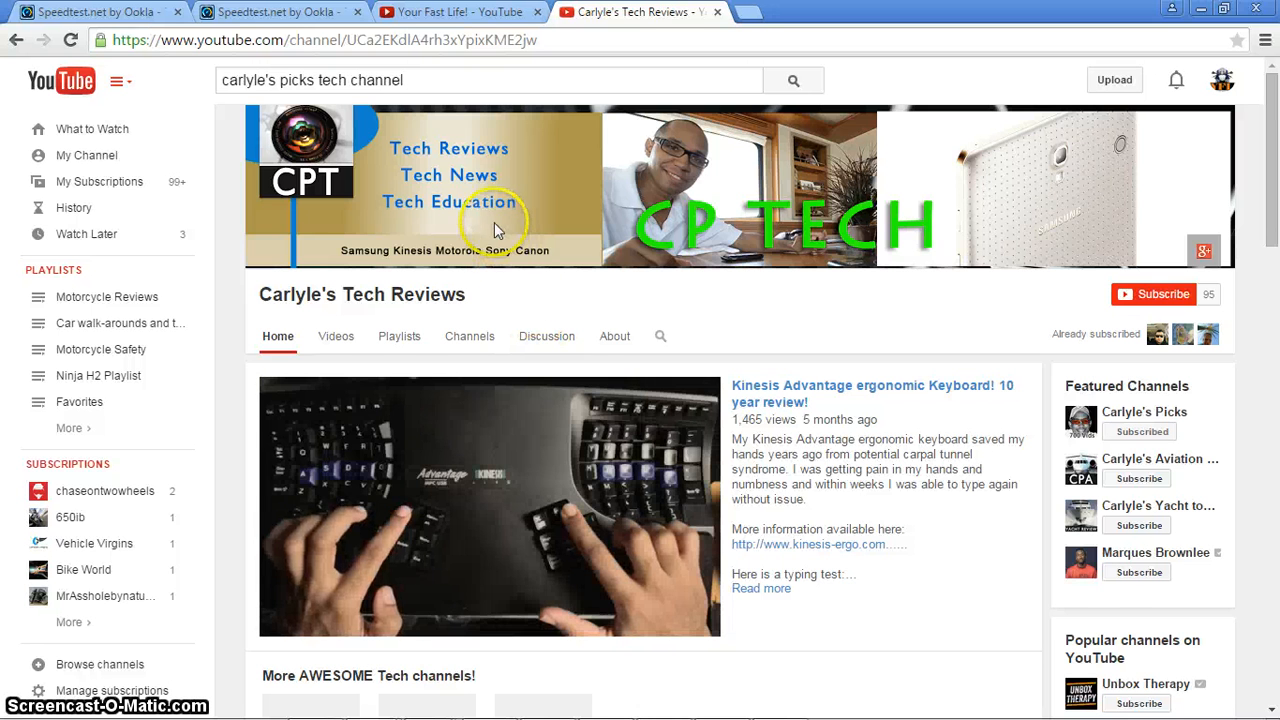
- Switch Chrome to the 'Your Fast Life! - YouTube' tab
left_click(455, 12)
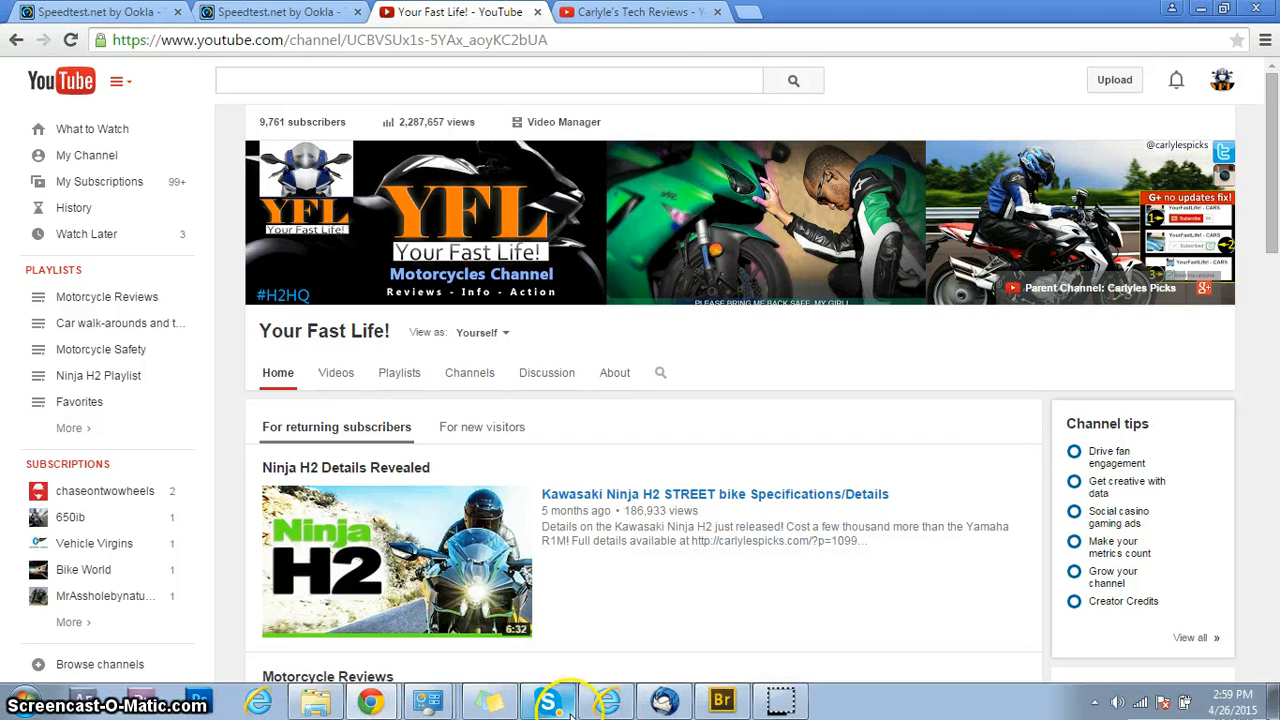
mouse_move(722, 700)
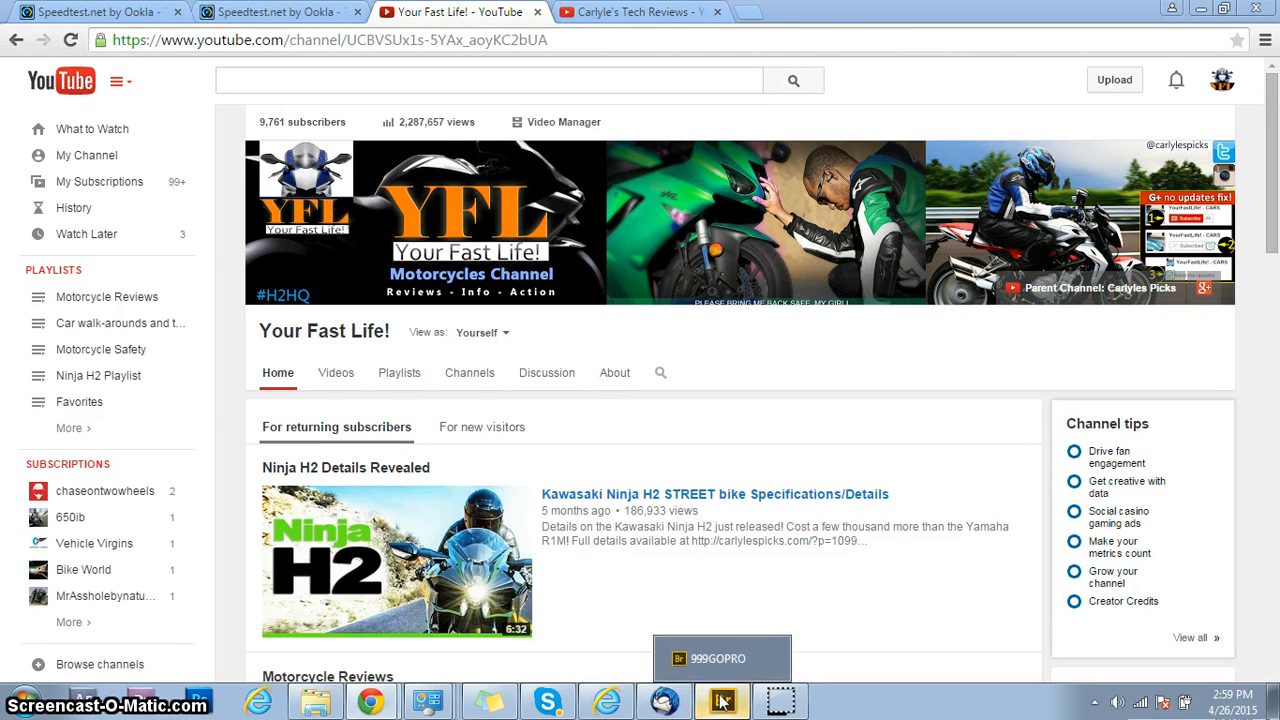
- Restore the Adobe Bridge window showing the 999GOPRO folder's 13 clips
left_click(722, 658)
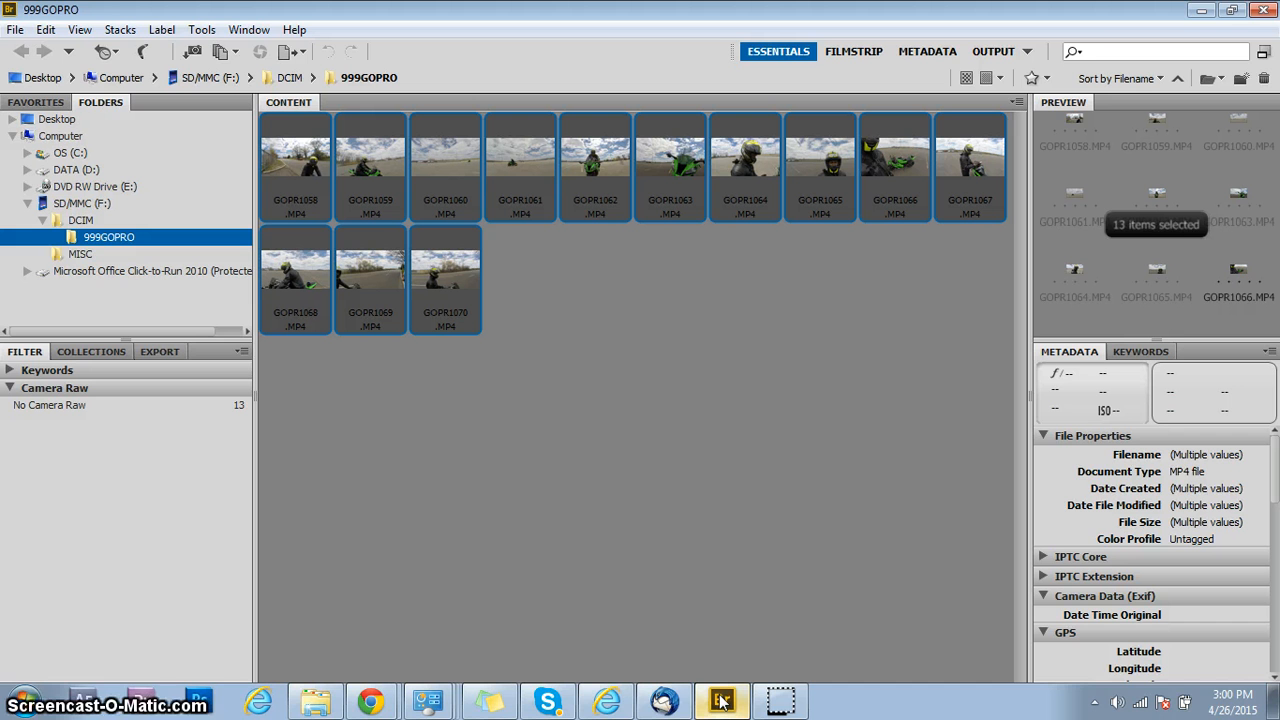
mouse_move(1250, 328)
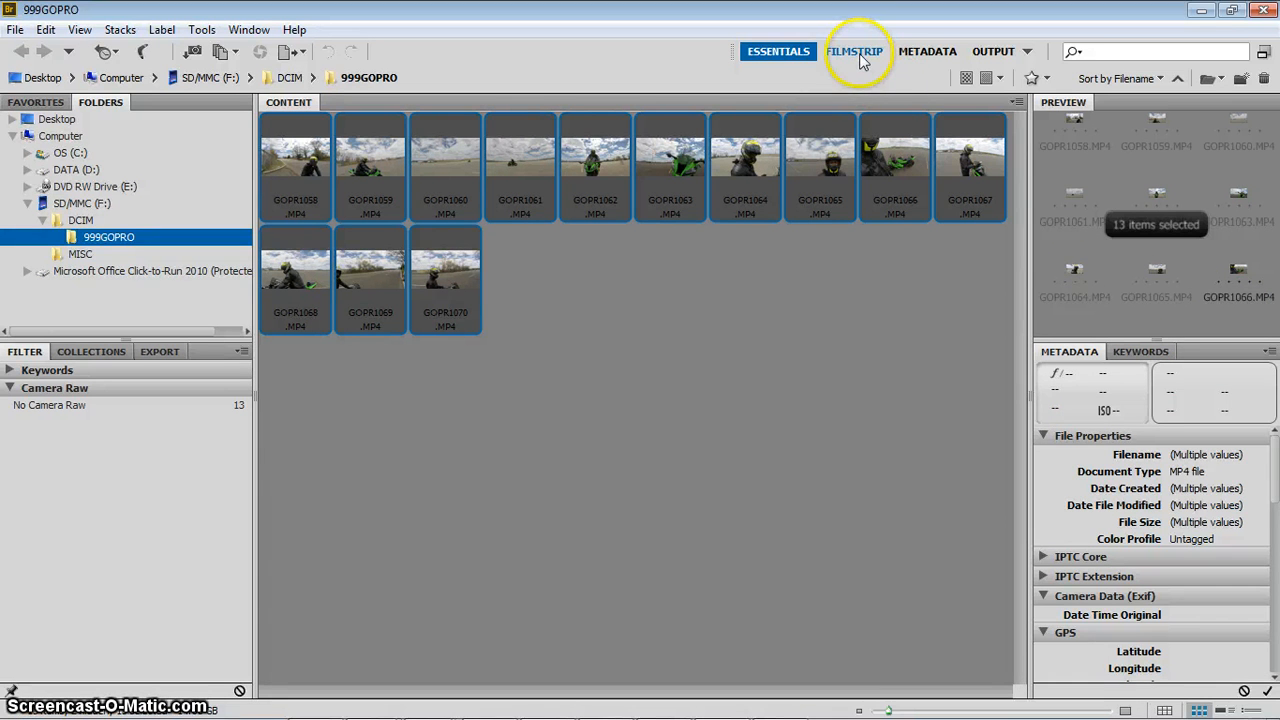
- Switch to the Filmstrip workspace and preview GOPR1059.MP4 alone
left_click(854, 51)
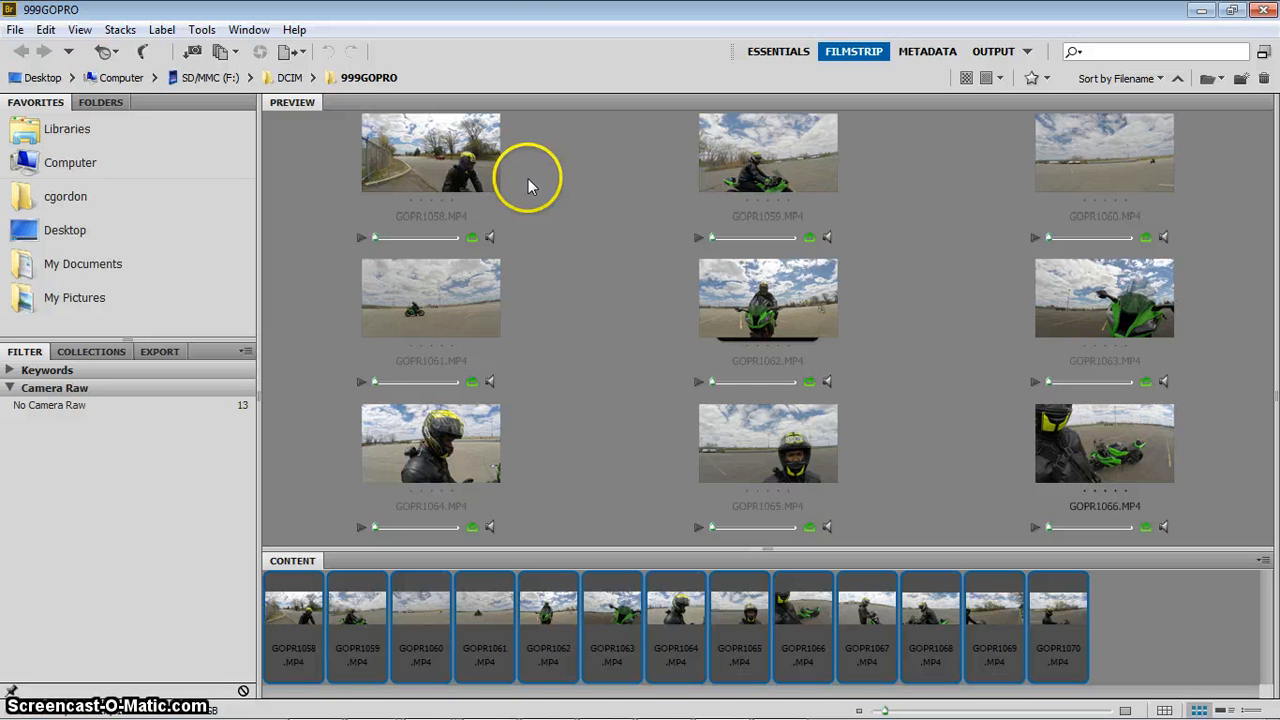
mouse_move(590, 240)
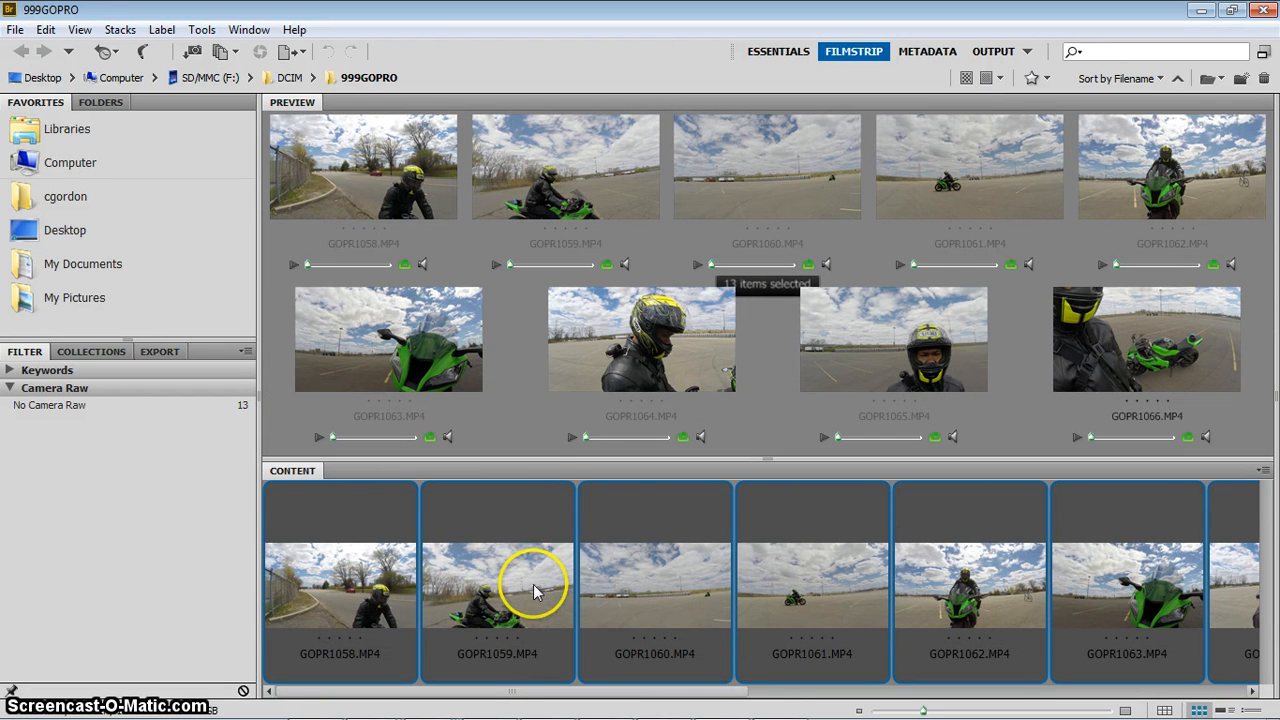
left_click(497, 590)
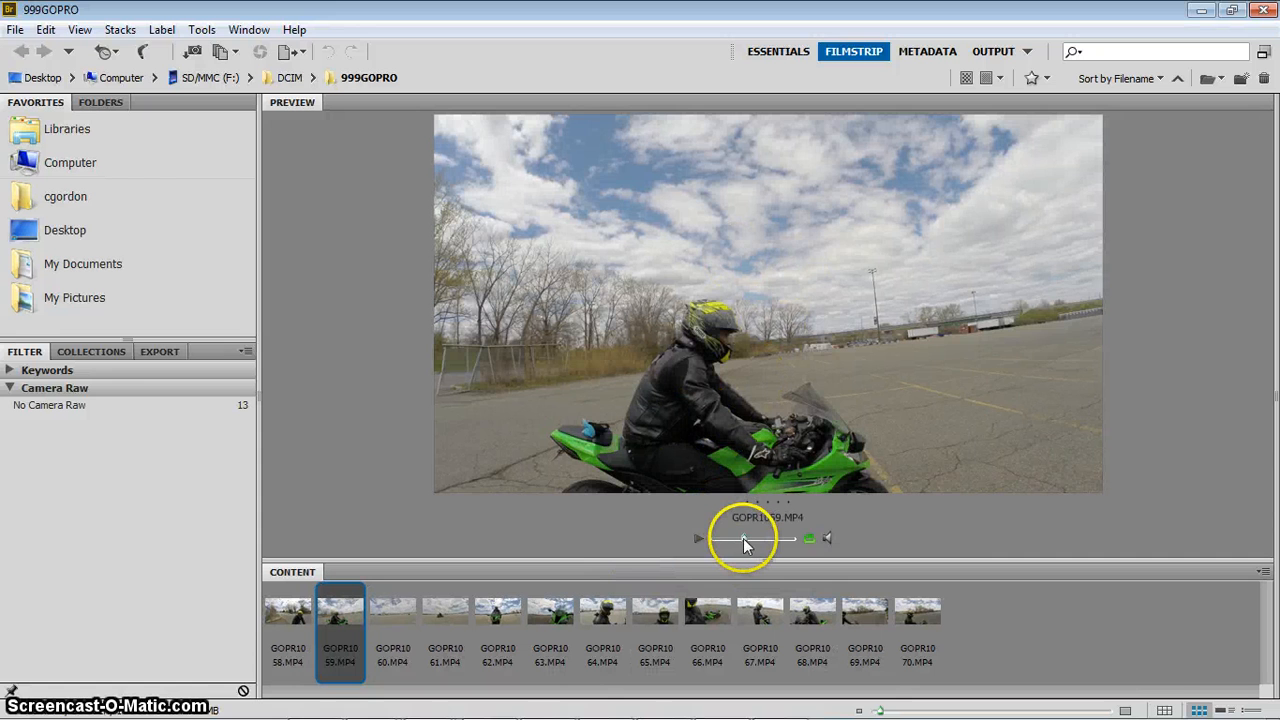
- Scrub GOPR1059.MP4 forward to where the rider poses beside the green bike
left_click_drag(715, 539, 740, 539)
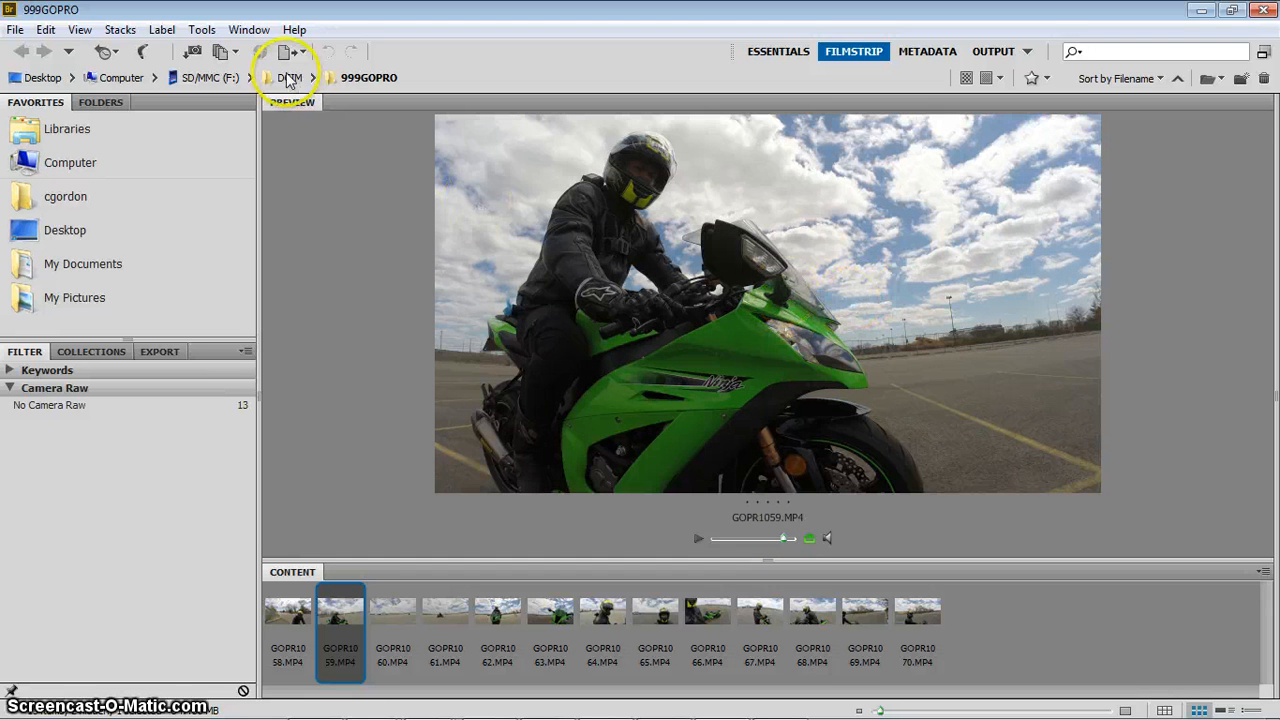
mouse_move(193, 52)
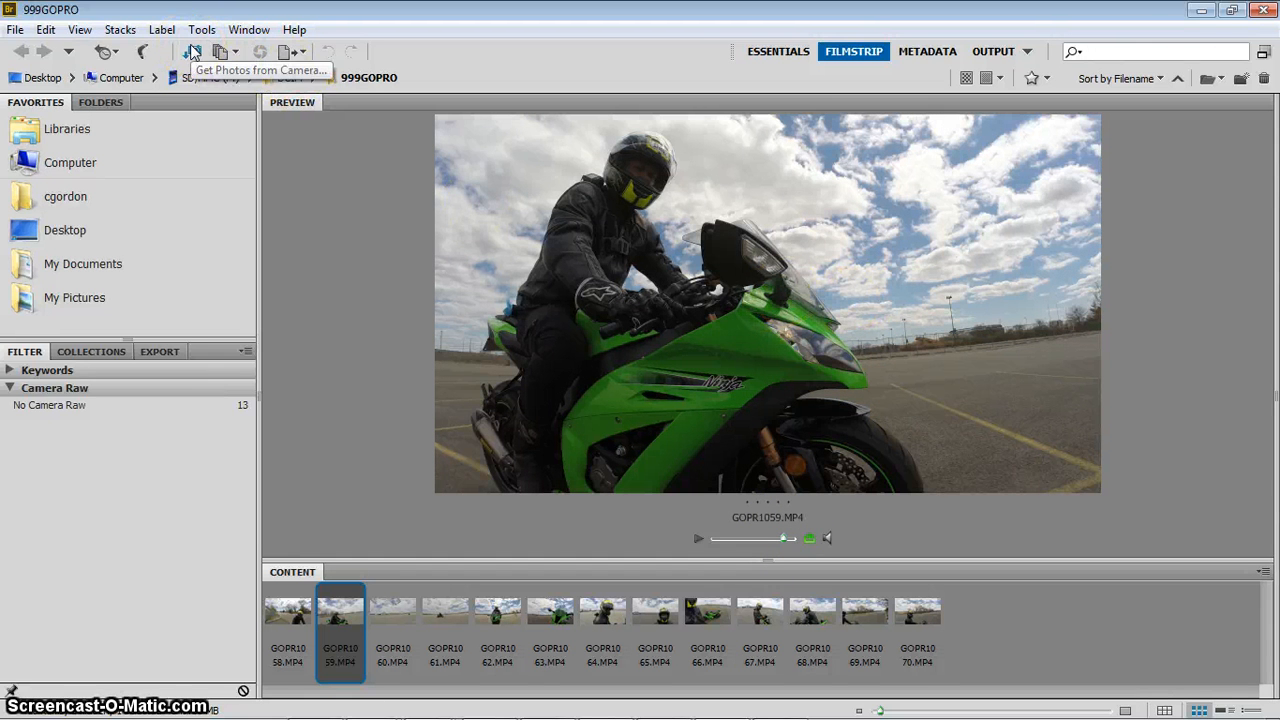
mouse_move(390, 77)
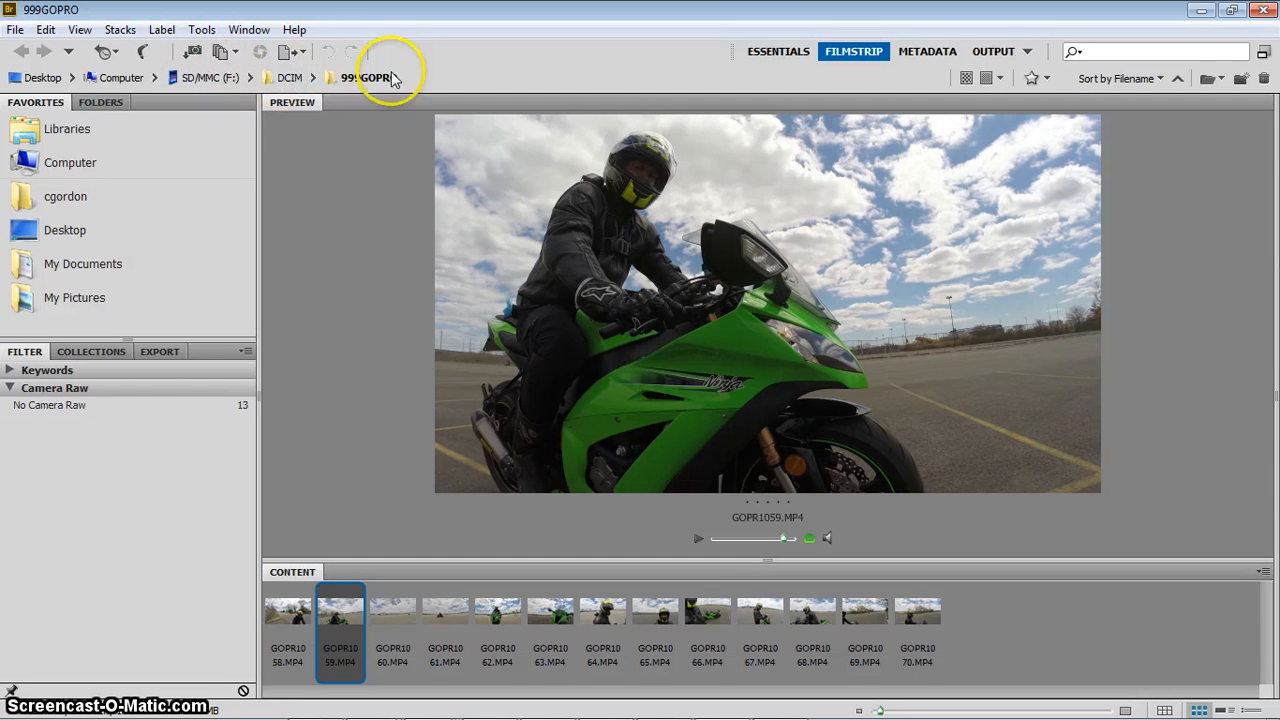
mouse_move(603, 370)
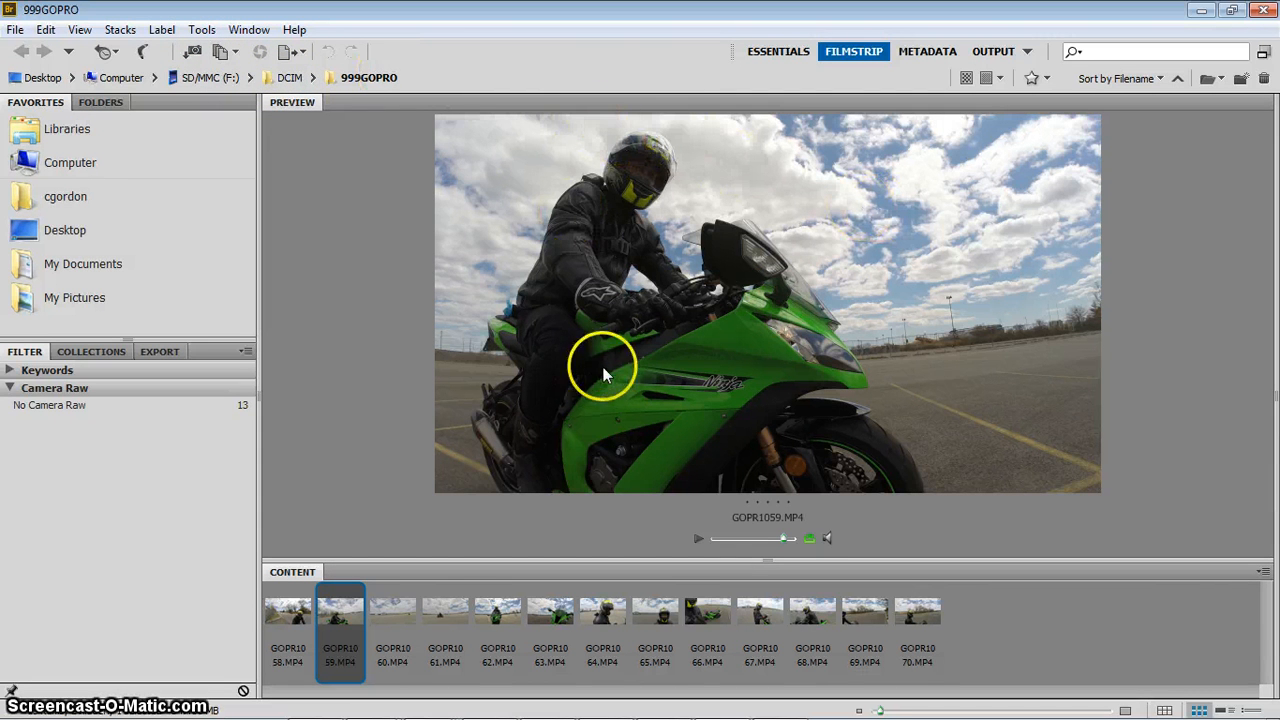
mouse_move(675, 368)
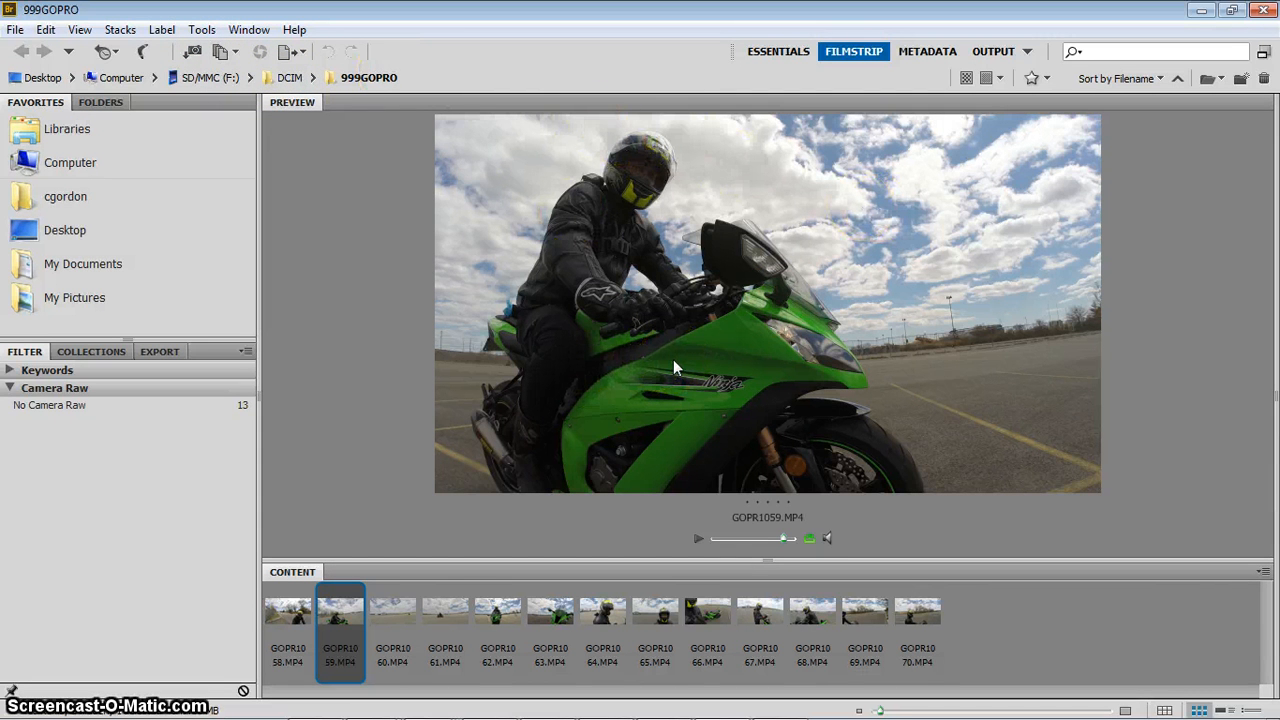
left_click(201, 29)
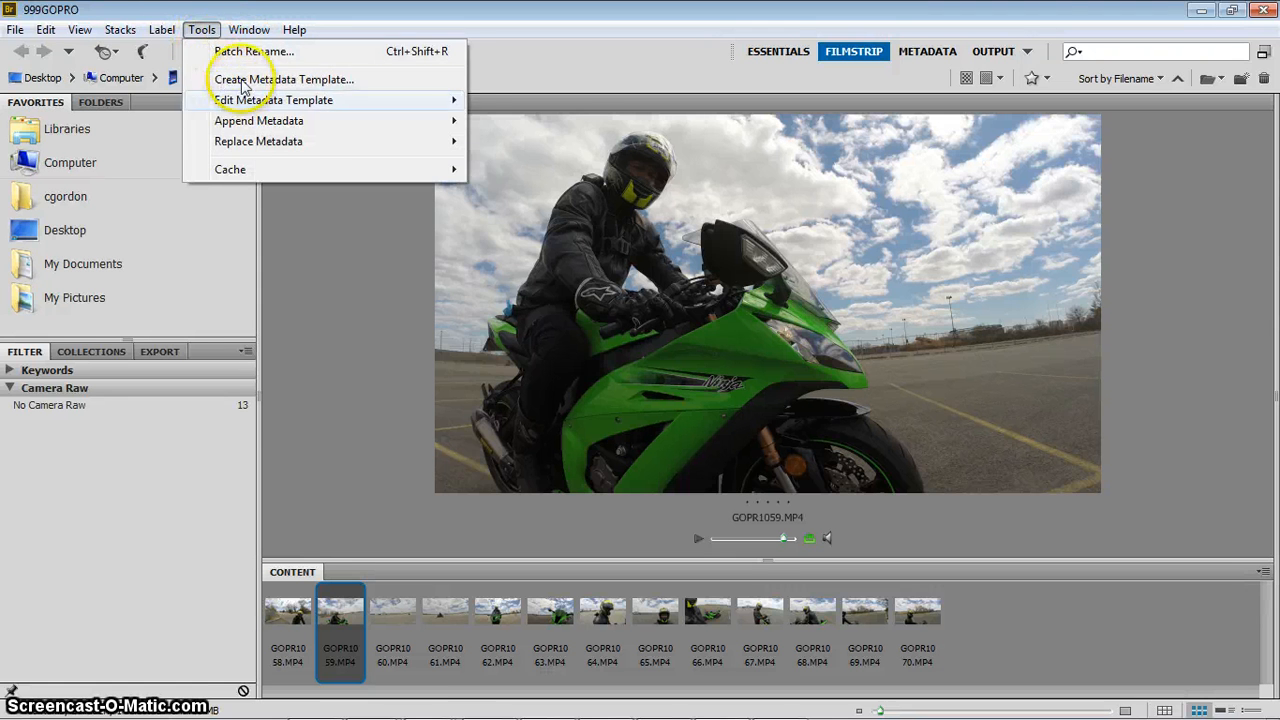
left_click(161, 29)
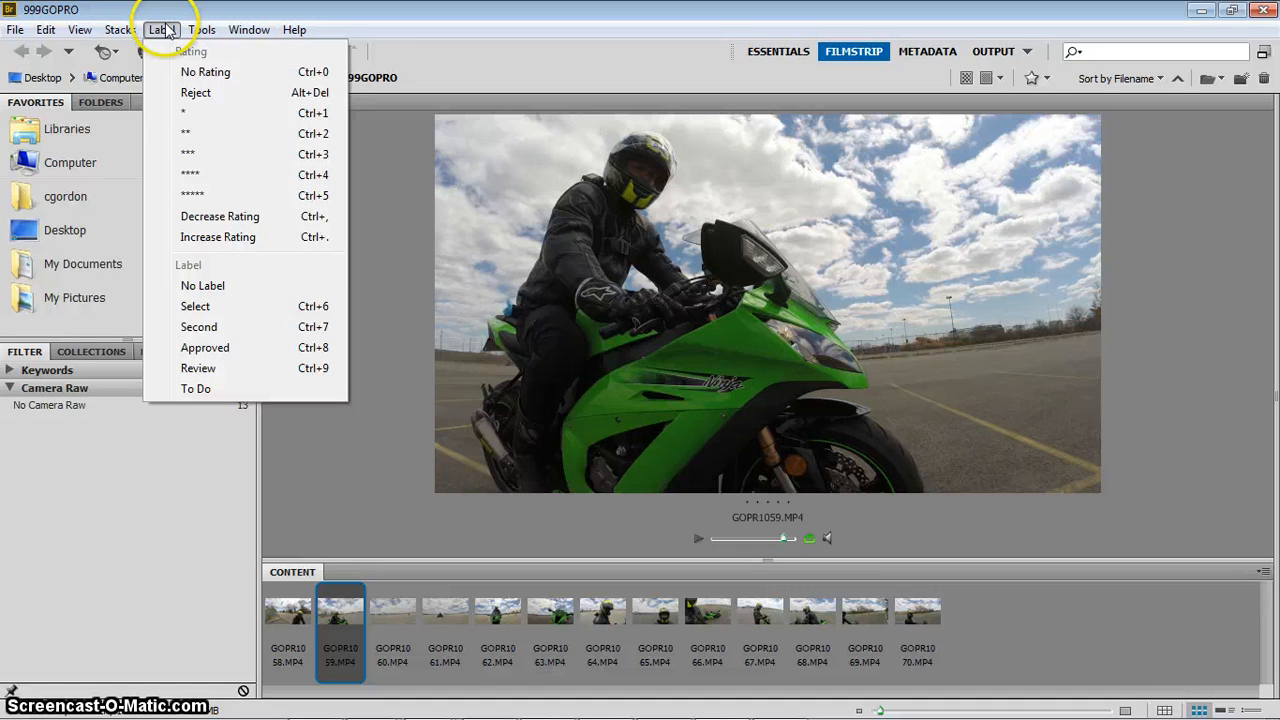
left_click(119, 29)
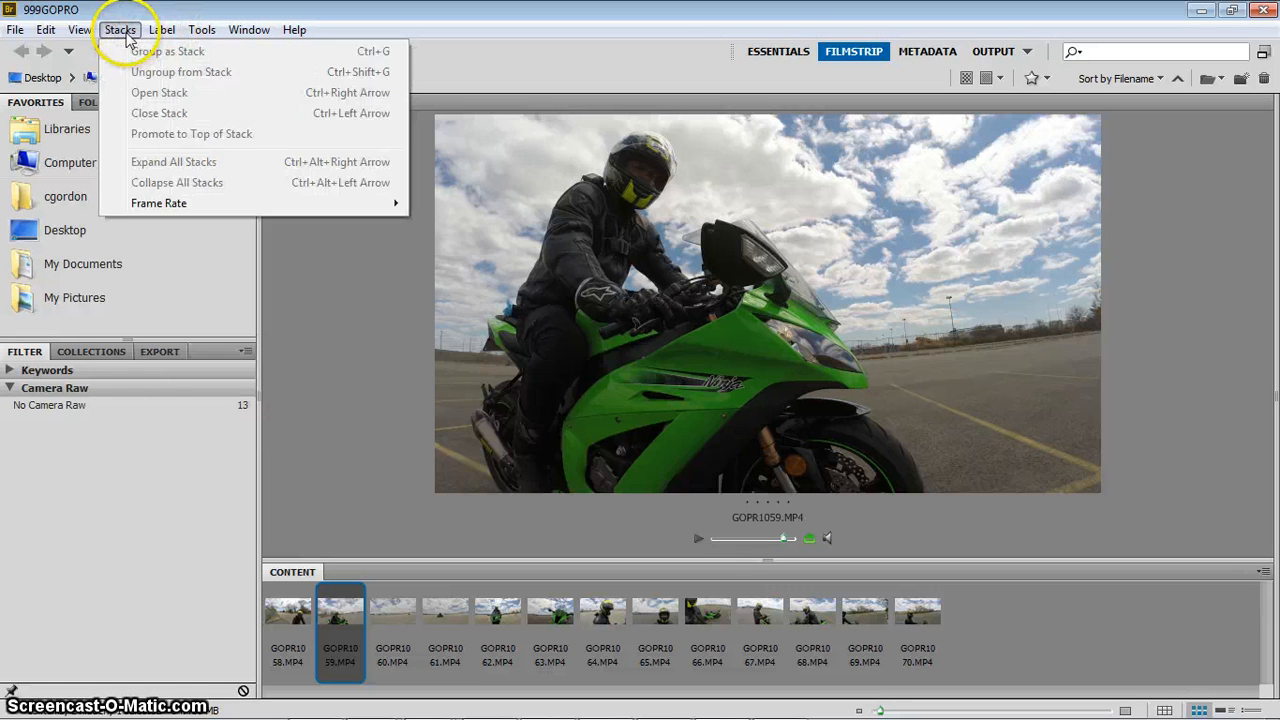
left_click(80, 29)
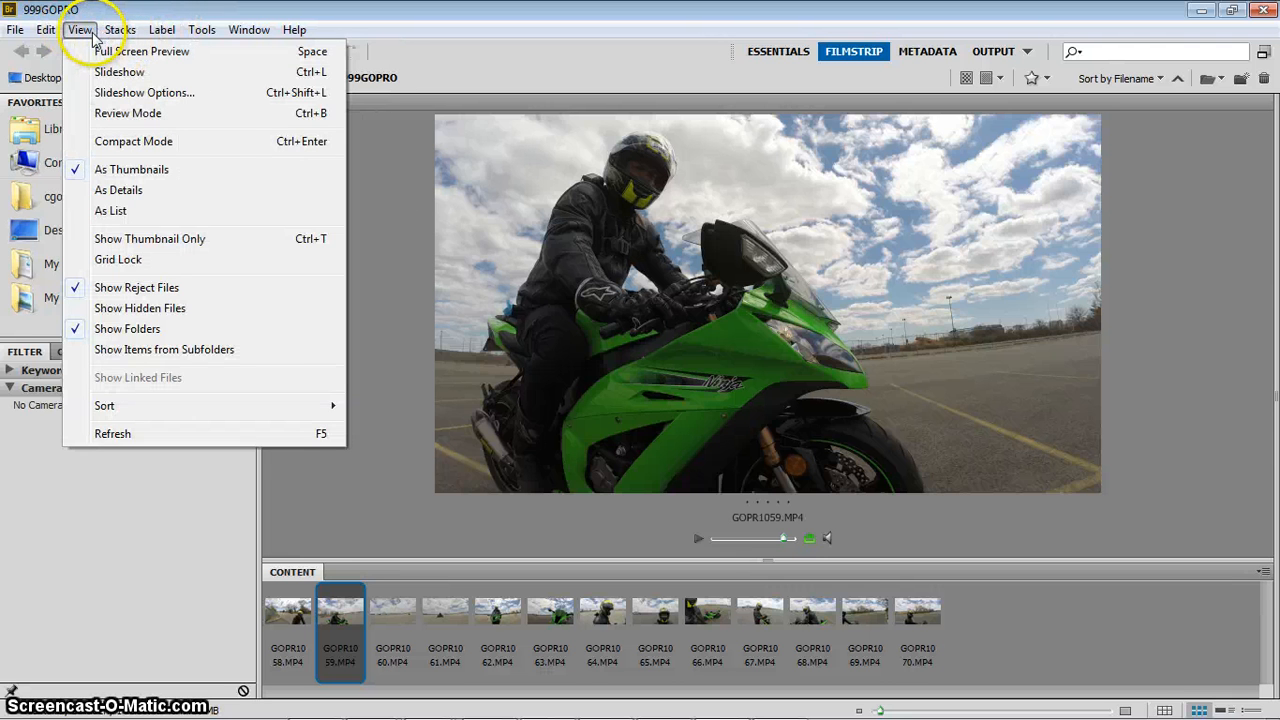
left_click(15, 29)
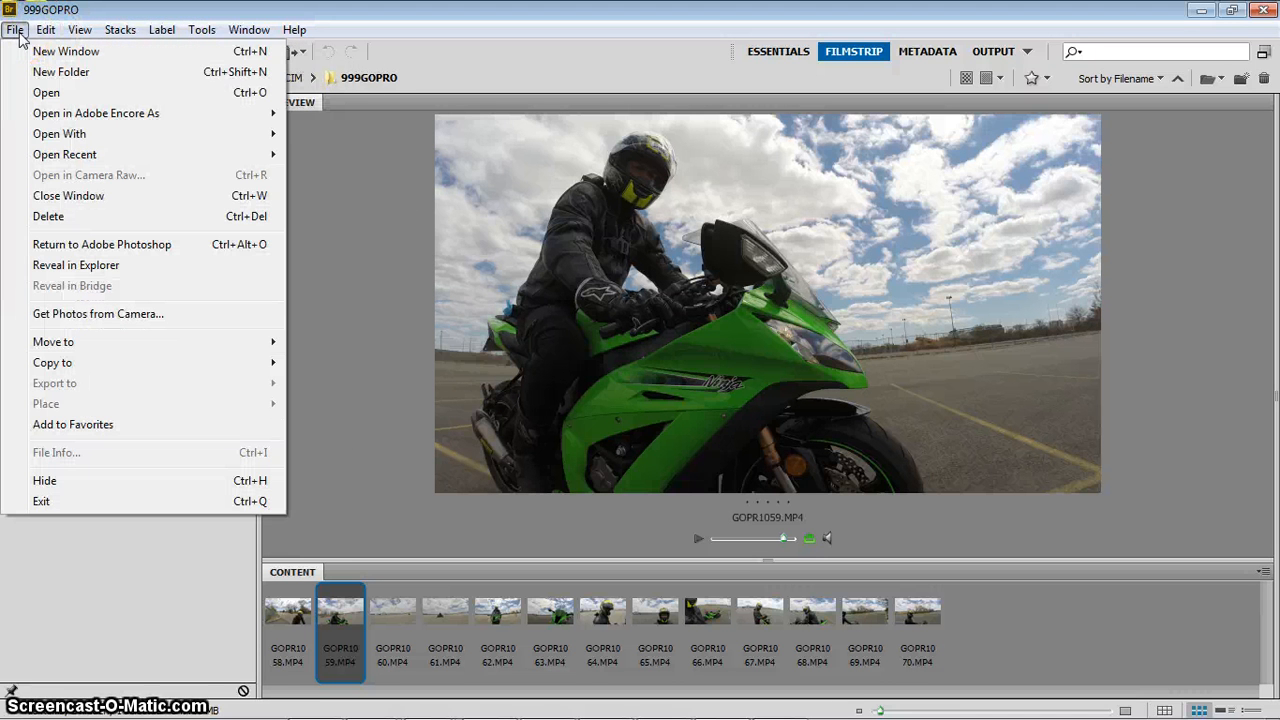
left_click(119, 29)
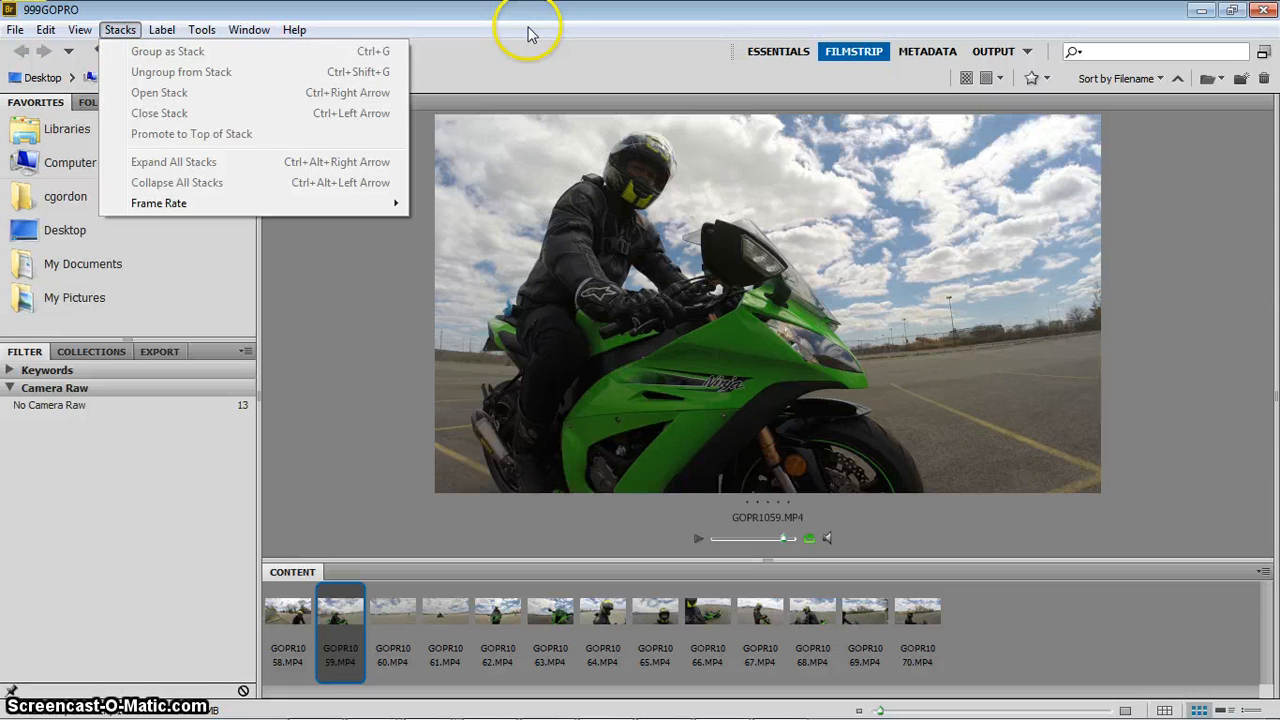
left_click(530, 30)
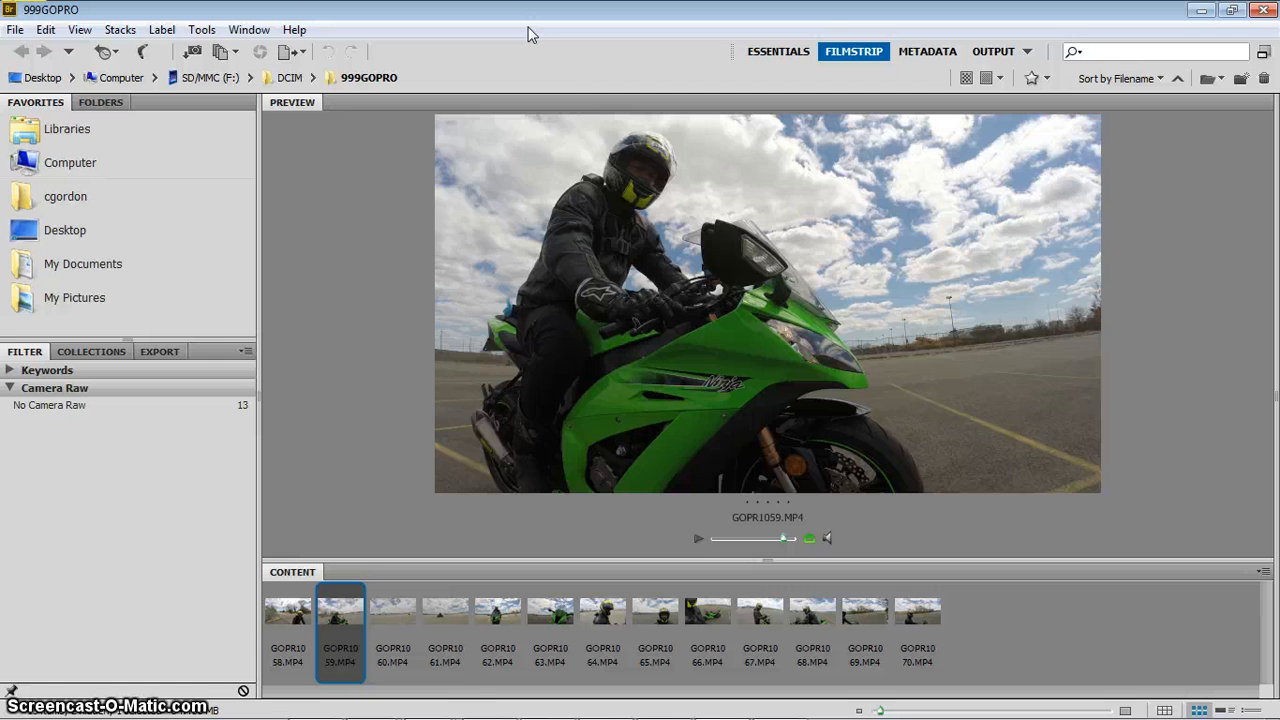
mouse_move(755, 240)
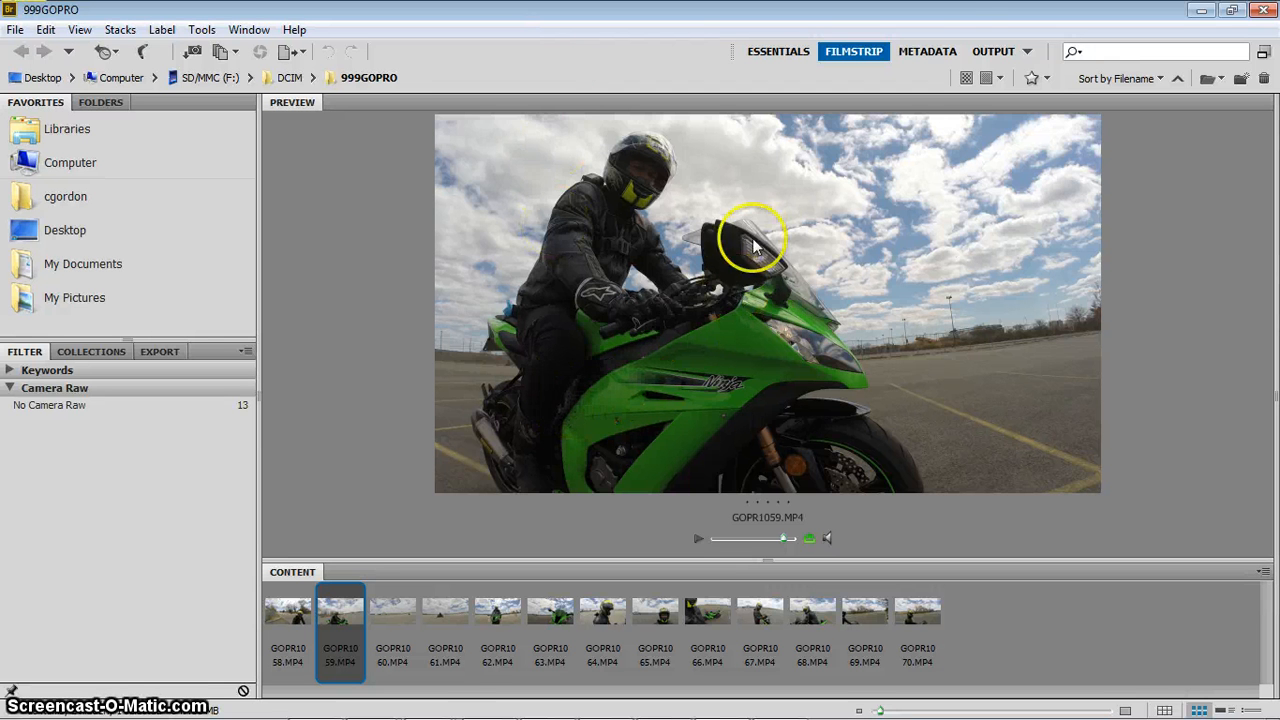
- Switch to the Metadata workspace to list the 13 clips with details
left_click(925, 51)
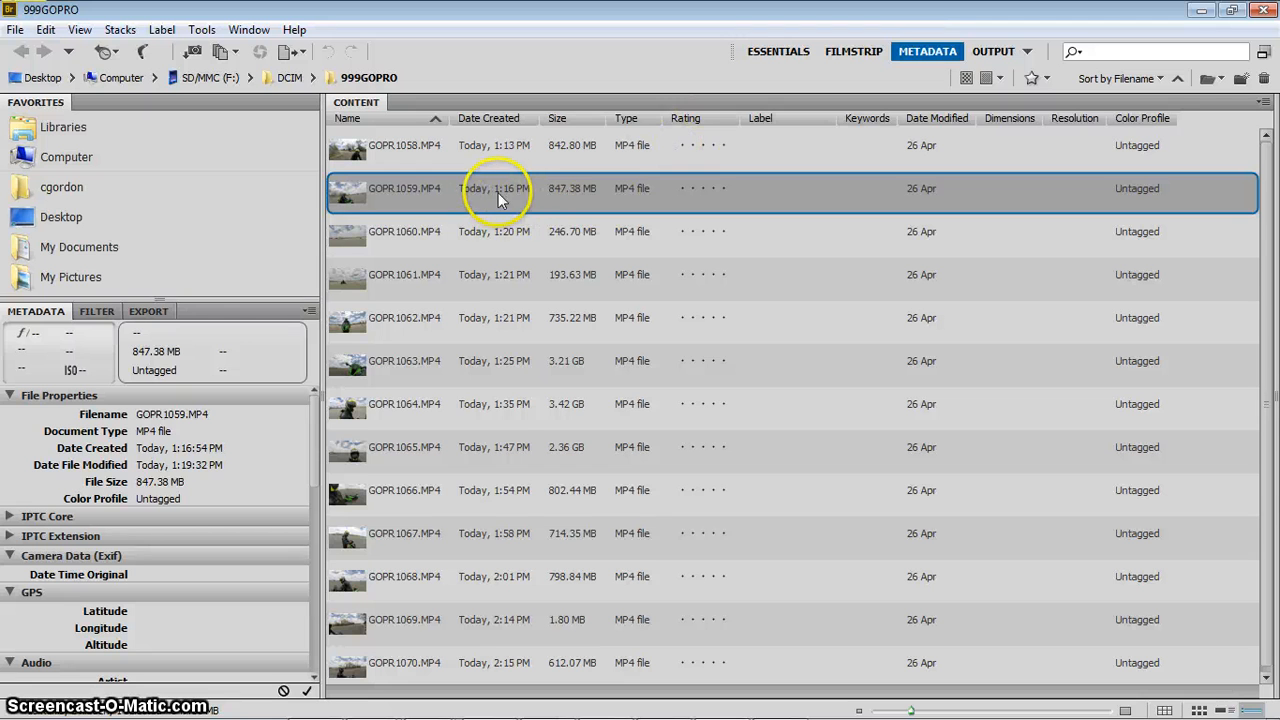
mouse_move(585, 195)
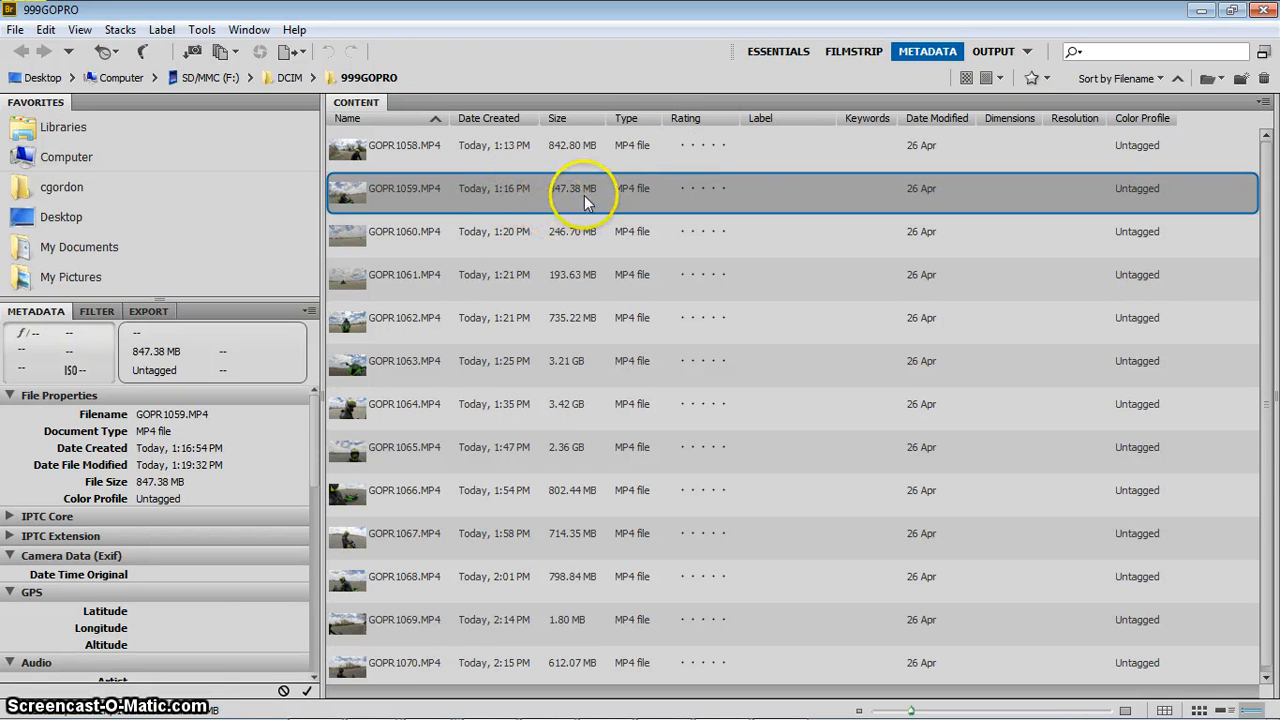
mouse_move(1008, 194)
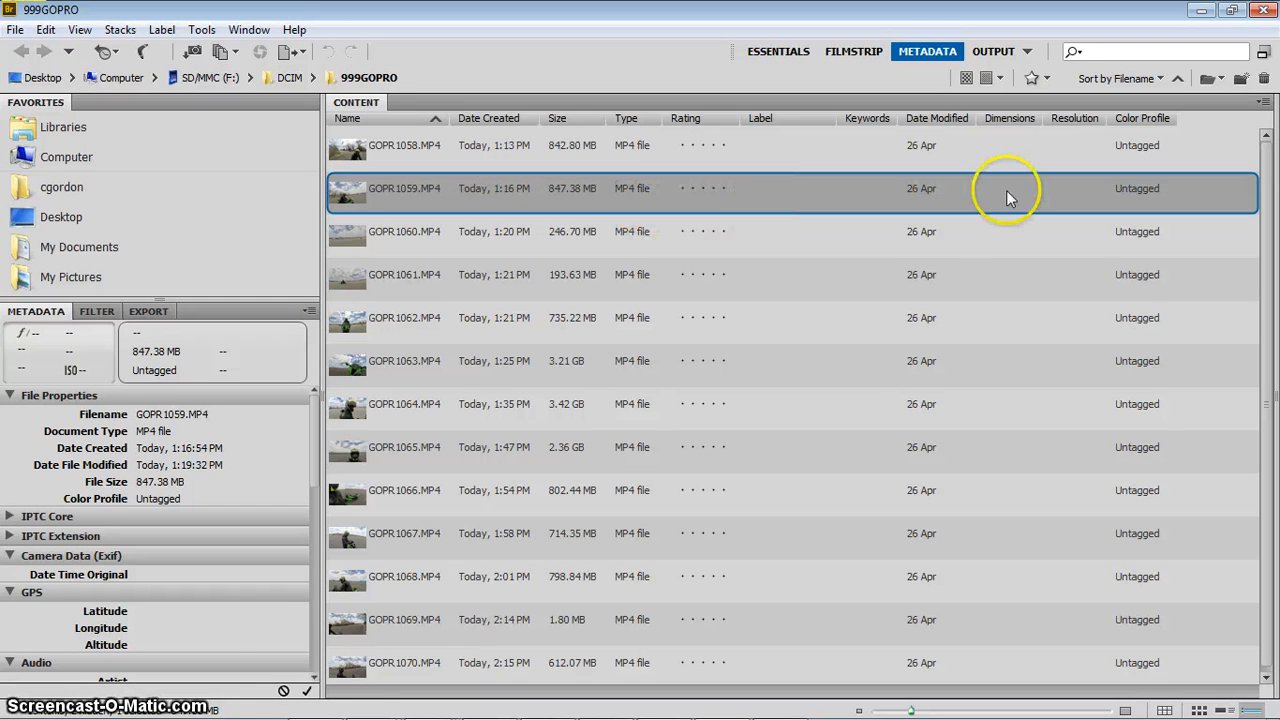
mouse_move(1235, 237)
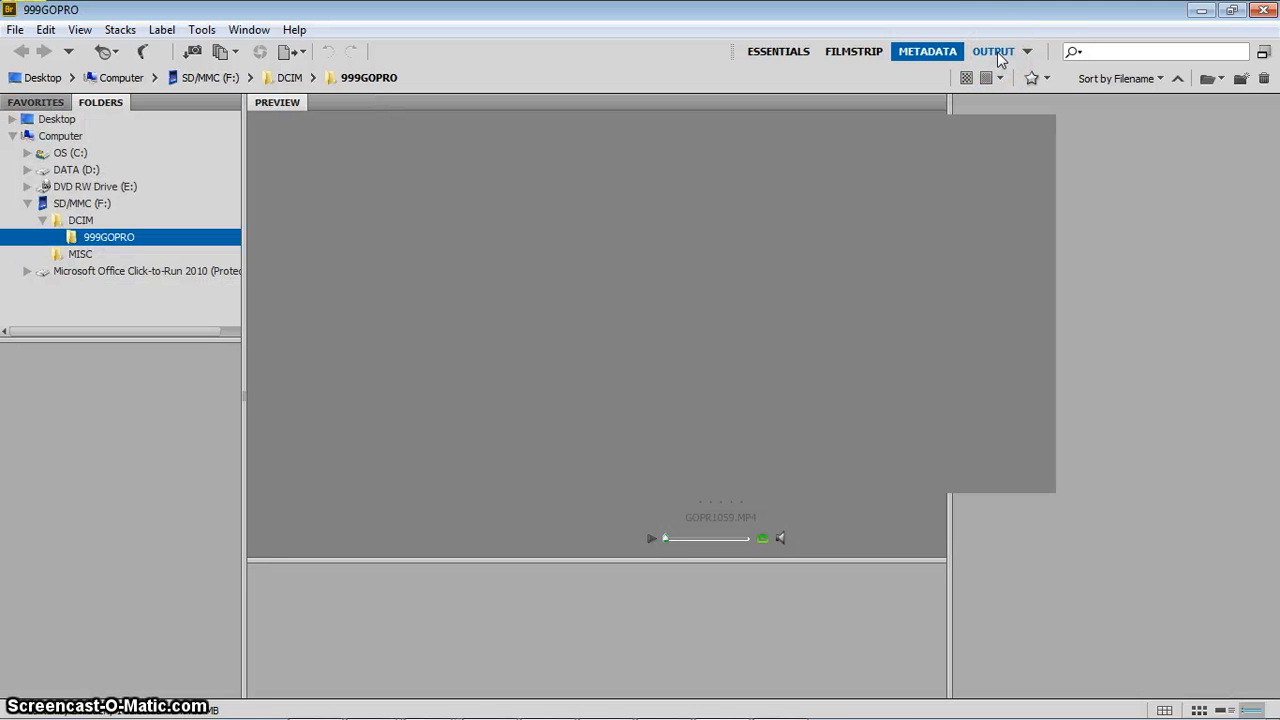
- Switch to the Output workspace showing PDF and web gallery options
left_click(993, 51)
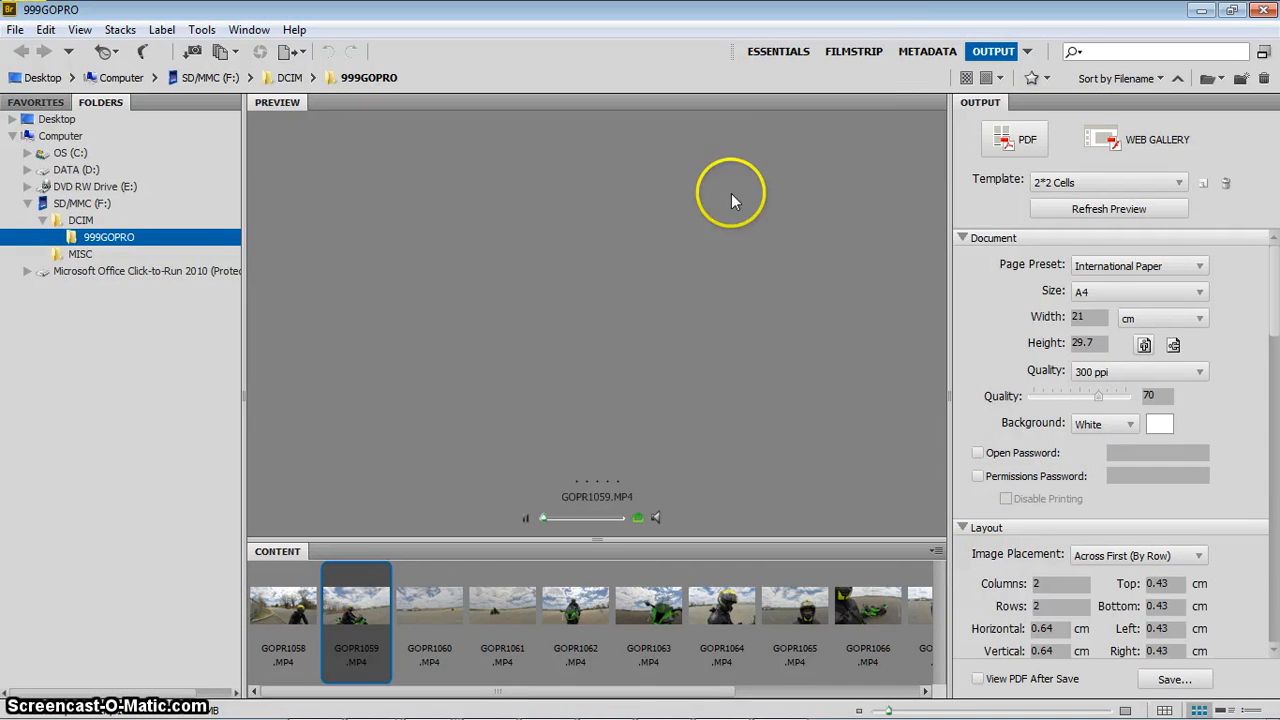
left_click(927, 51)
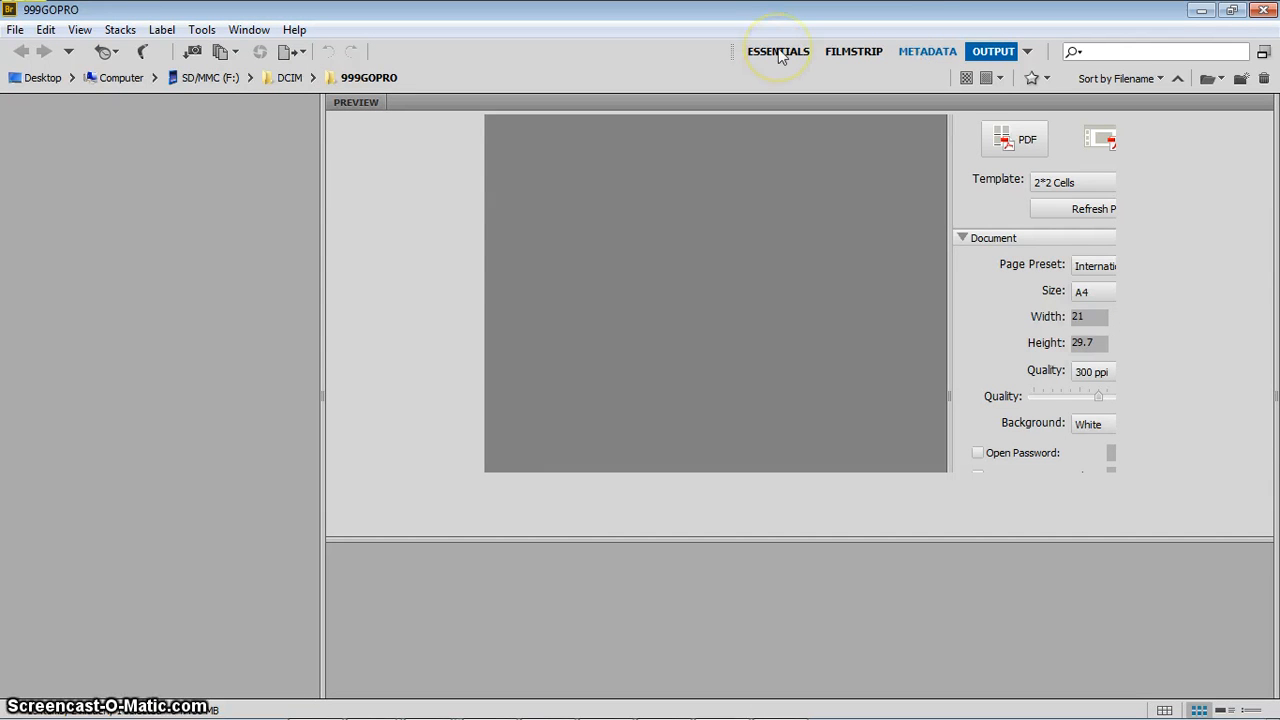
- Return to the standard browsing workspace and select all 13 clips from GOPR1058
left_click(927, 51)
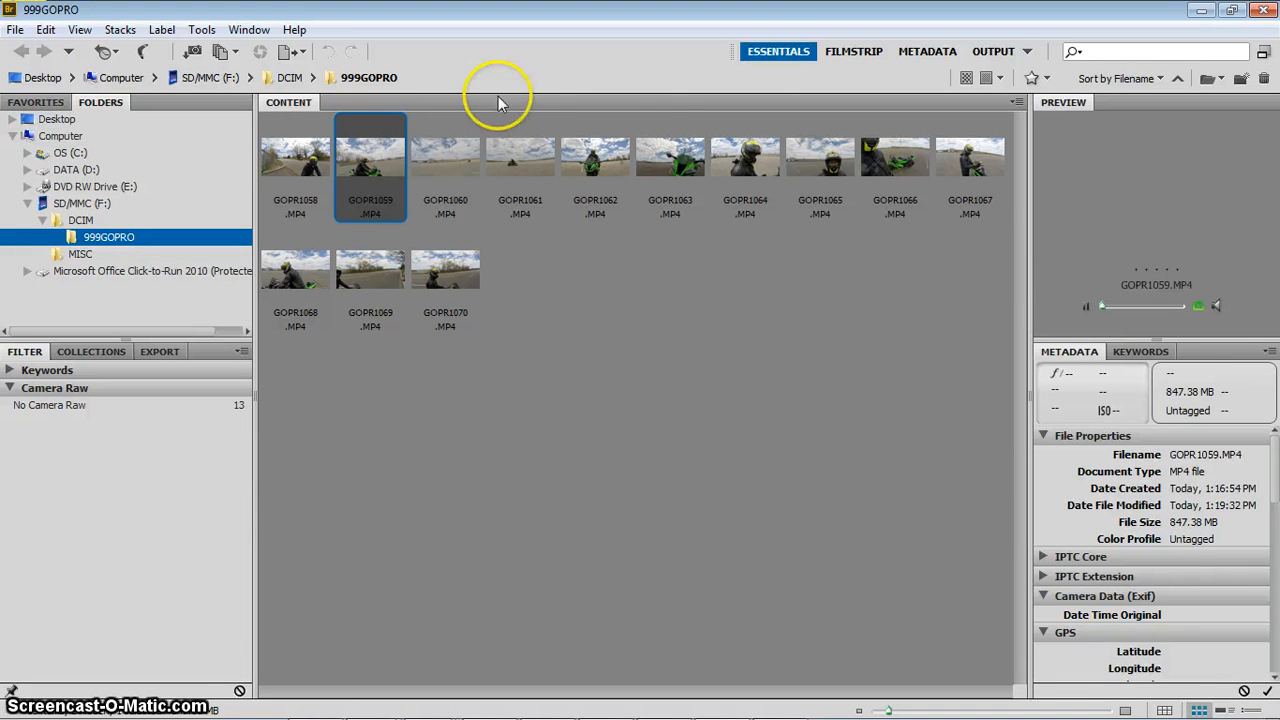
mouse_move(317, 162)
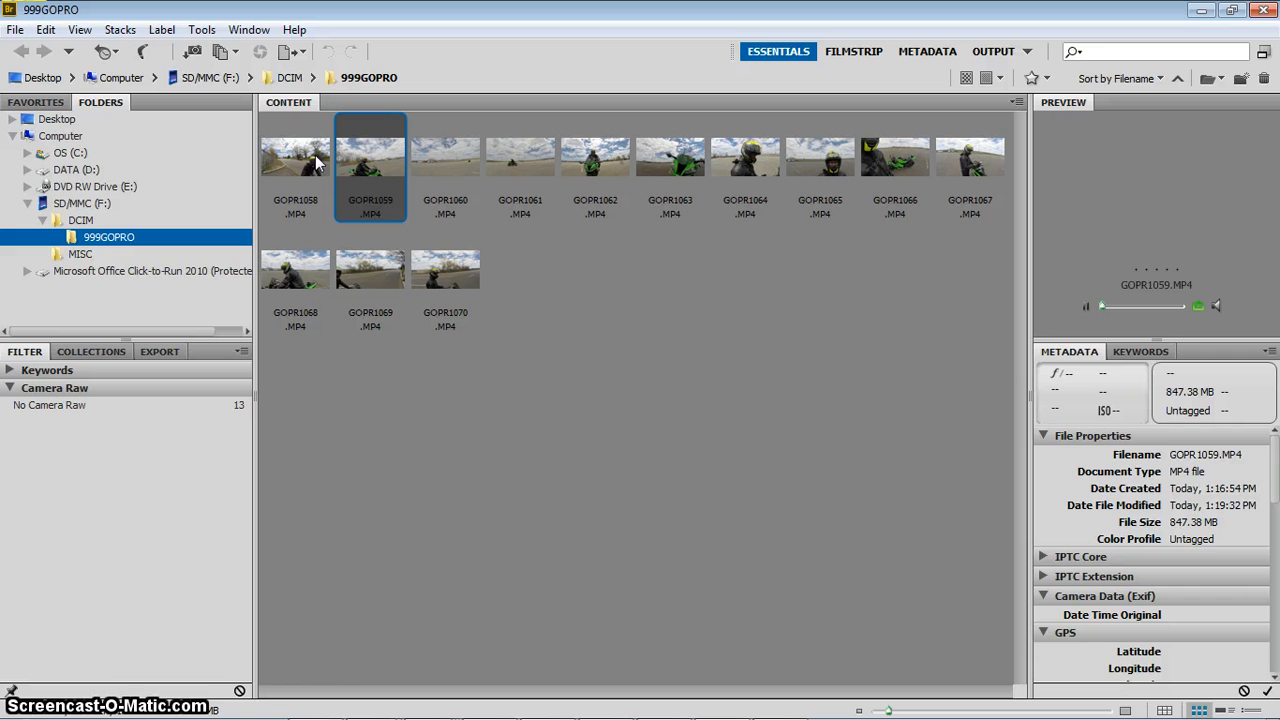
left_click(295, 155)
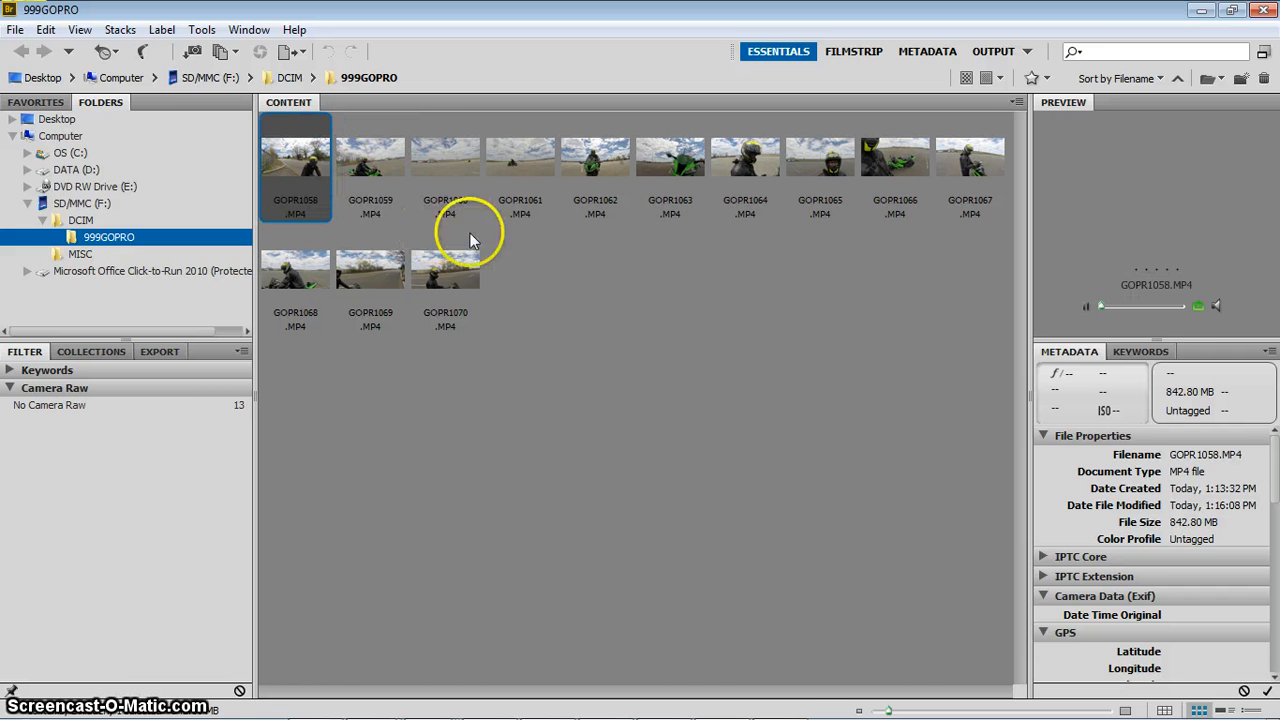
mouse_move(460, 278)
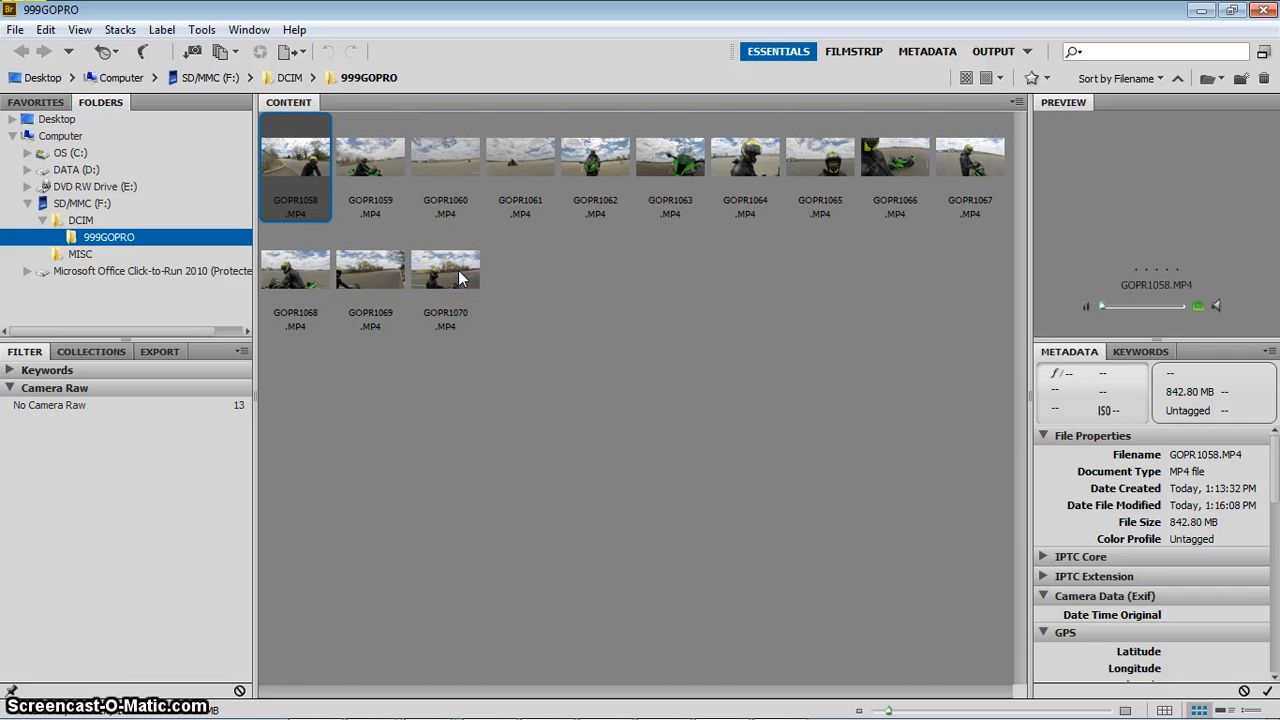
key("ctrl+a")
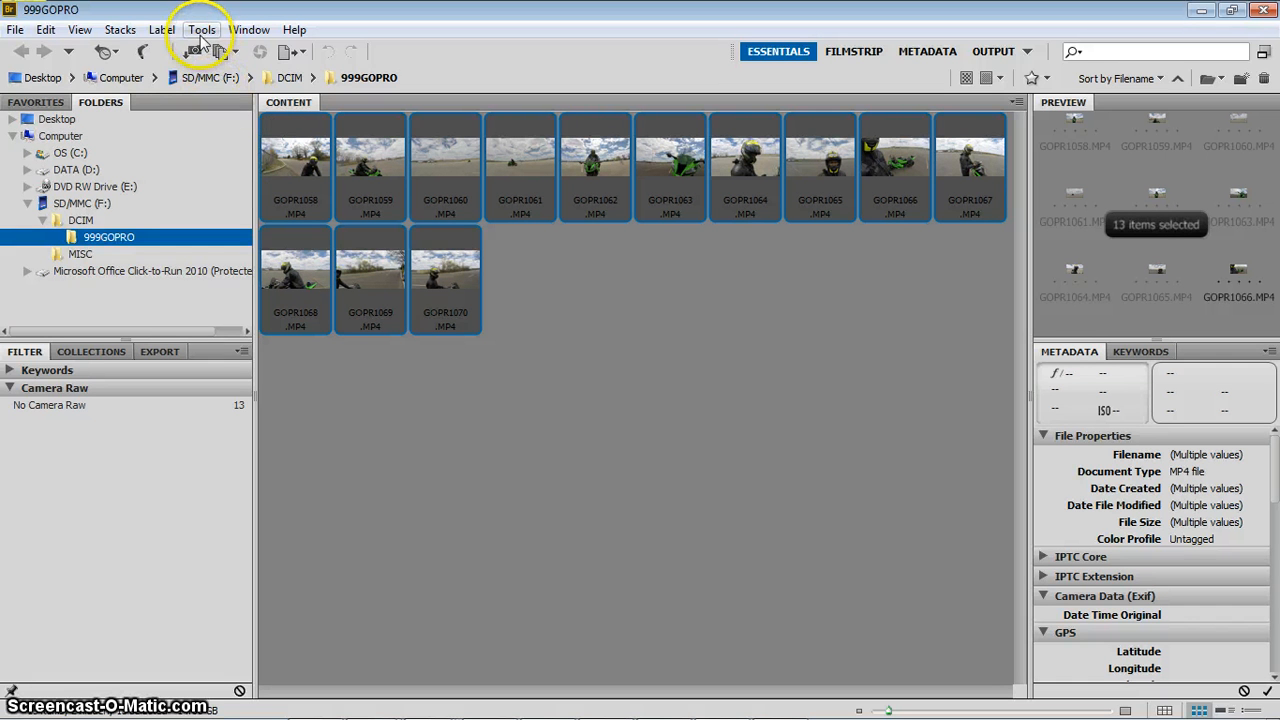
- Open the Tools menu to reach Batch Rename
left_click(202, 29)
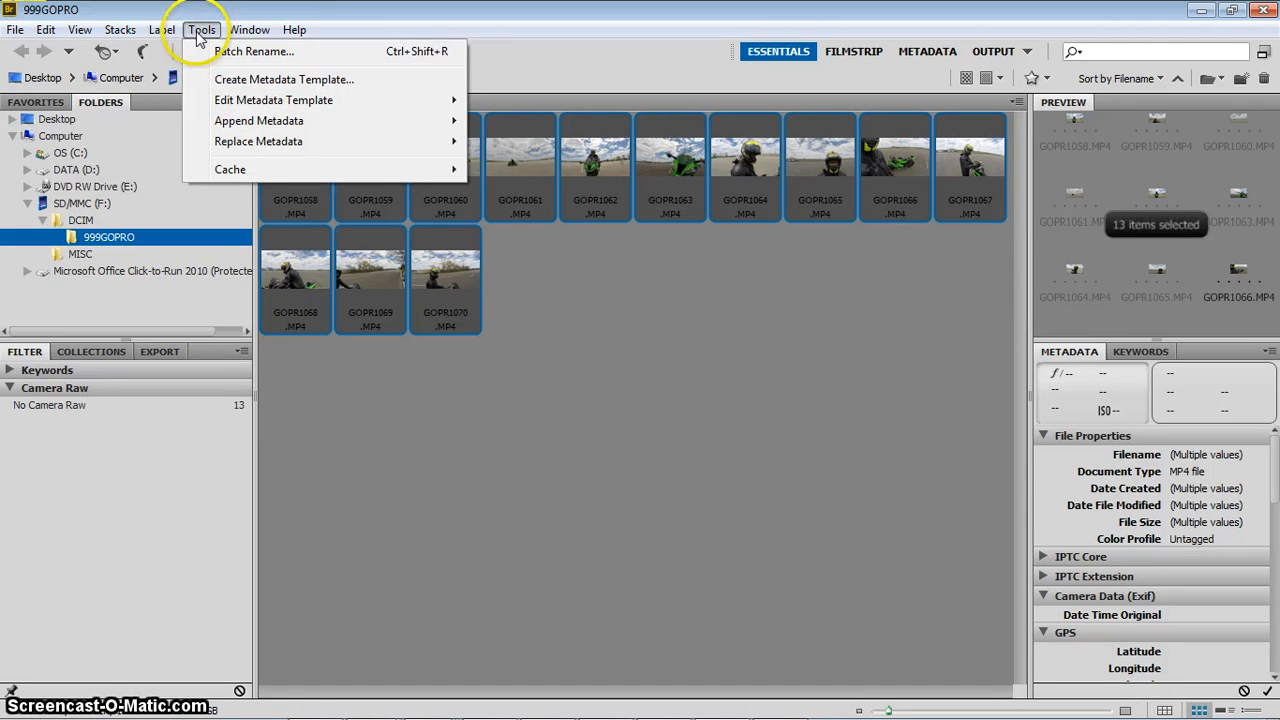
mouse_move(225, 58)
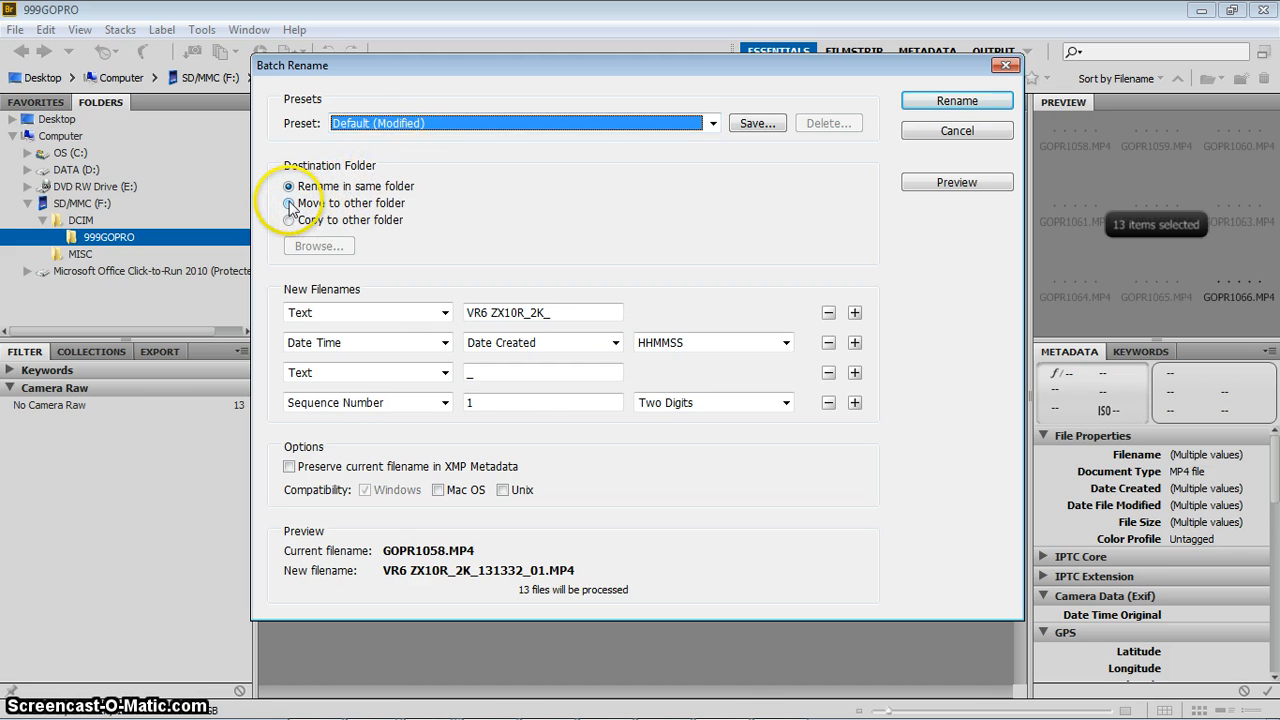
left_click(289, 203)
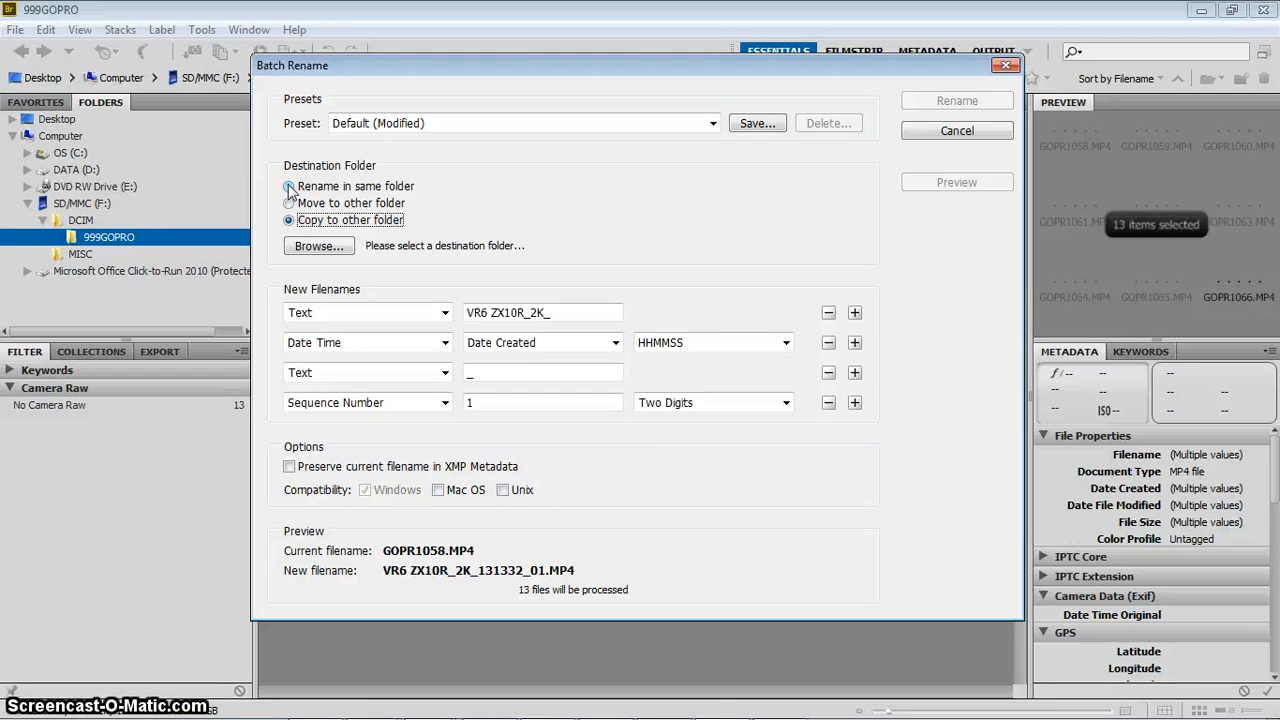
left_click(289, 186)
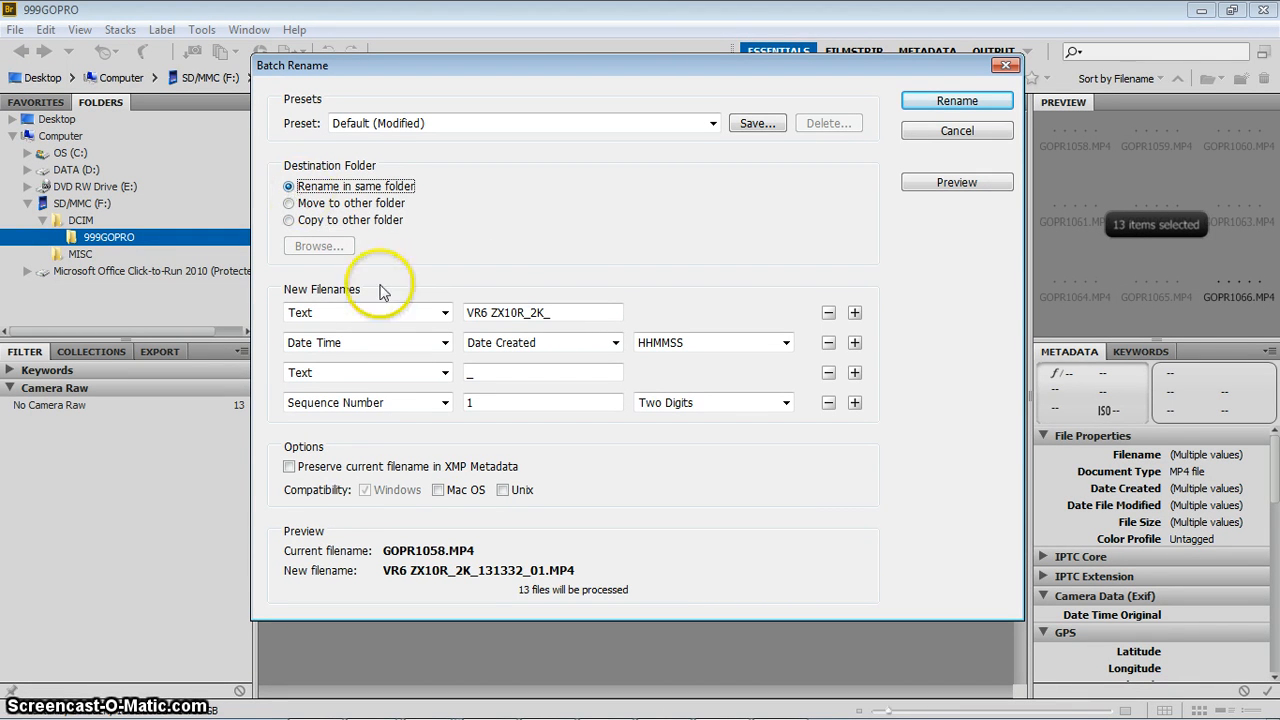
mouse_move(375, 327)
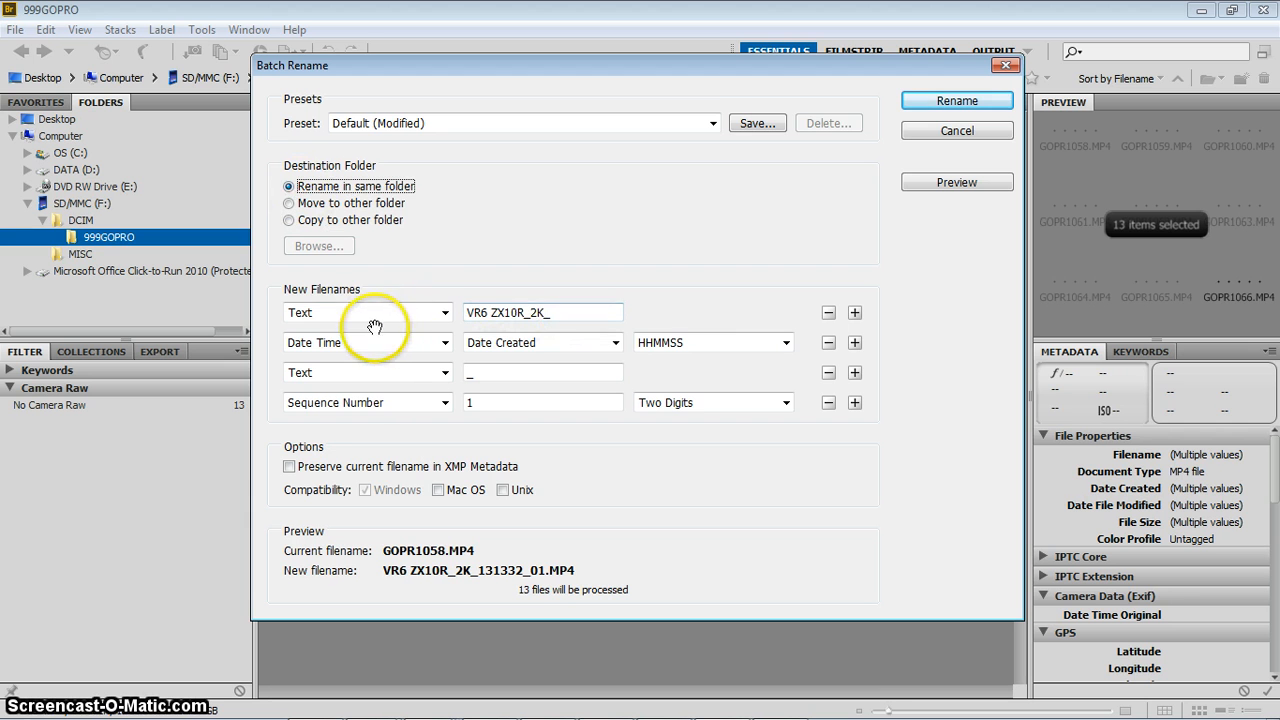
mouse_move(883, 314)
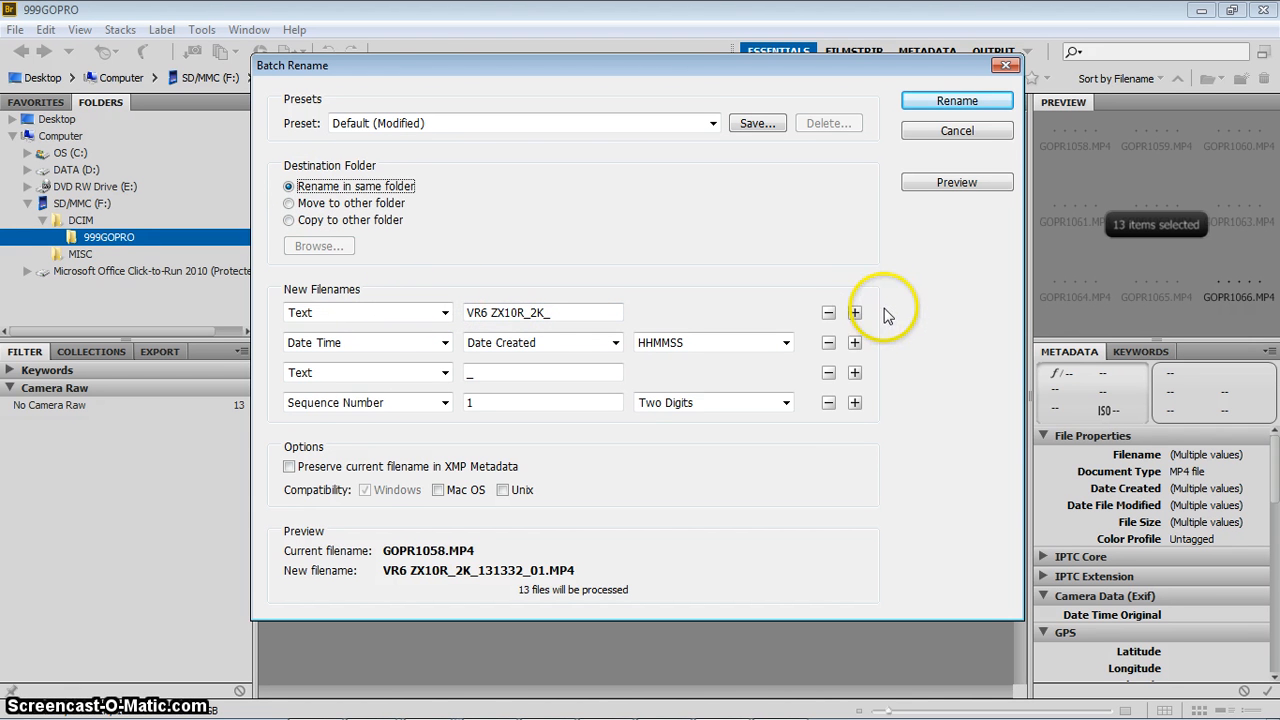
mouse_move(838, 340)
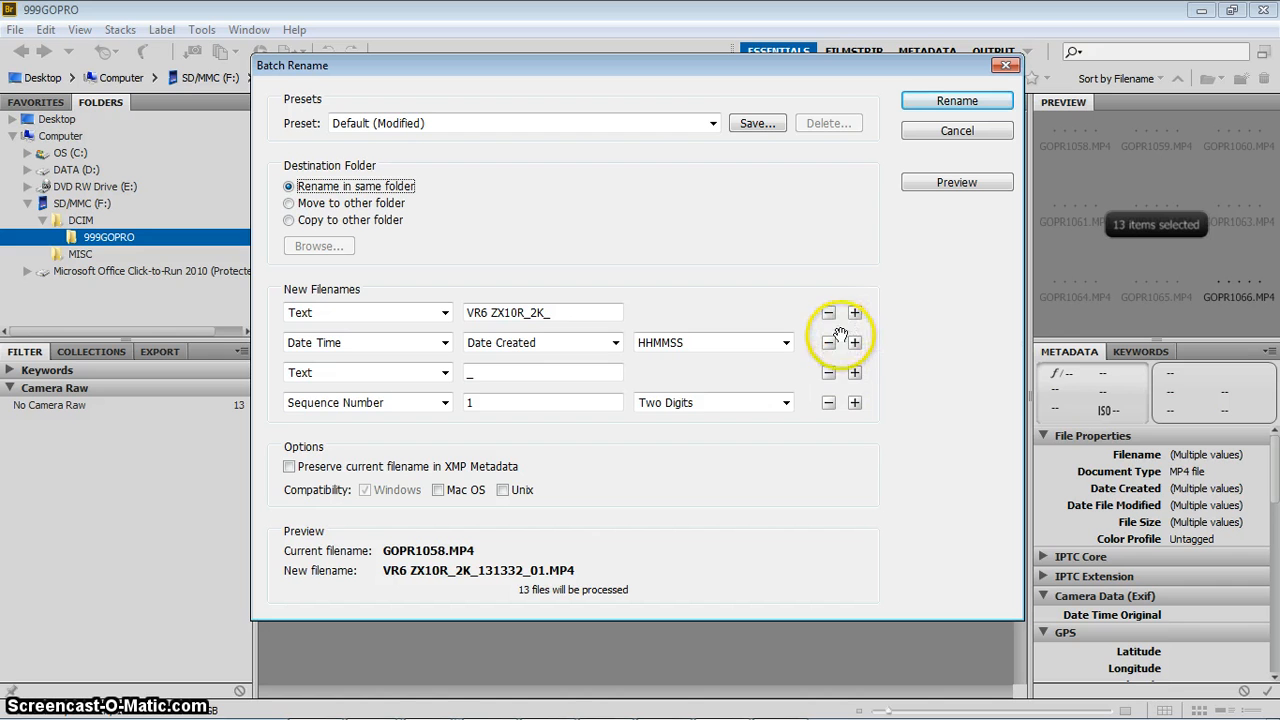
mouse_move(525, 360)
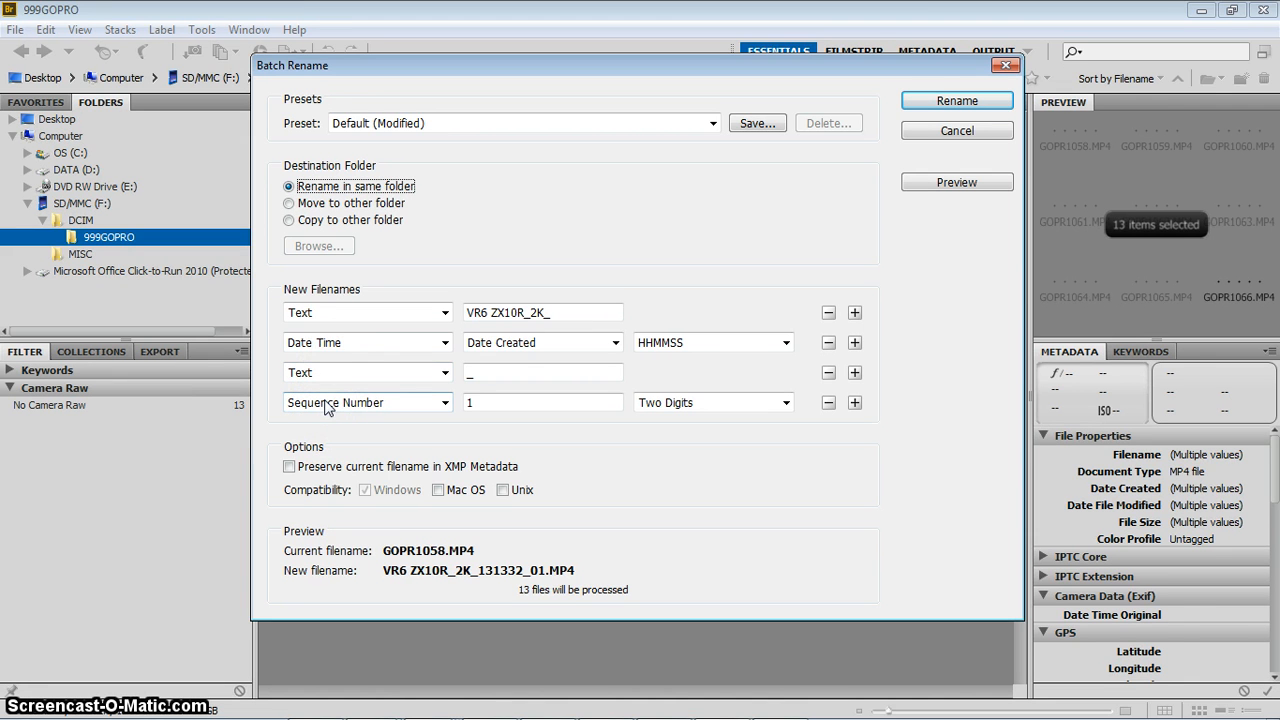
mouse_move(805, 390)
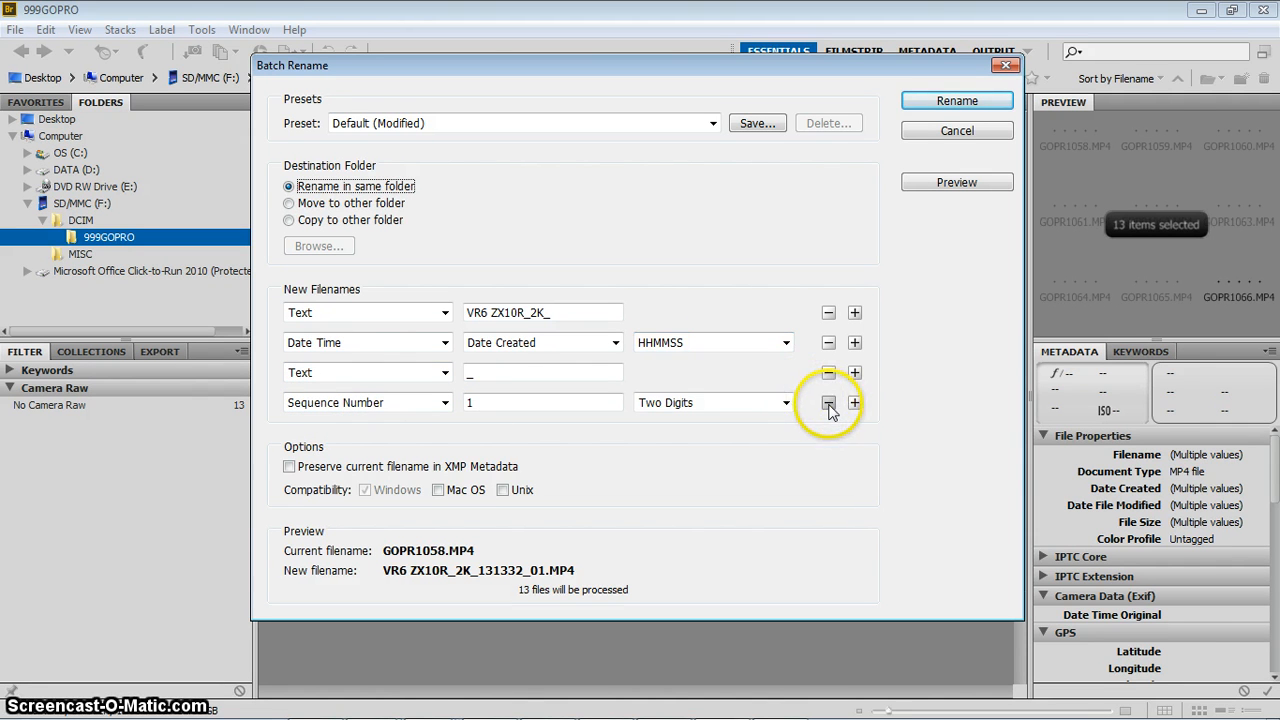
- Replace the old sequence row with a new three-digit Sequence Number part
left_click(828, 402)
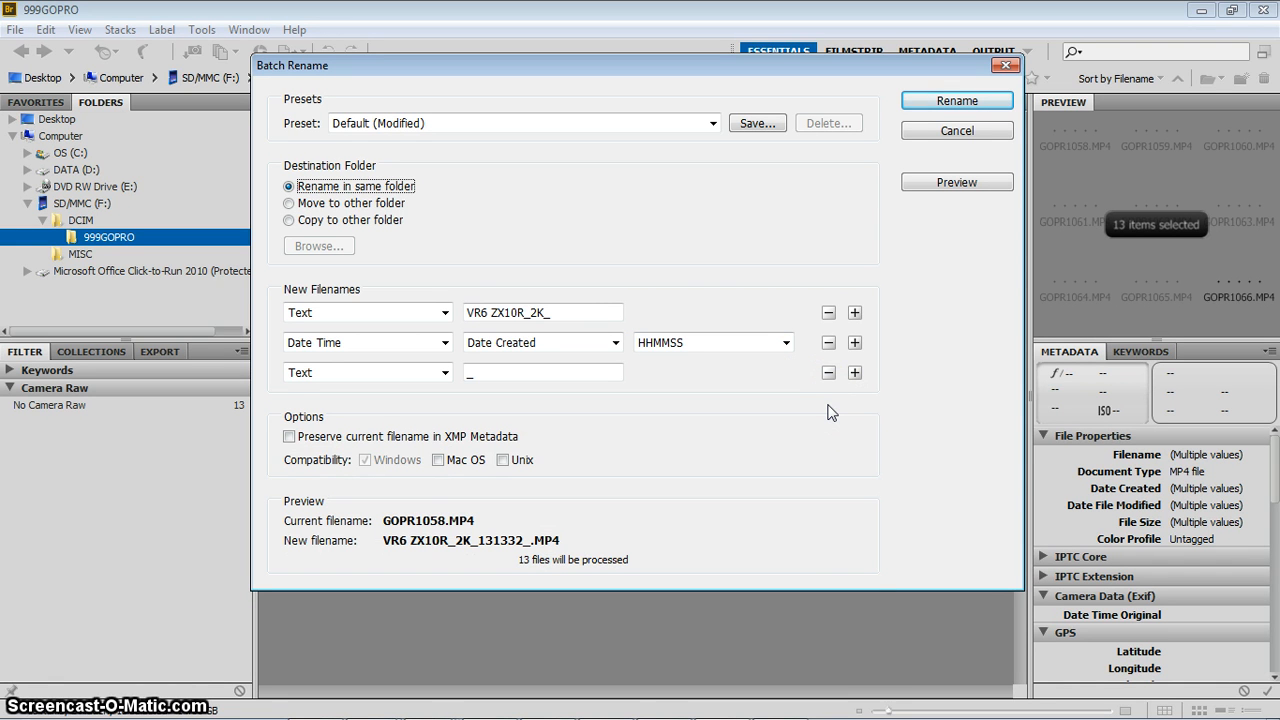
mouse_move(857, 398)
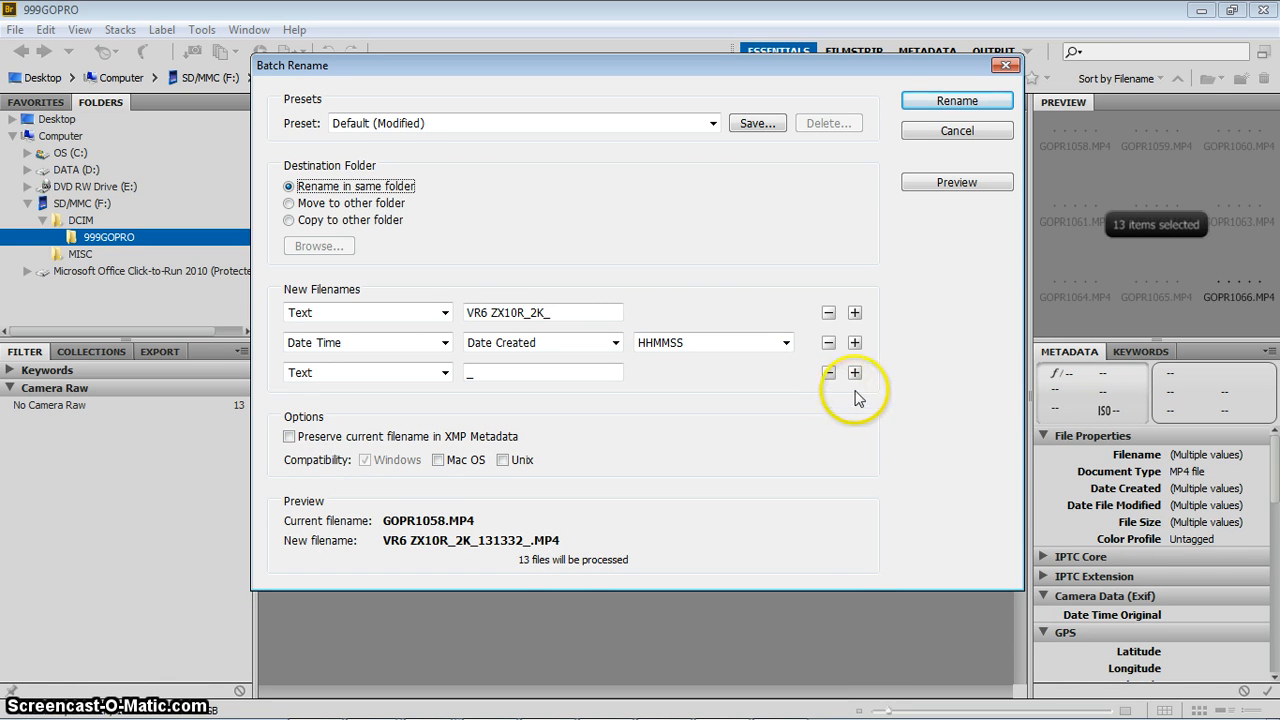
left_click(854, 372)
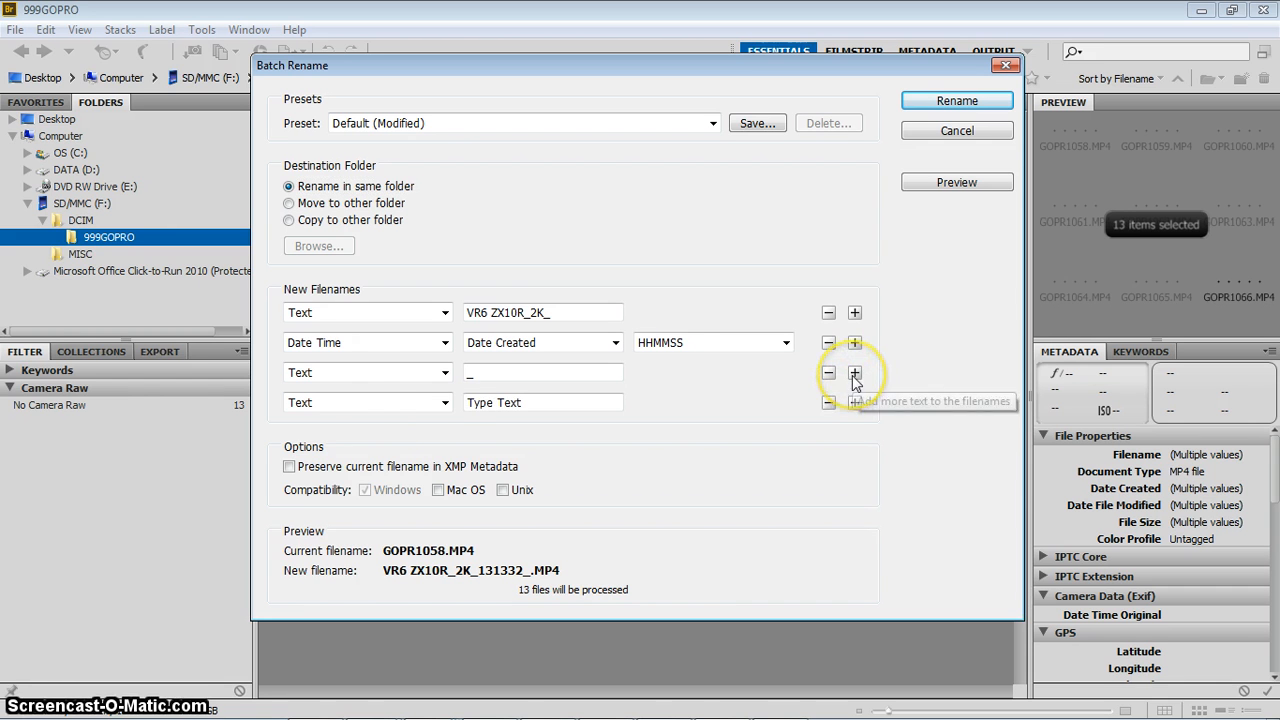
mouse_move(445, 402)
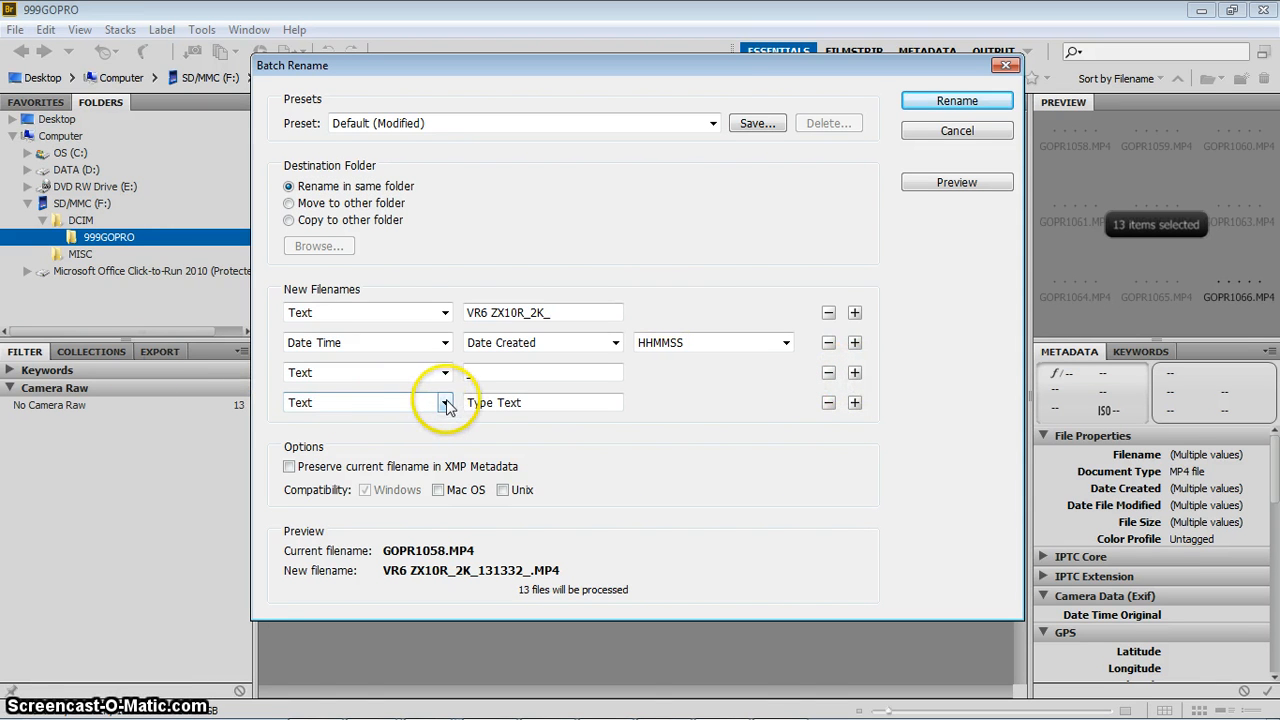
left_click(445, 402)
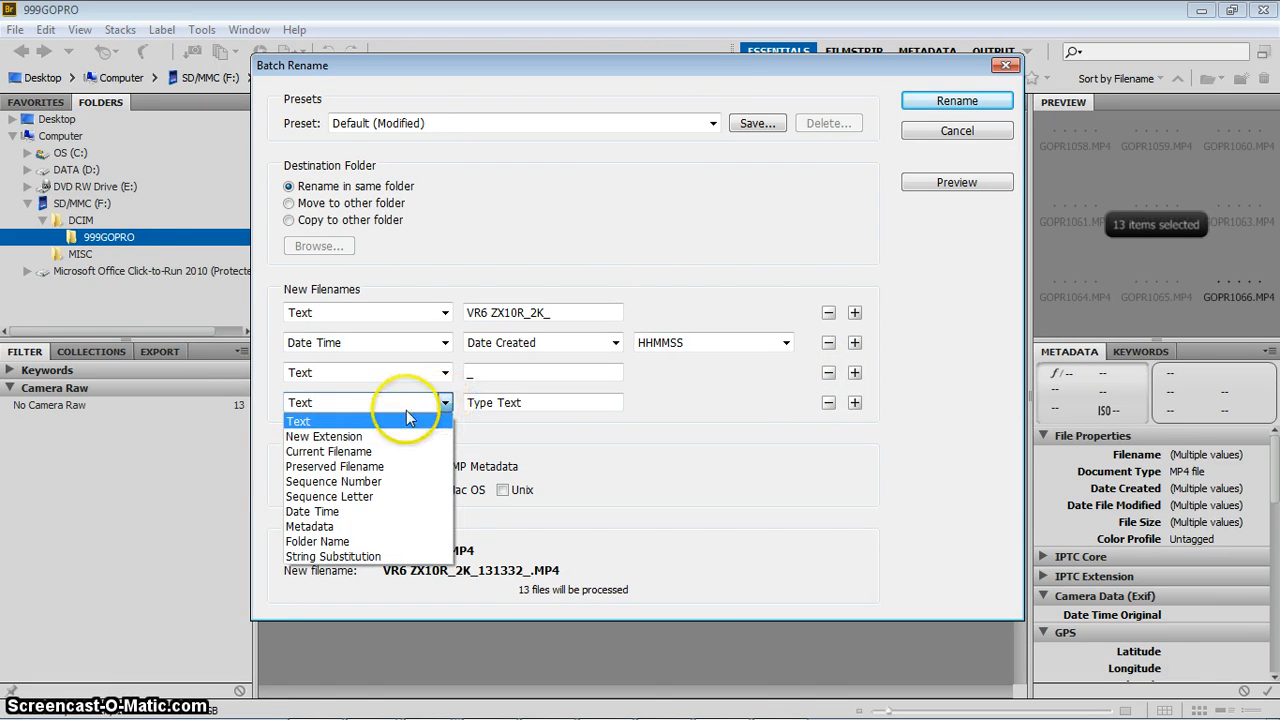
mouse_move(360, 436)
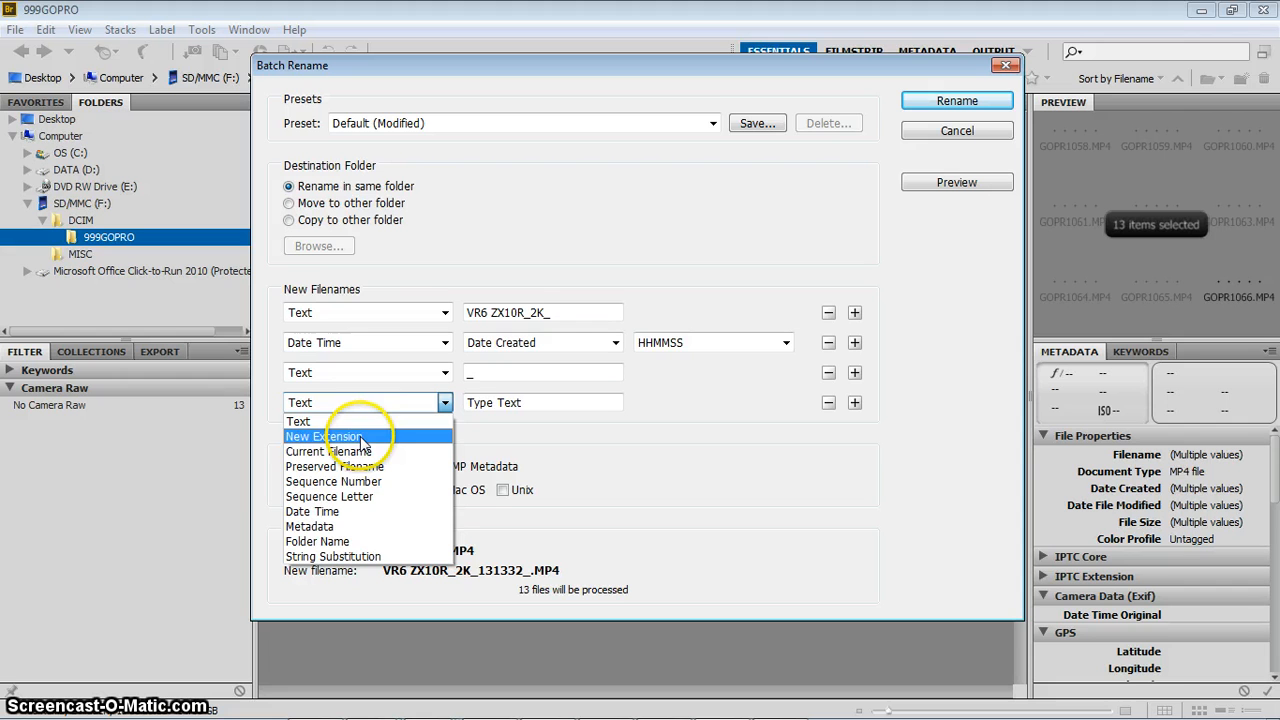
mouse_move(328, 451)
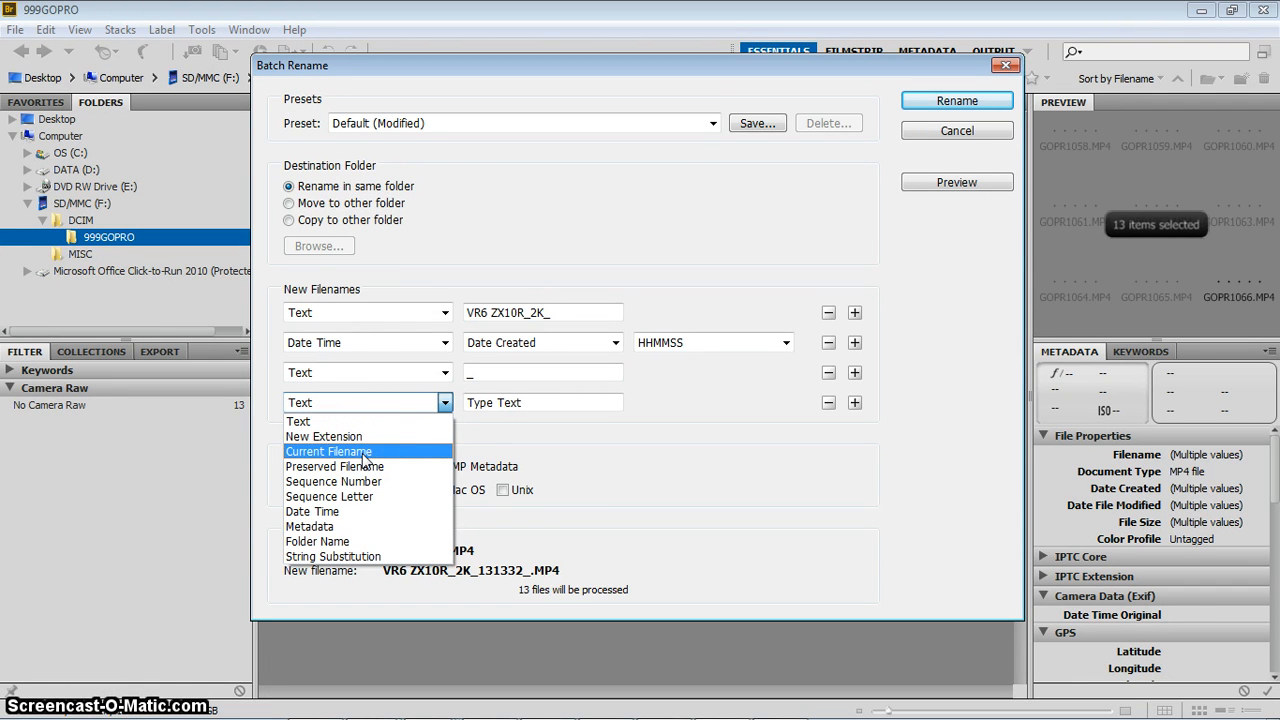
mouse_move(335, 466)
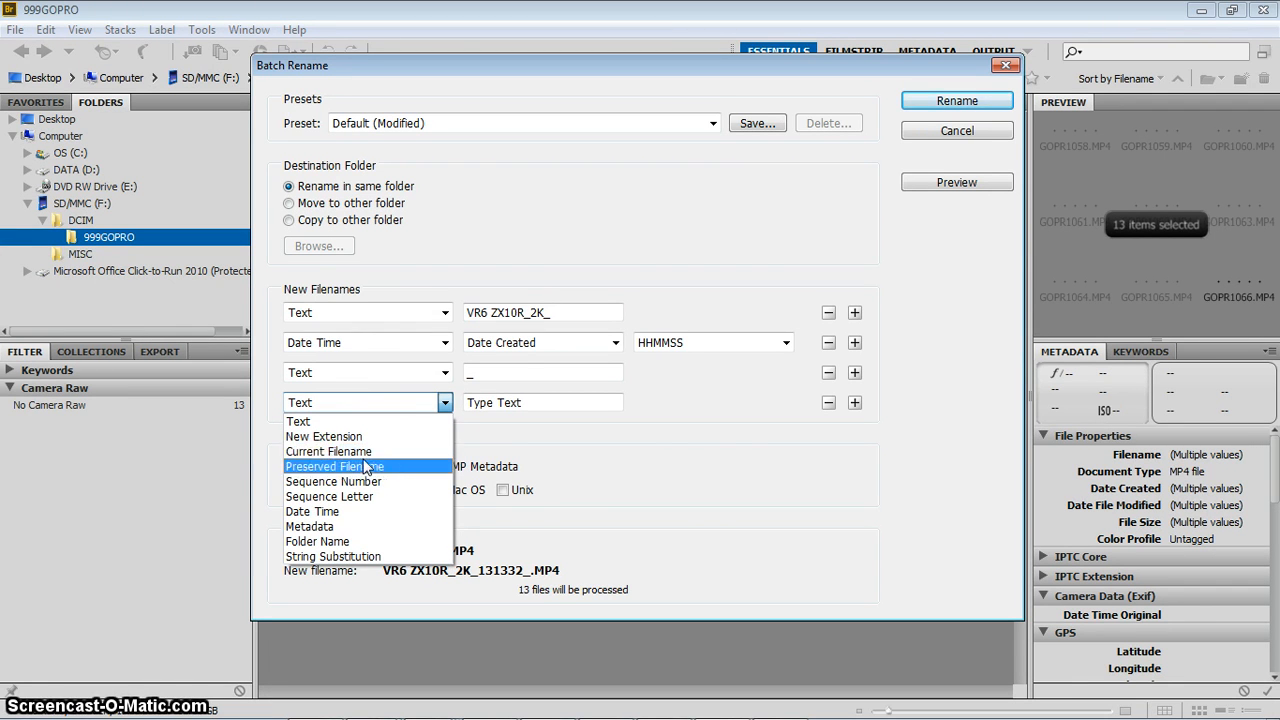
mouse_move(365, 472)
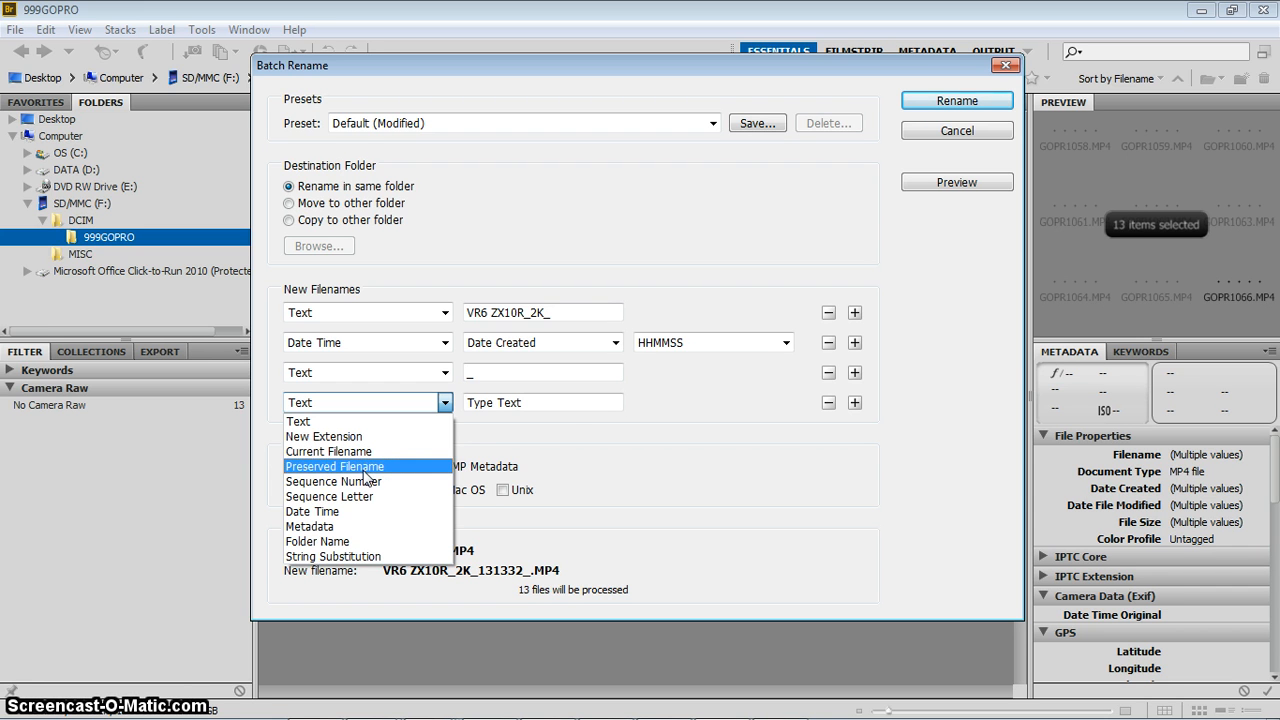
mouse_move(330, 496)
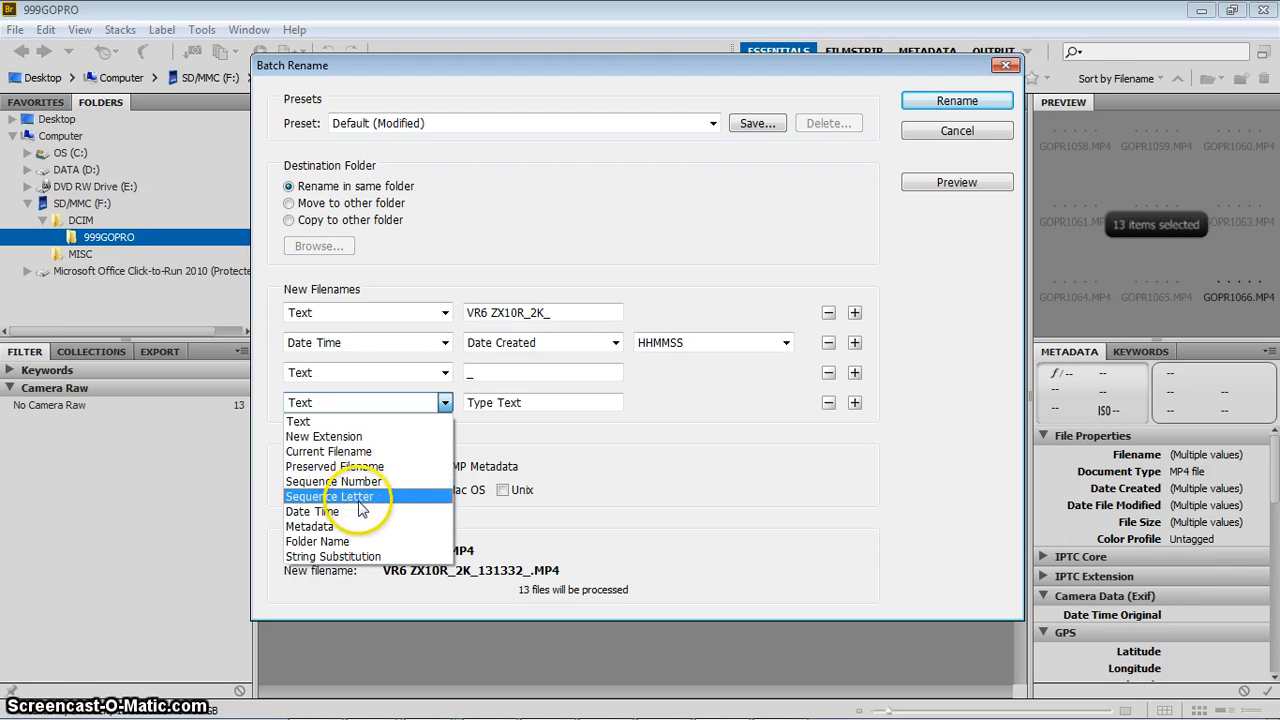
mouse_move(345, 541)
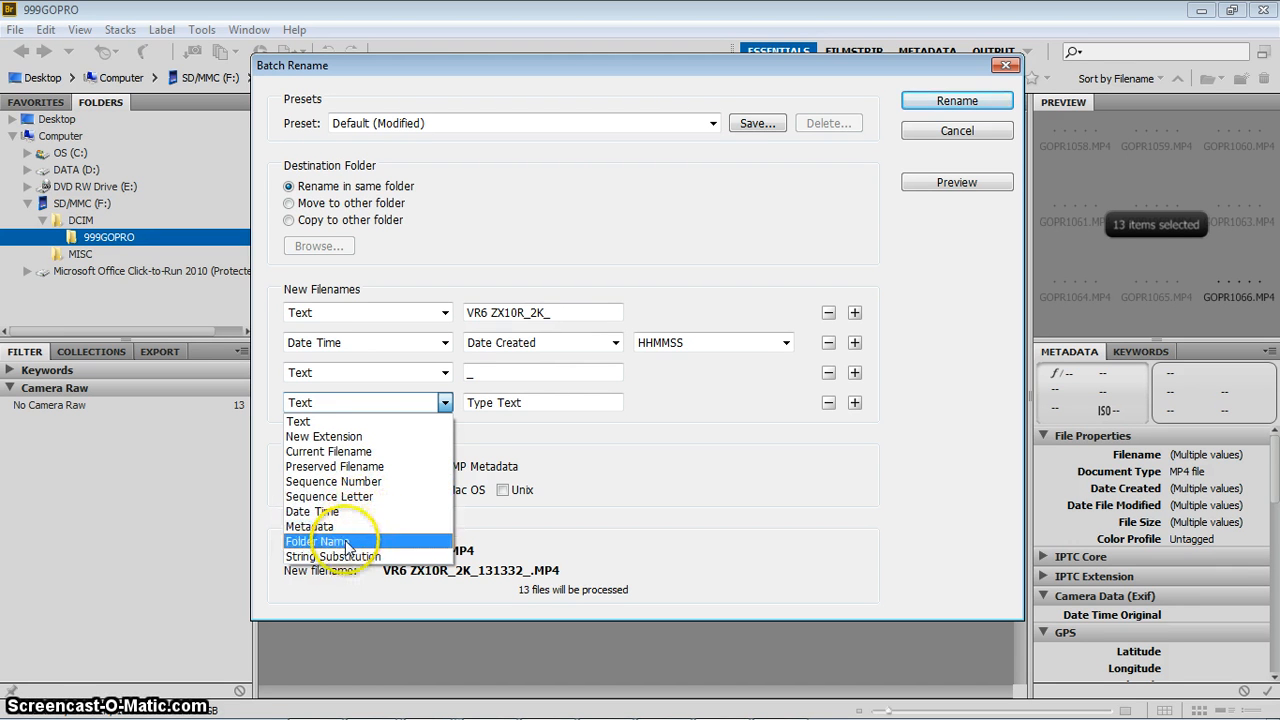
mouse_move(333, 556)
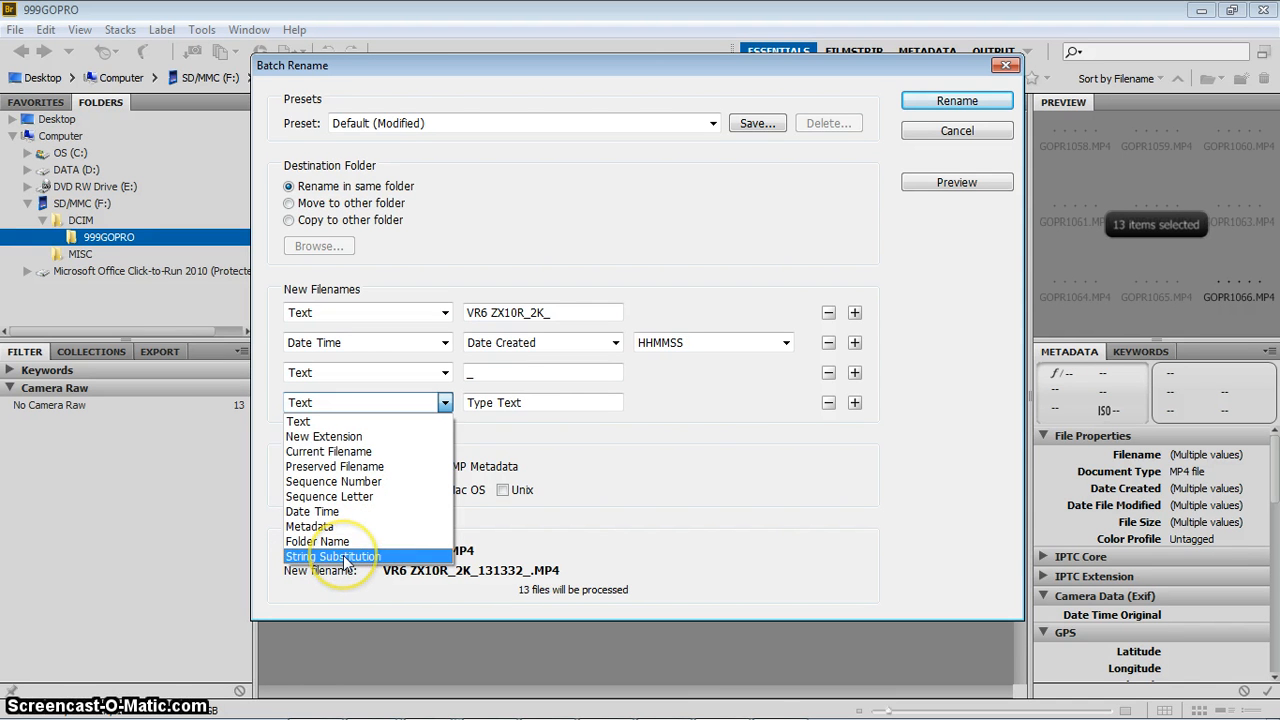
mouse_move(345, 526)
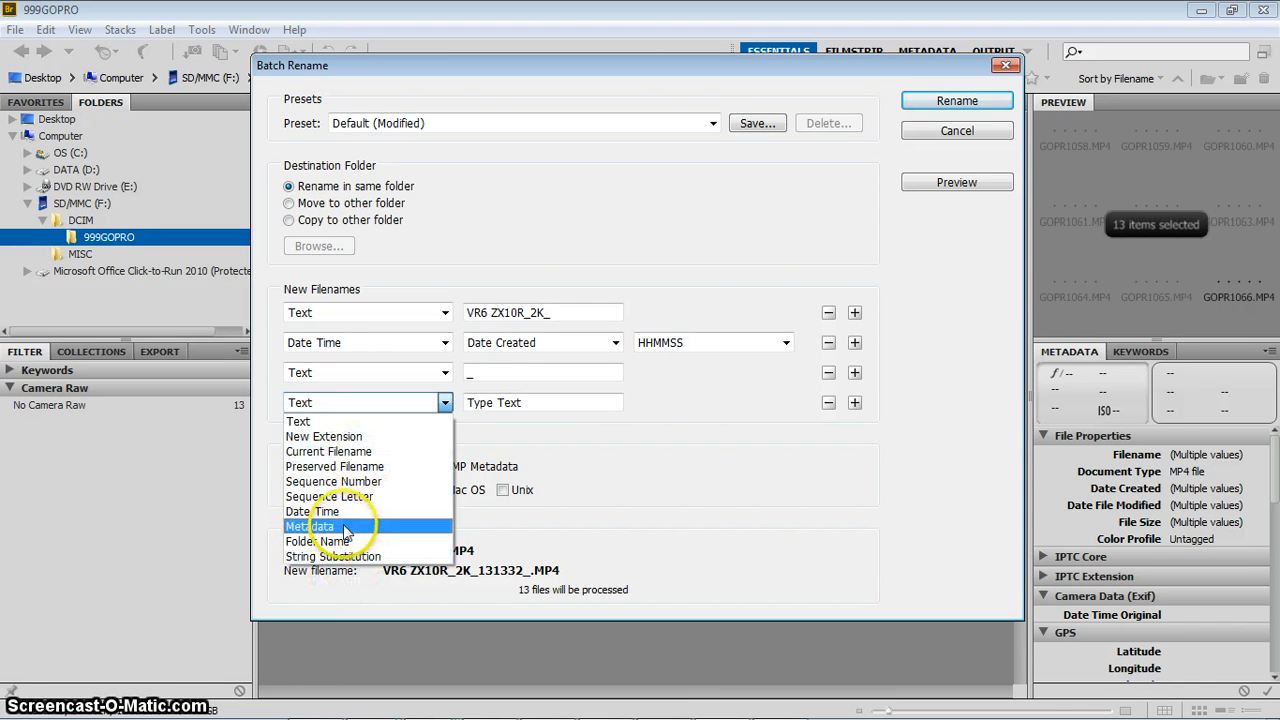
mouse_move(333, 481)
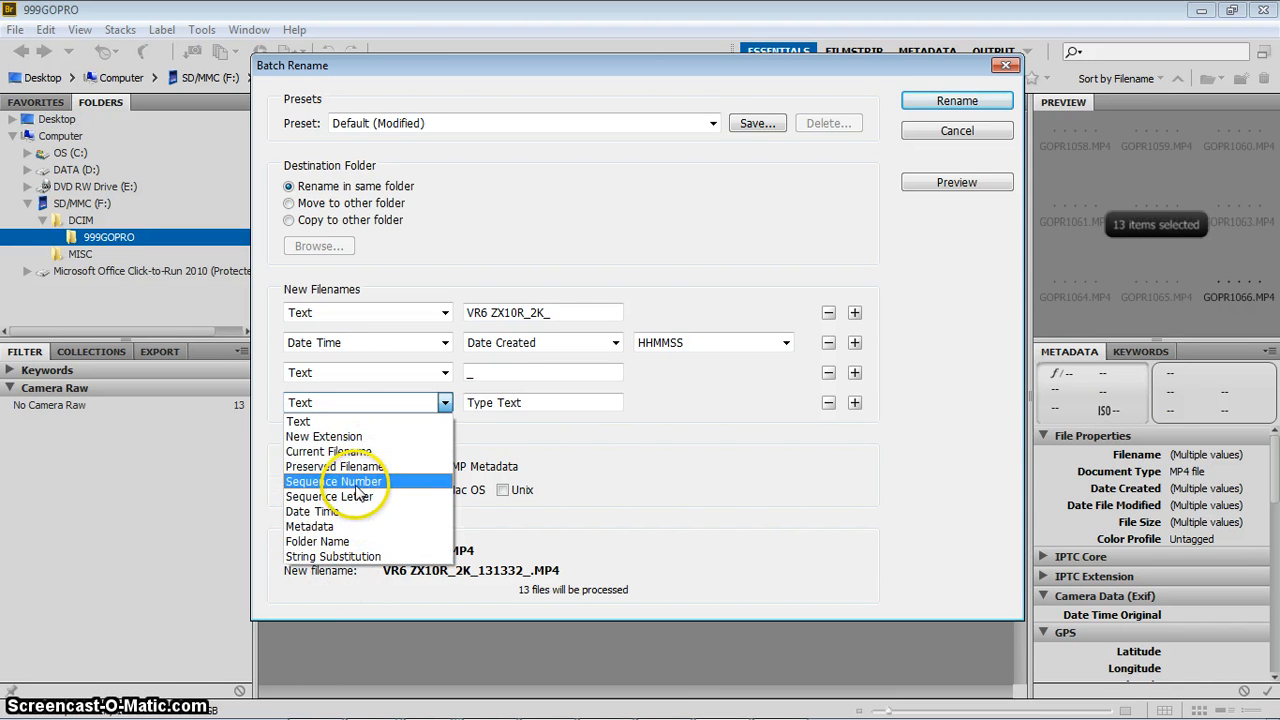
left_click(333, 481)
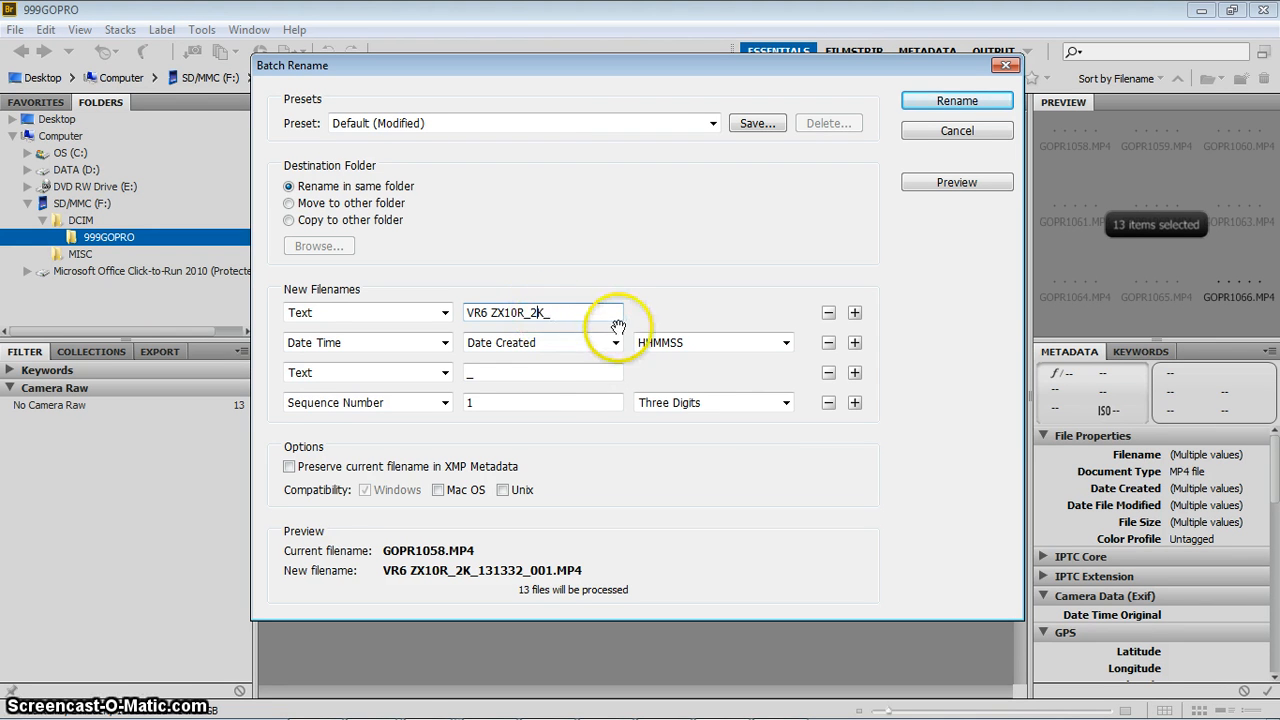
- Set Date Time format to HHMMSS and Sequence Number to Two Digits
left_click(785, 342)
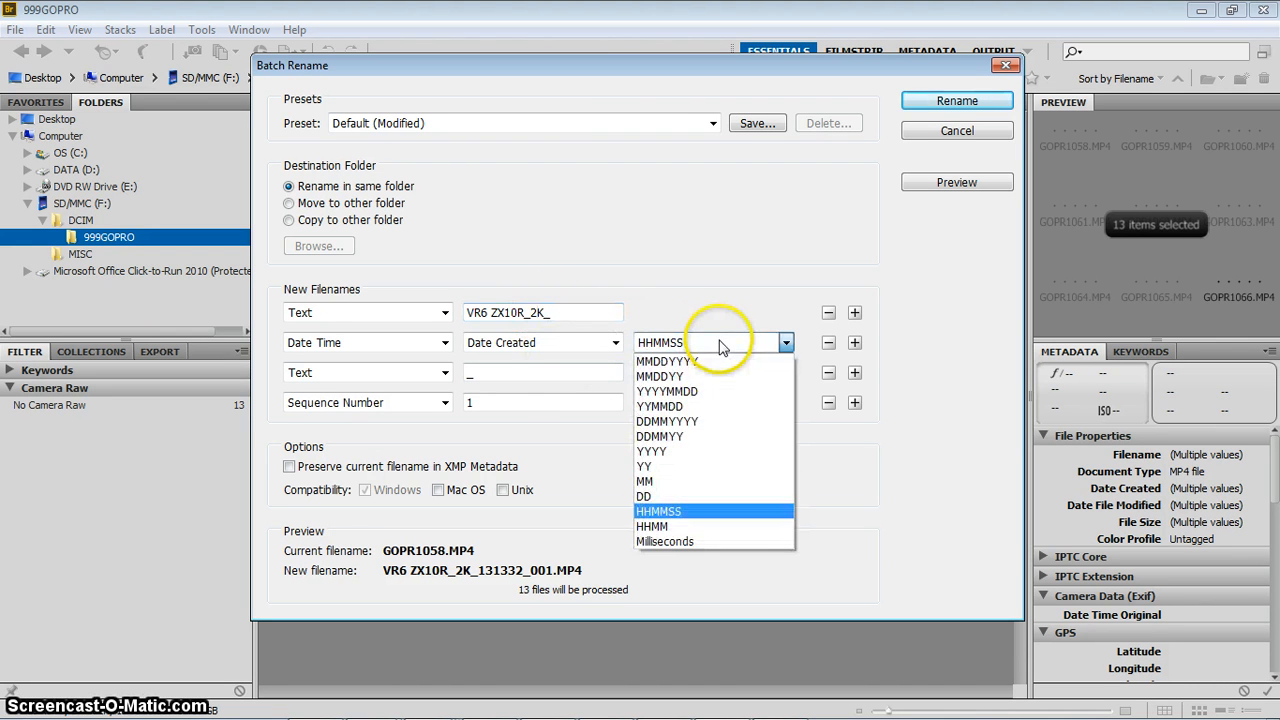
left_click(658, 511)
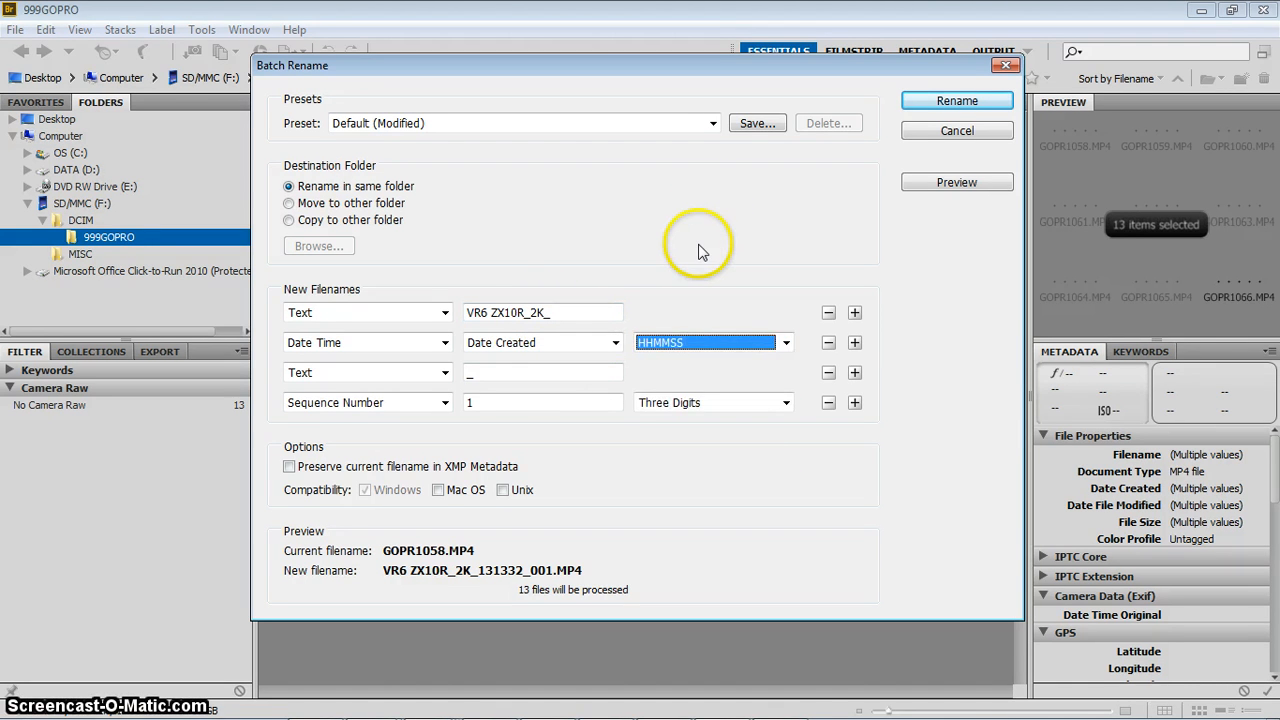
mouse_move(690, 315)
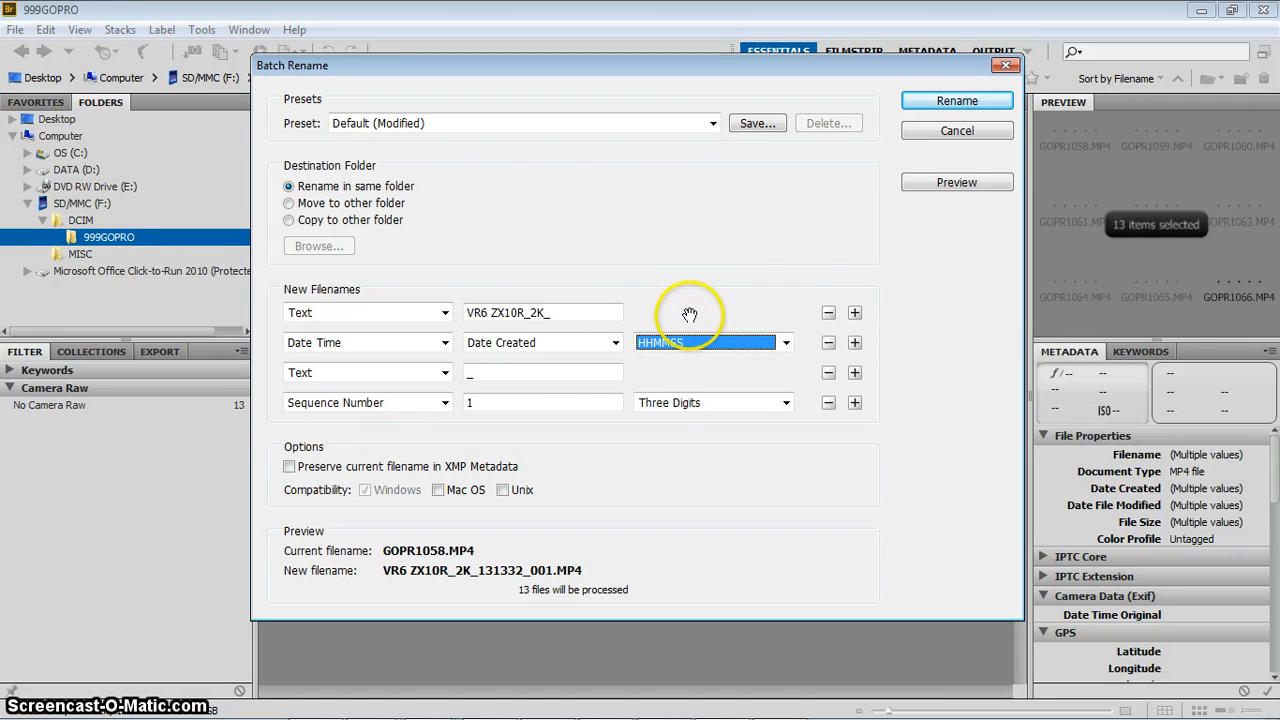
mouse_move(385, 380)
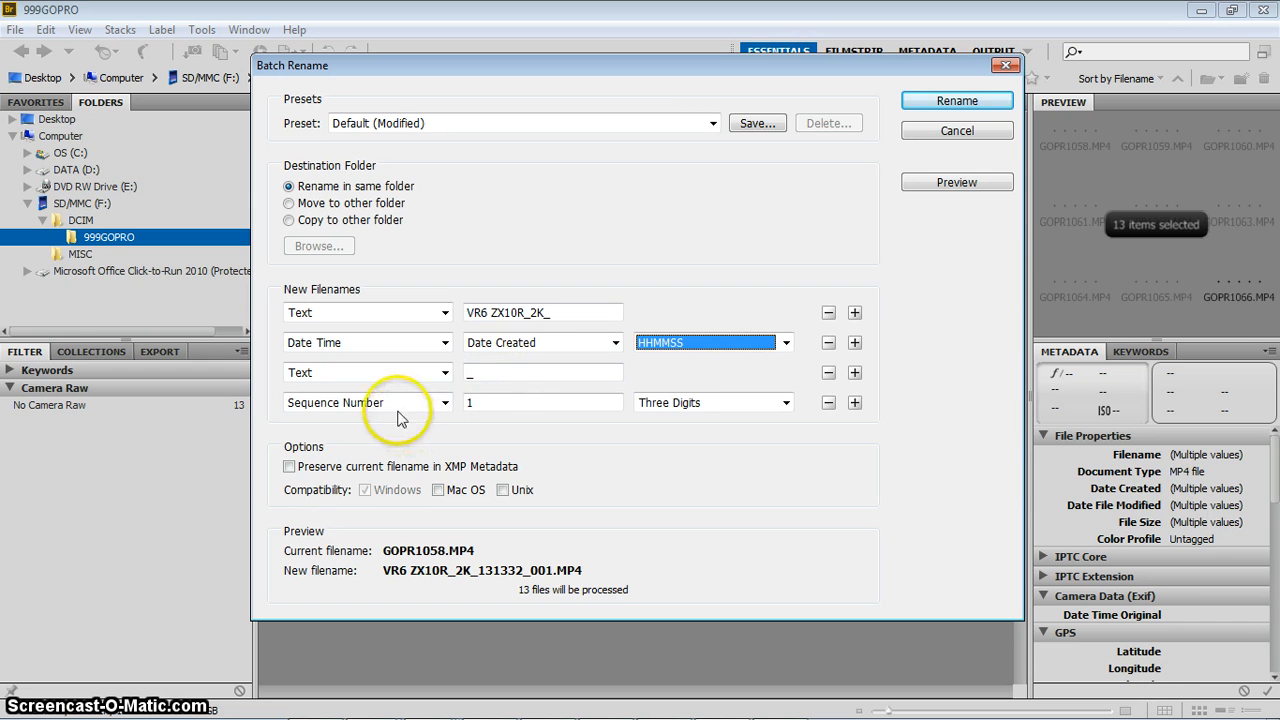
left_click(785, 402)
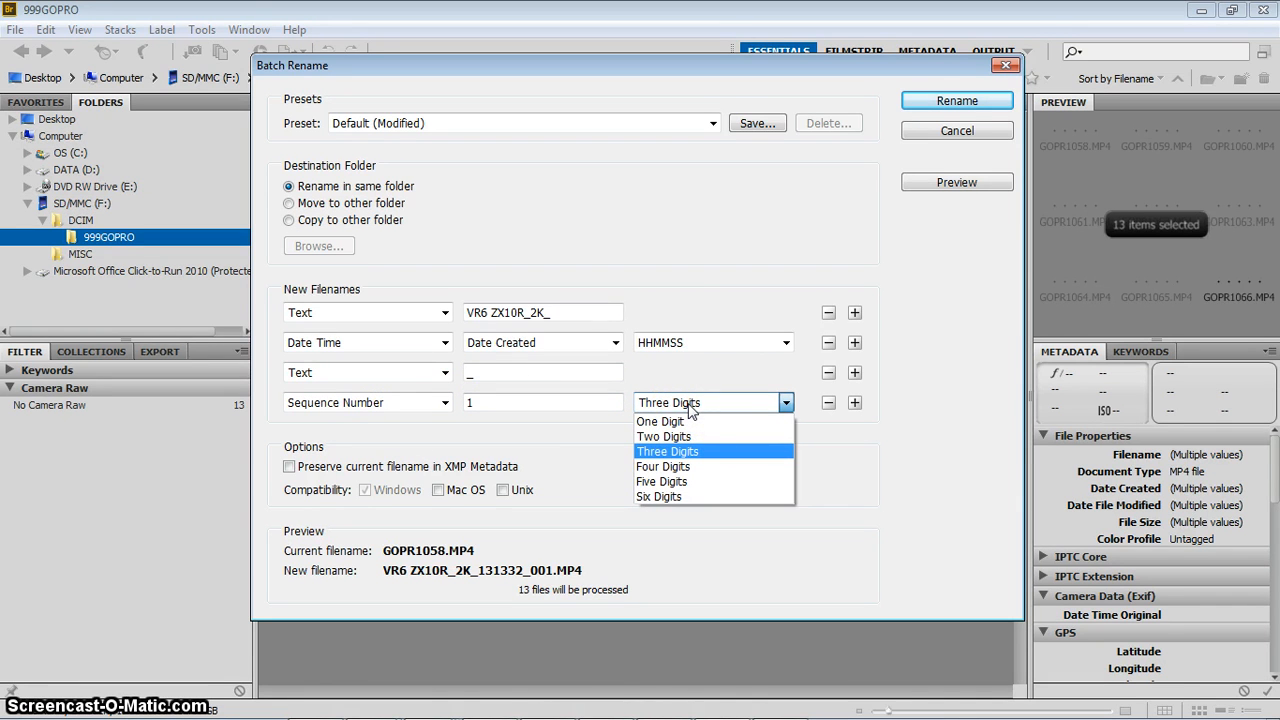
mouse_move(660, 421)
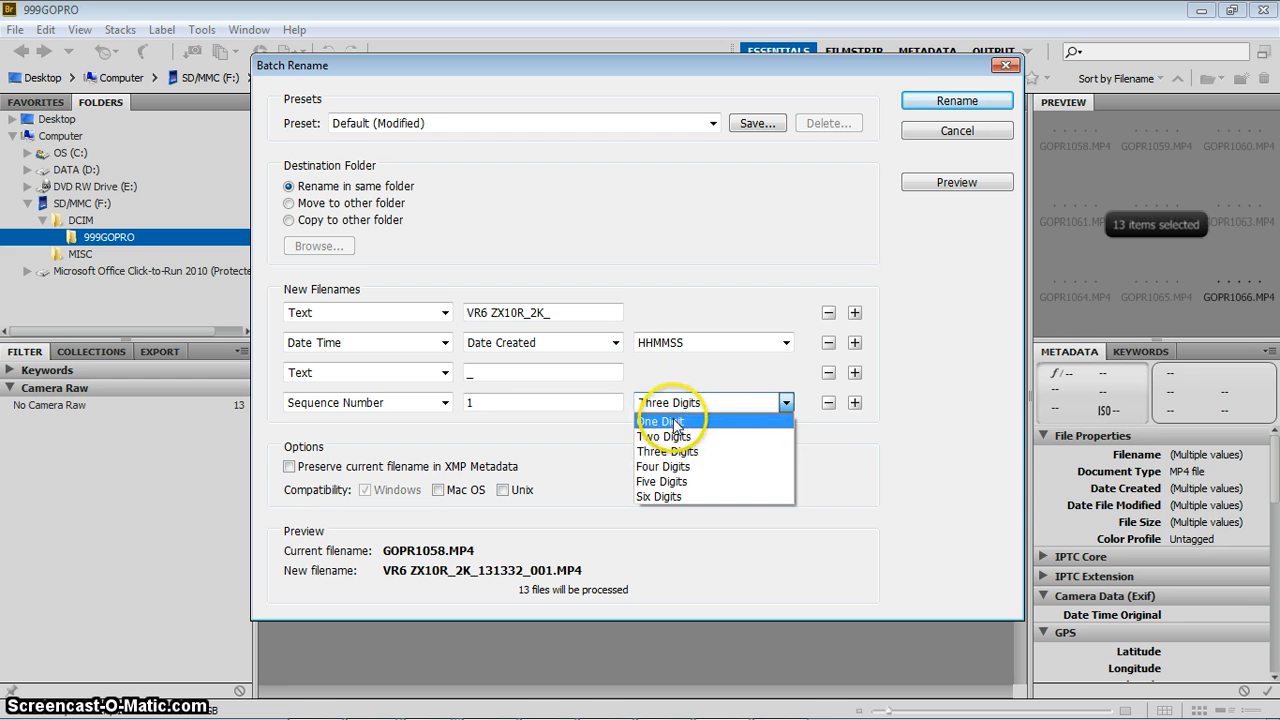
left_click(664, 436)
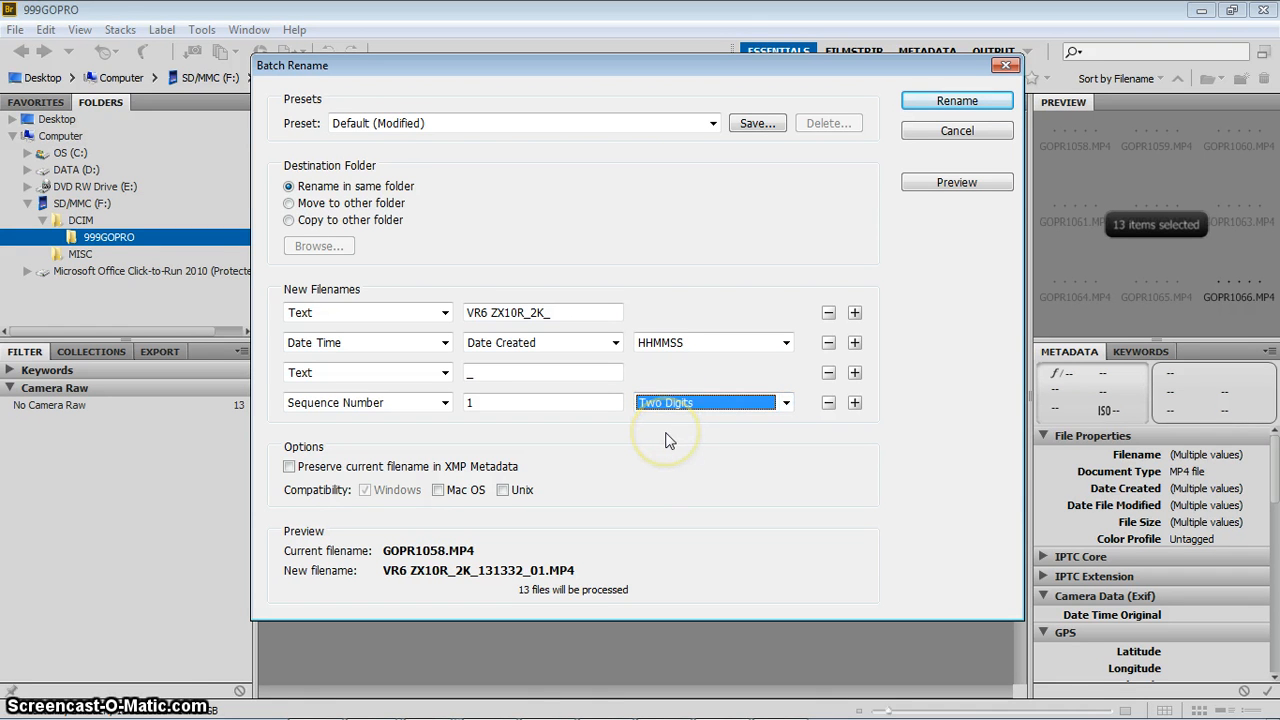
mouse_move(410, 425)
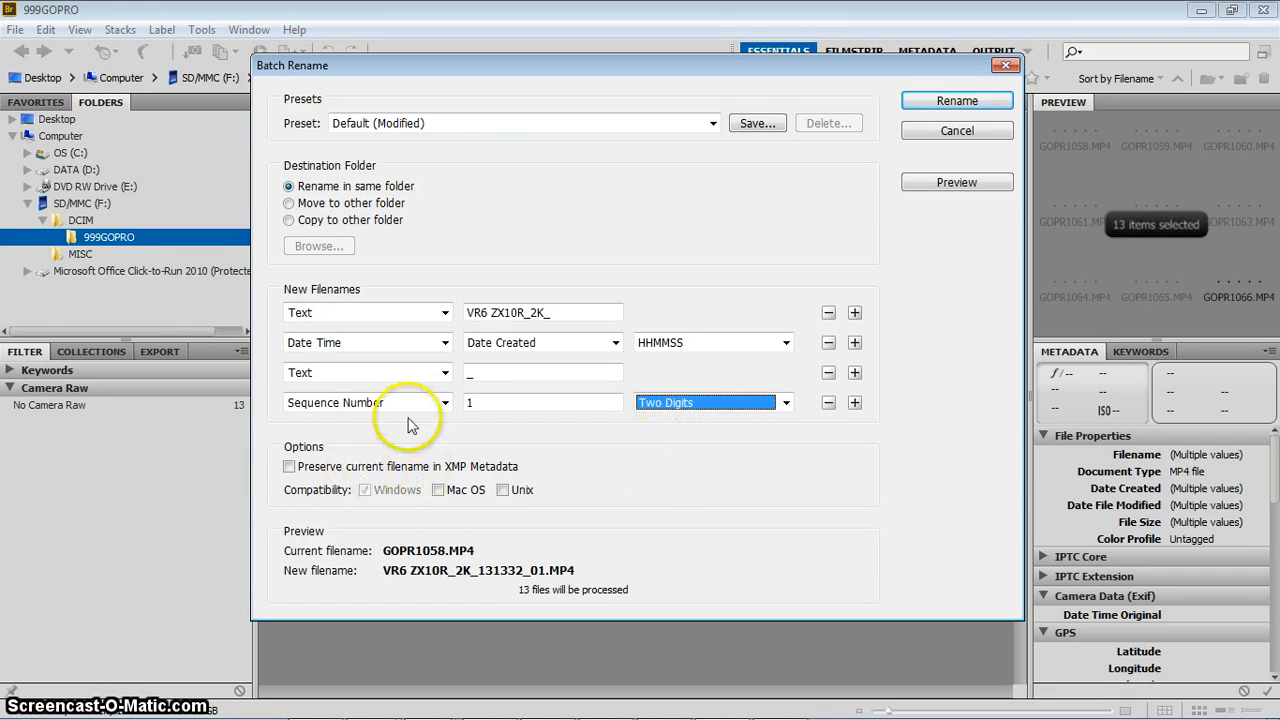
mouse_move(505, 555)
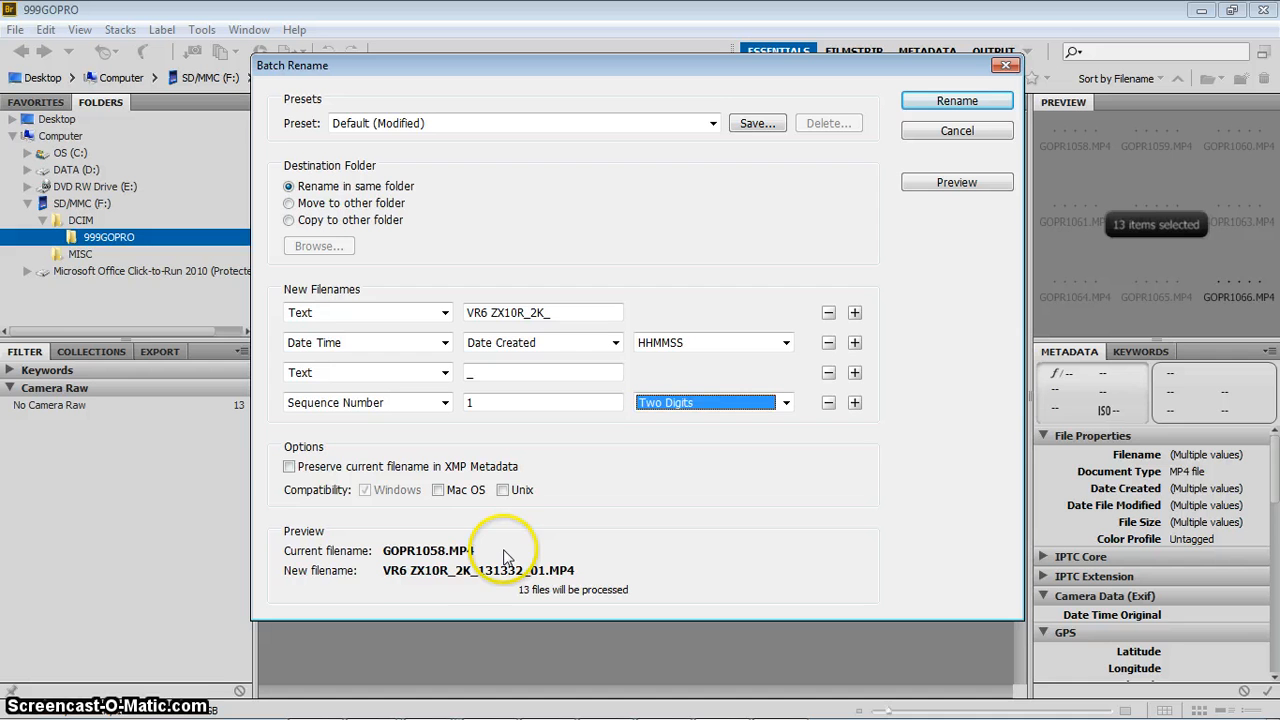
mouse_move(388, 558)
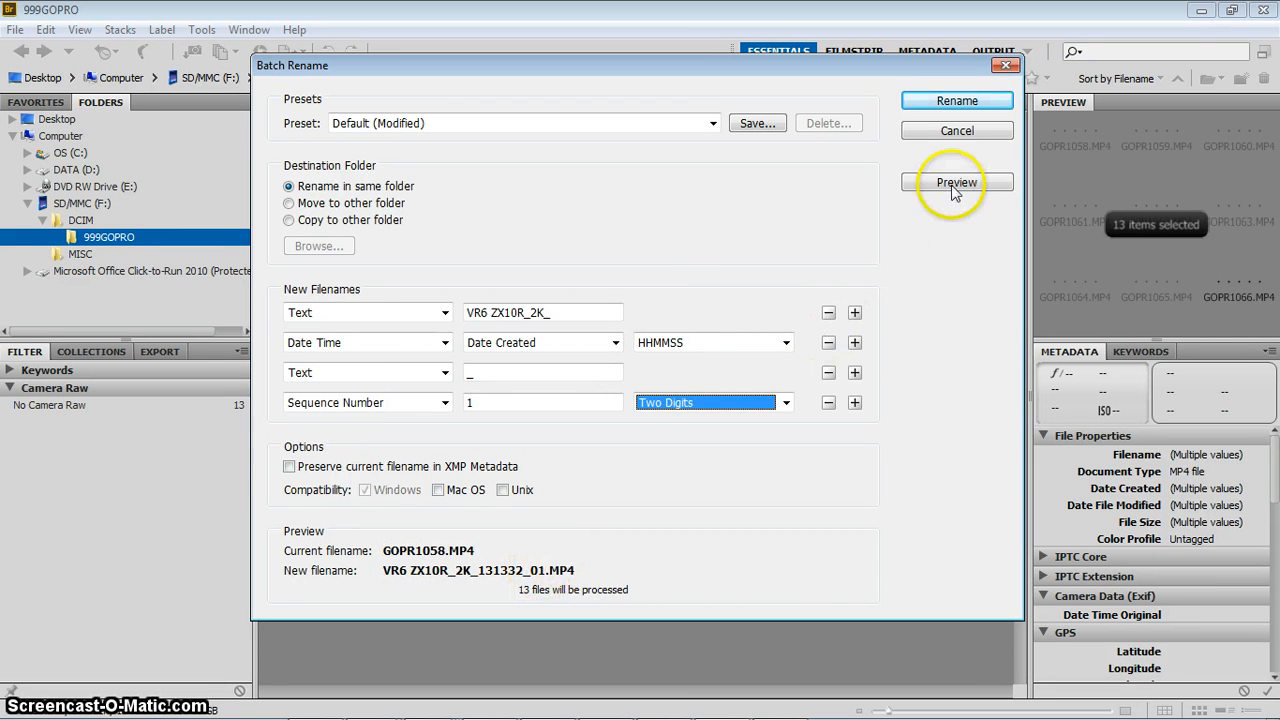
left_click(956, 182)
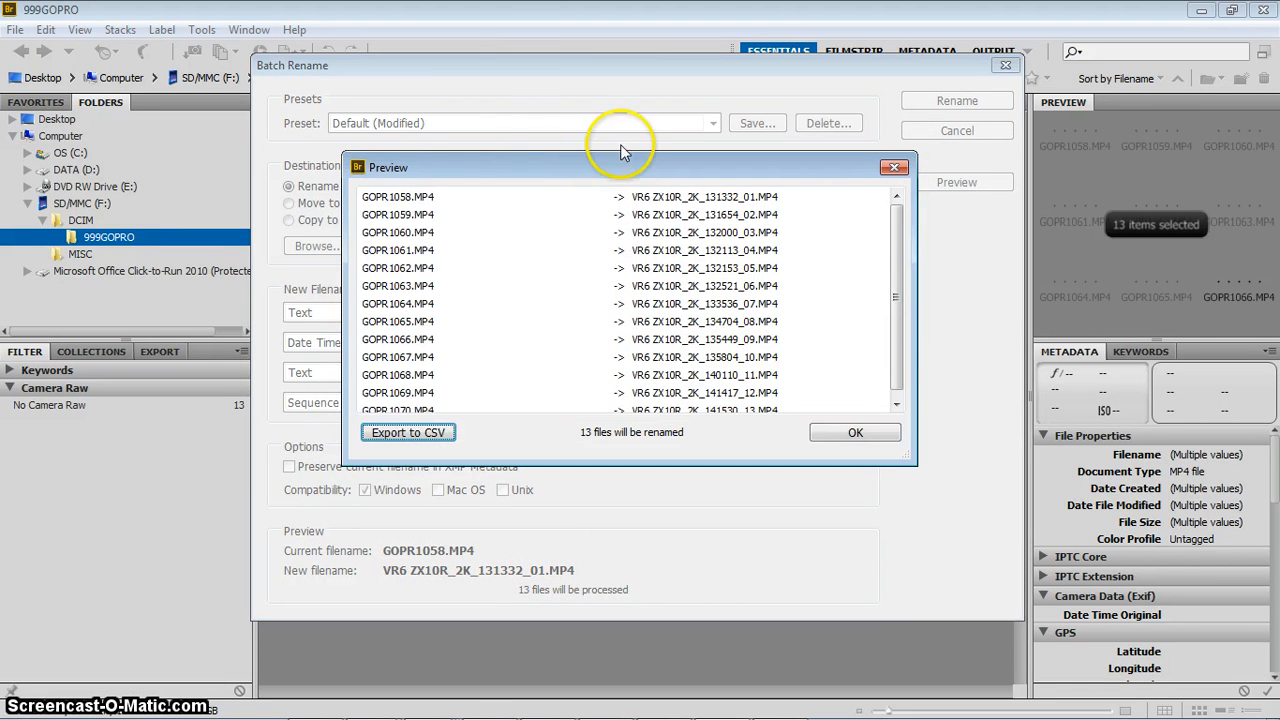
mouse_move(435, 335)
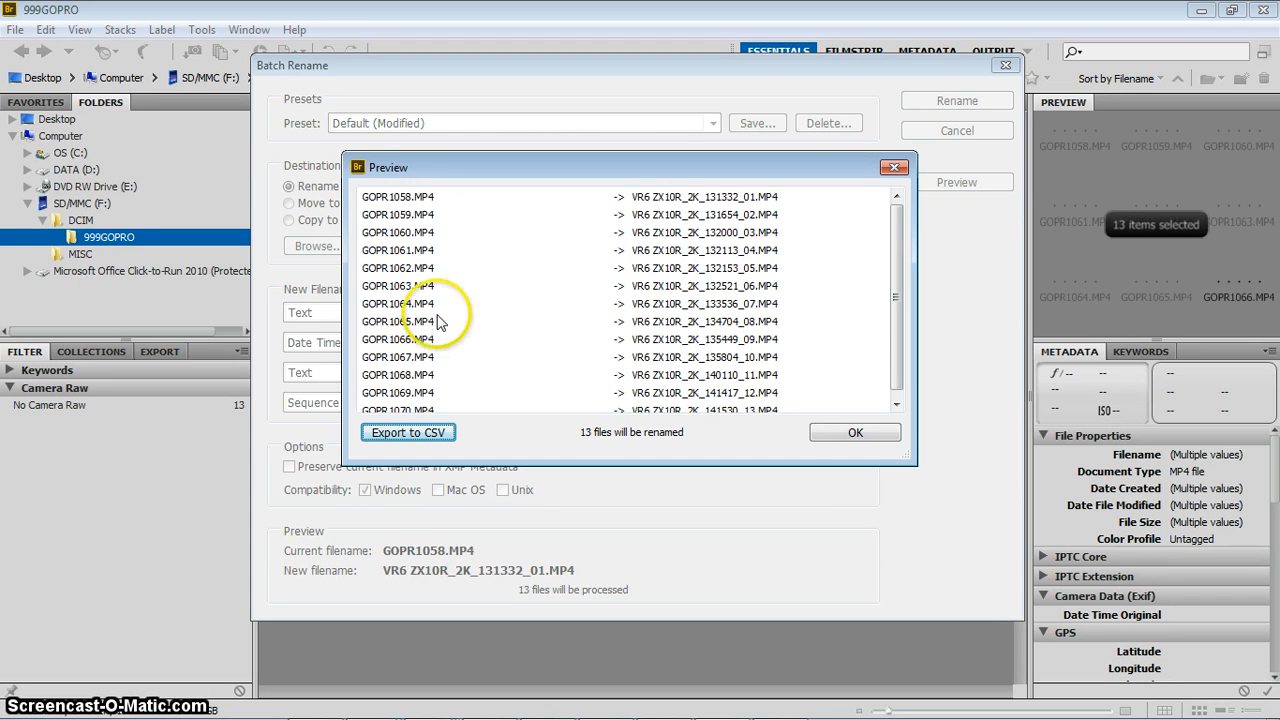
mouse_move(560, 240)
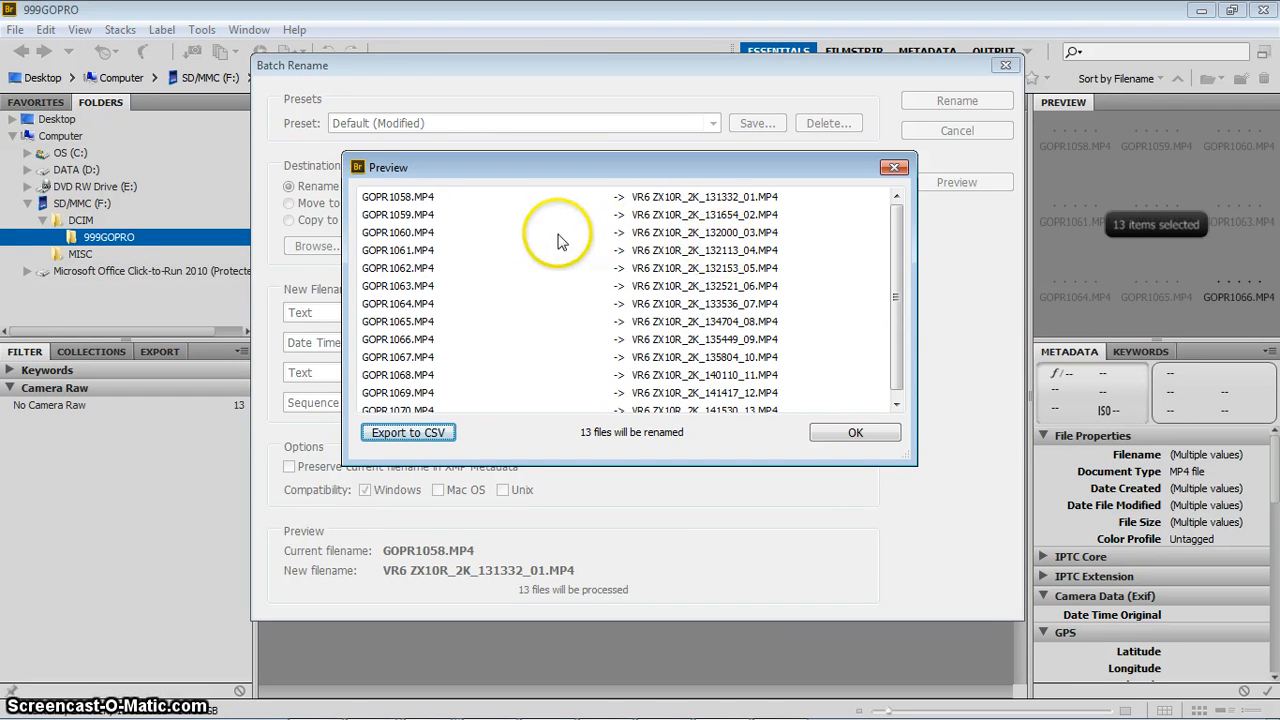
mouse_move(420, 200)
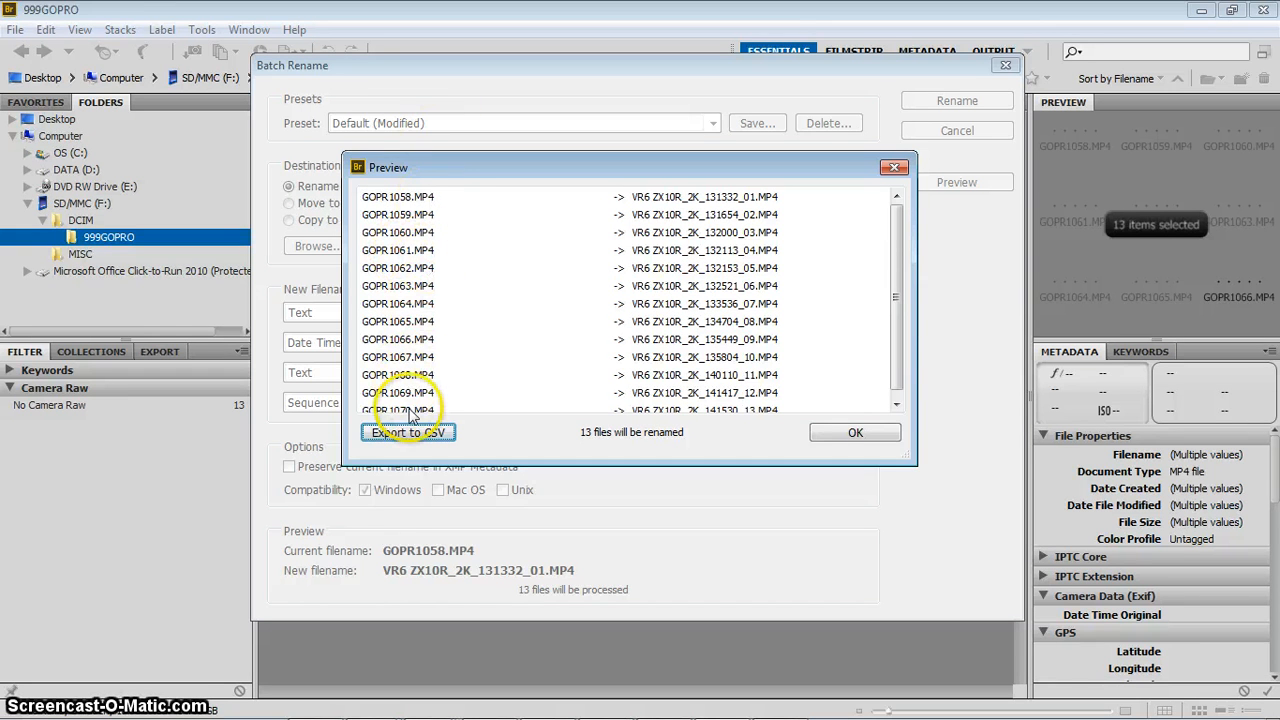
mouse_move(745, 205)
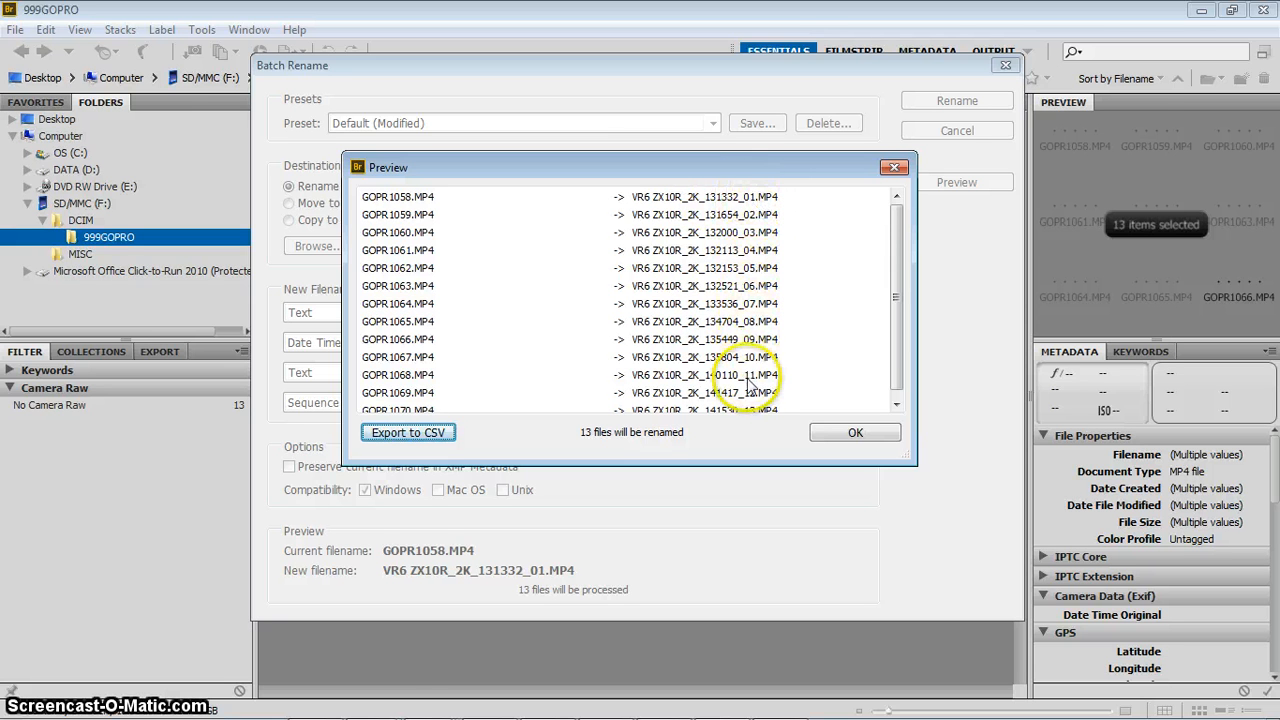
mouse_move(650, 196)
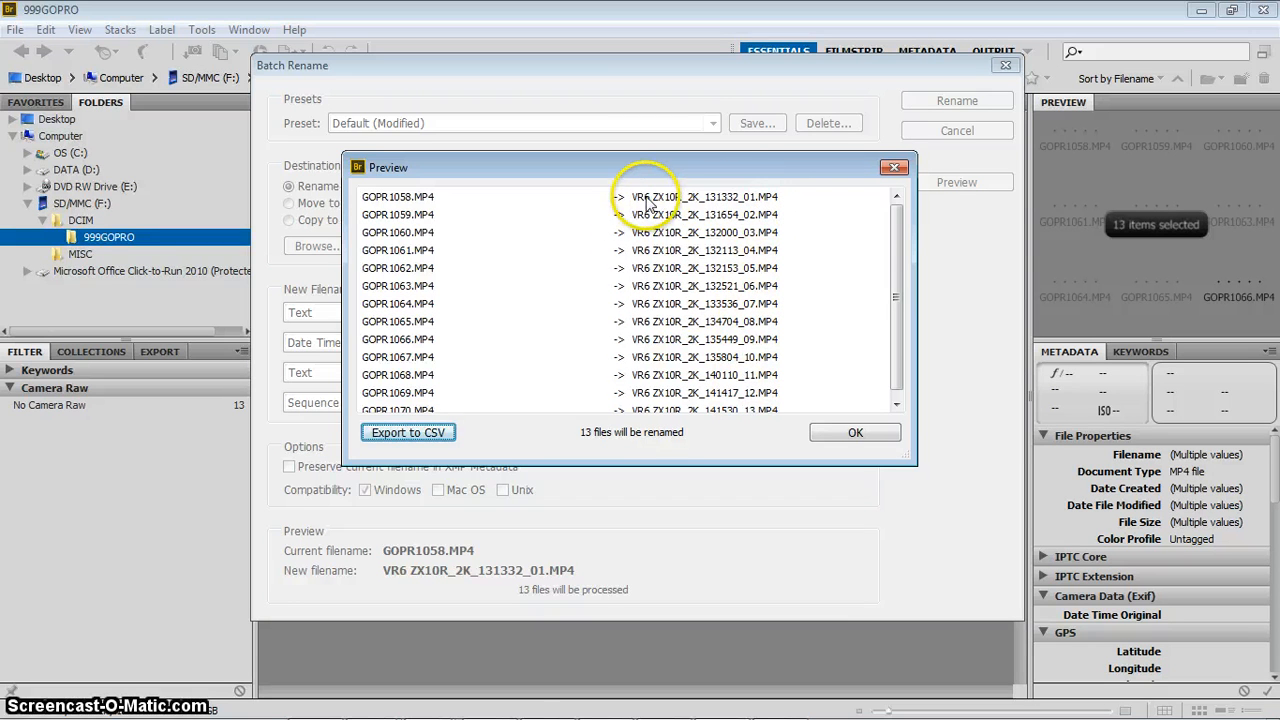
mouse_move(665, 210)
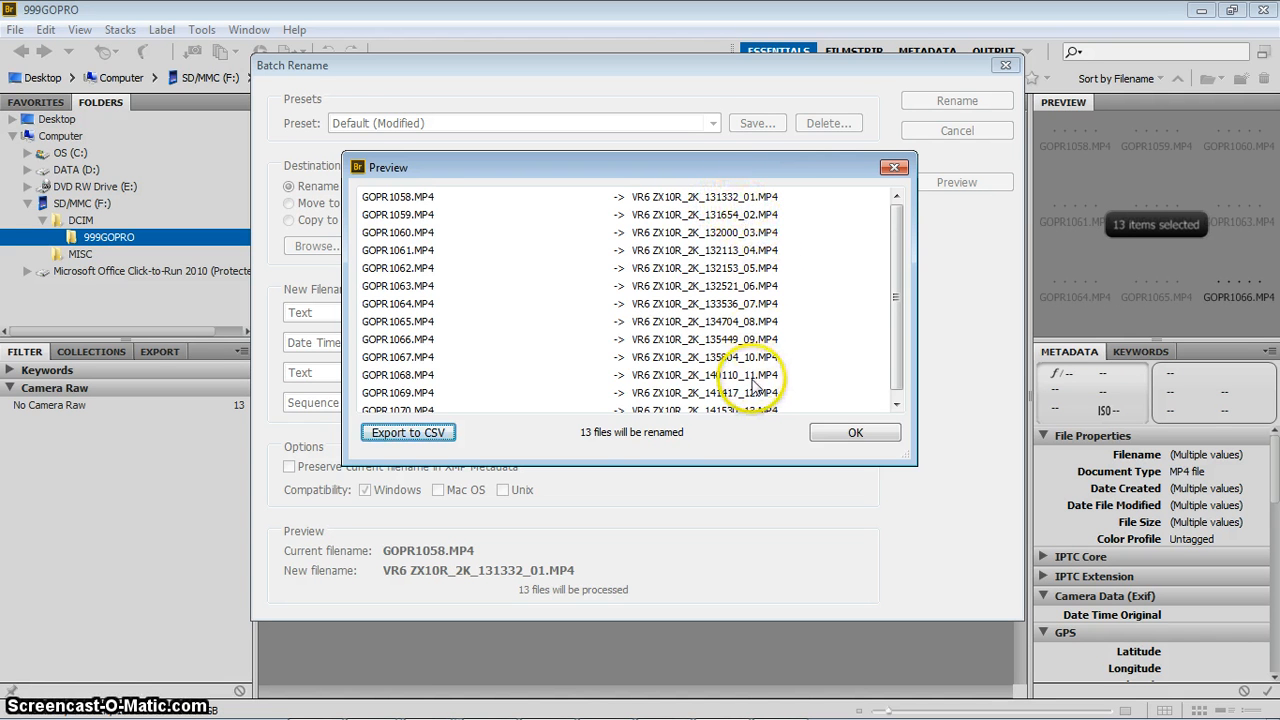
scroll("down", 3)
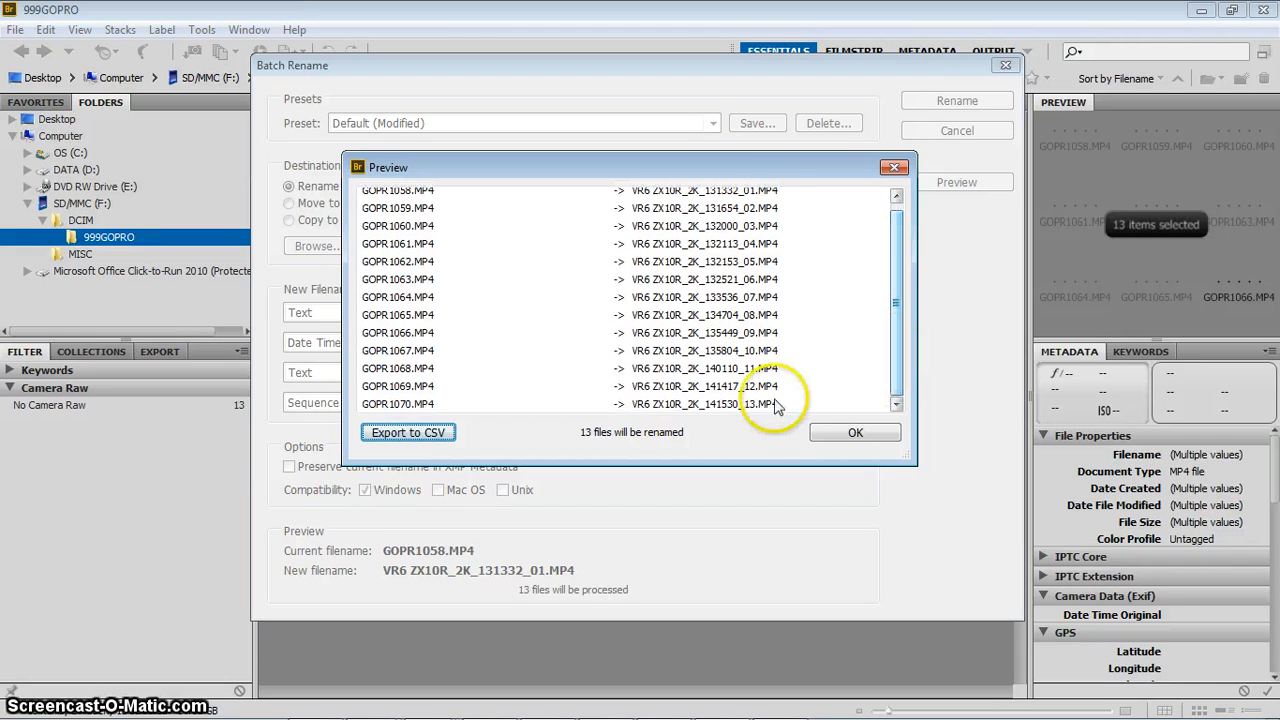
mouse_move(757, 413)
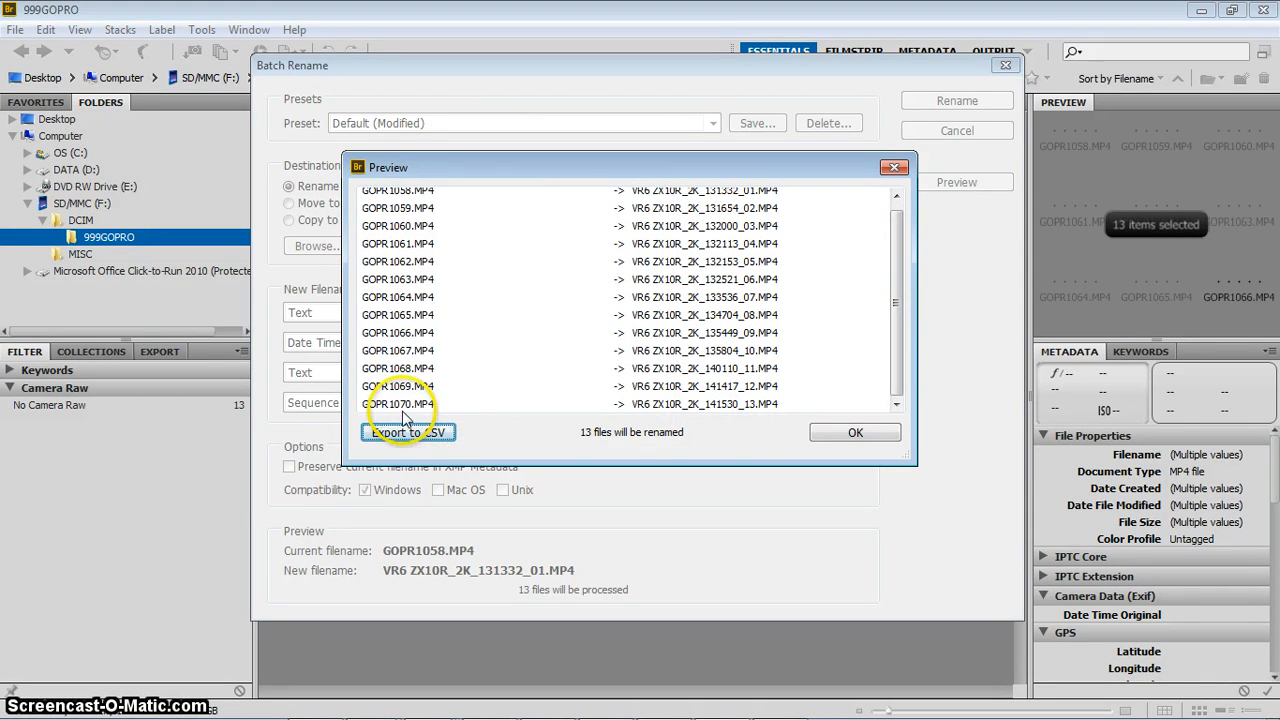
mouse_move(900, 290)
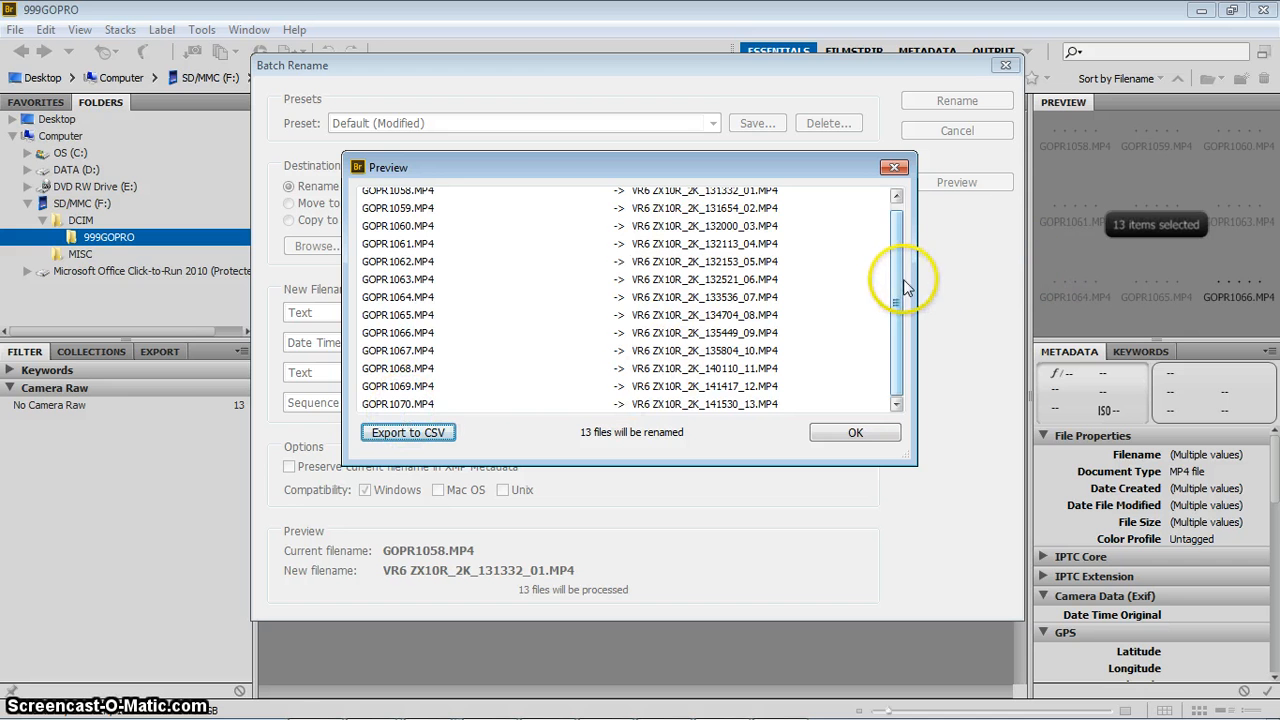
scroll("up", 3)
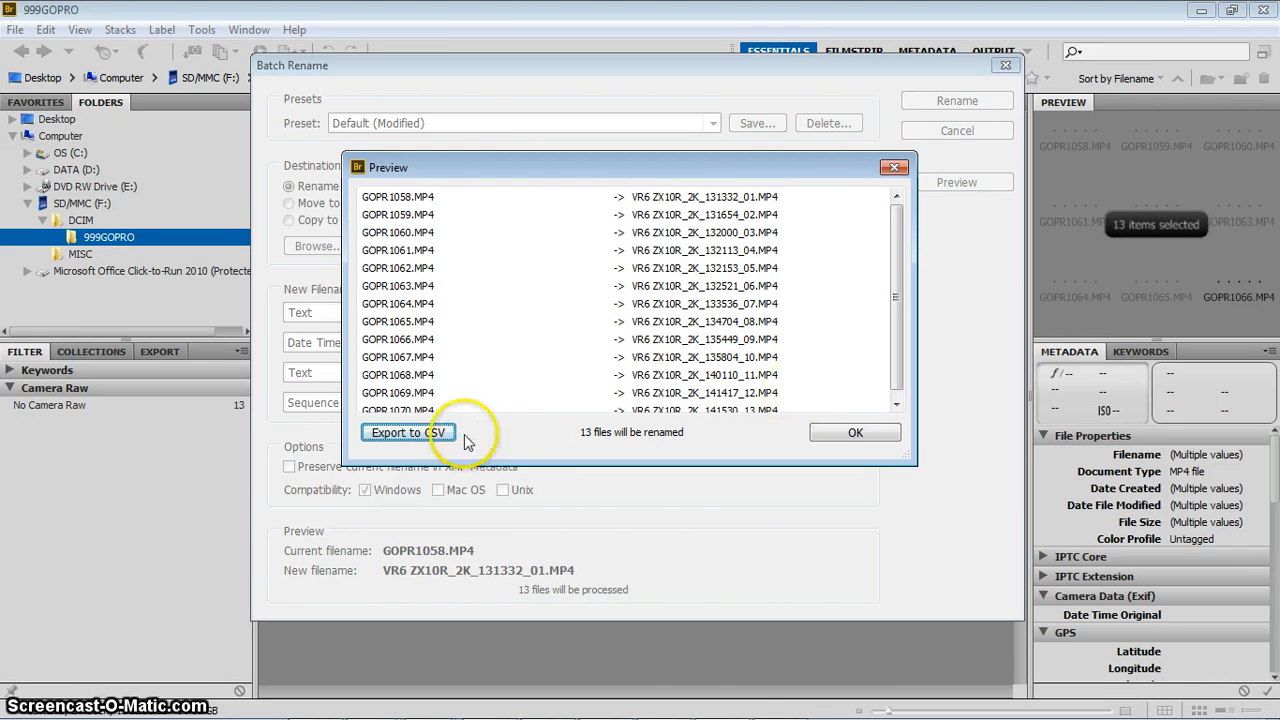
mouse_move(856, 432)
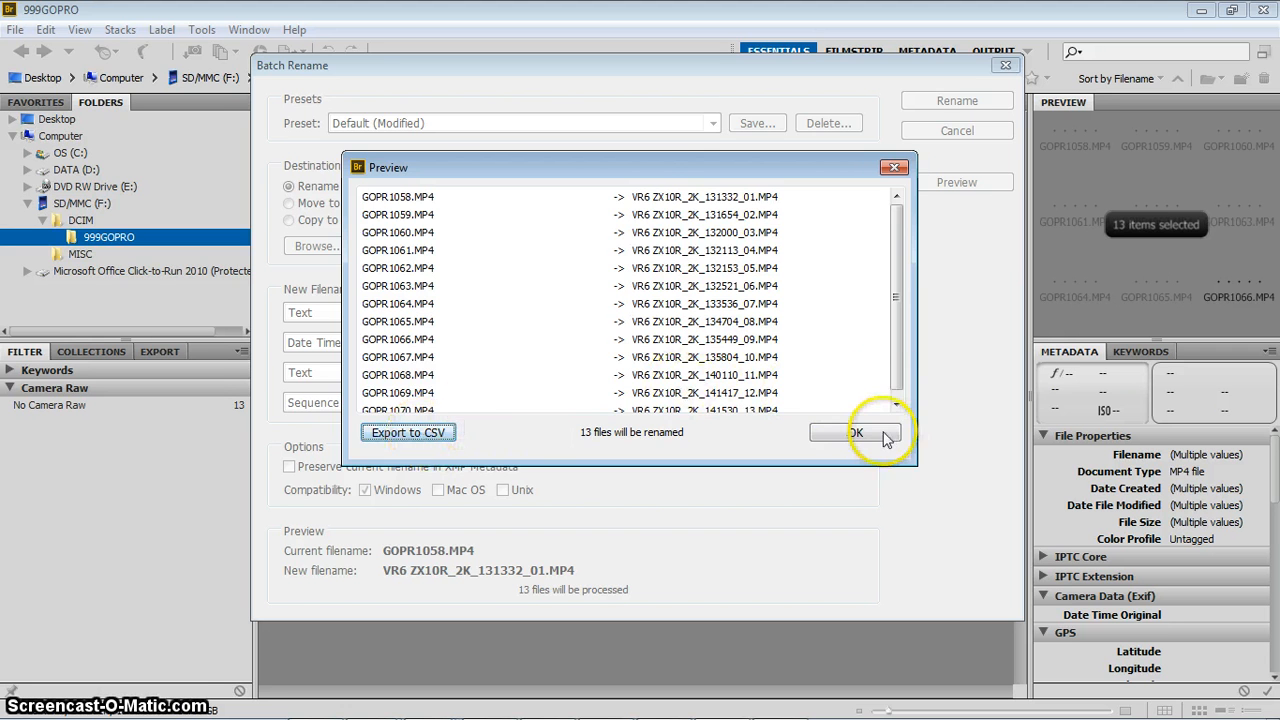
left_click(857, 432)
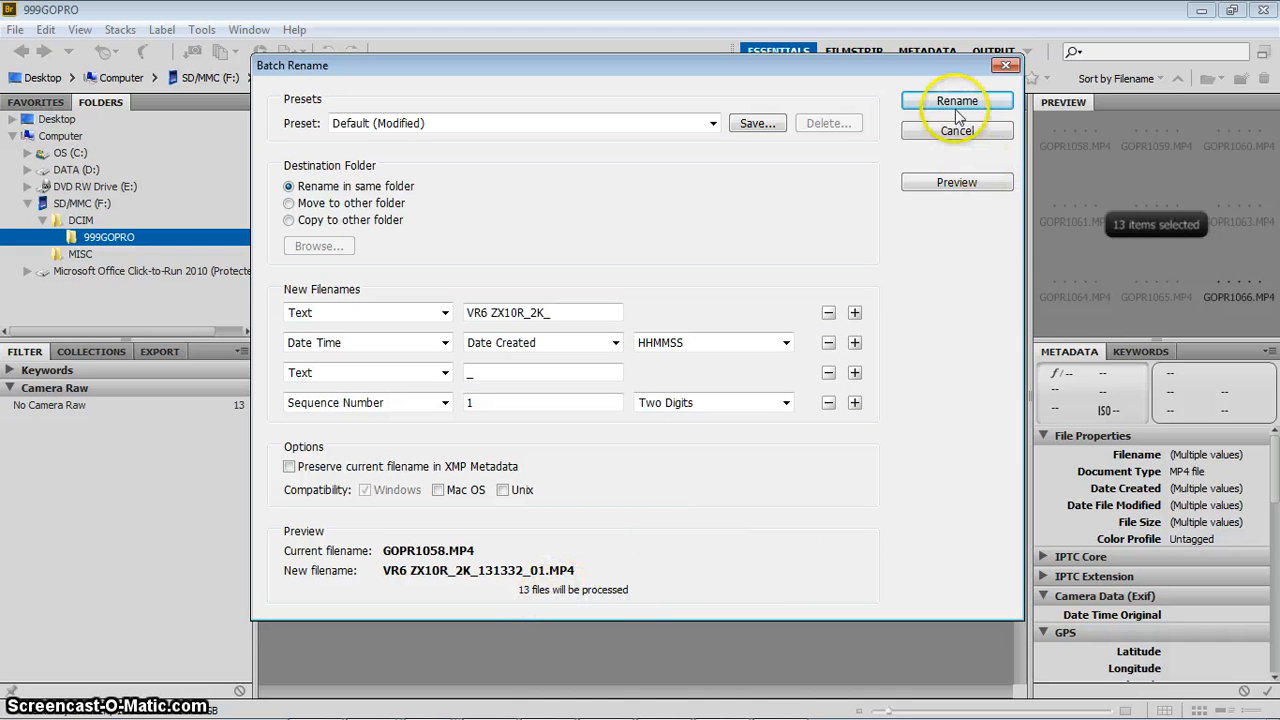
- Apply the batch rename to the 13 selected GoPro clips
left_click(956, 100)
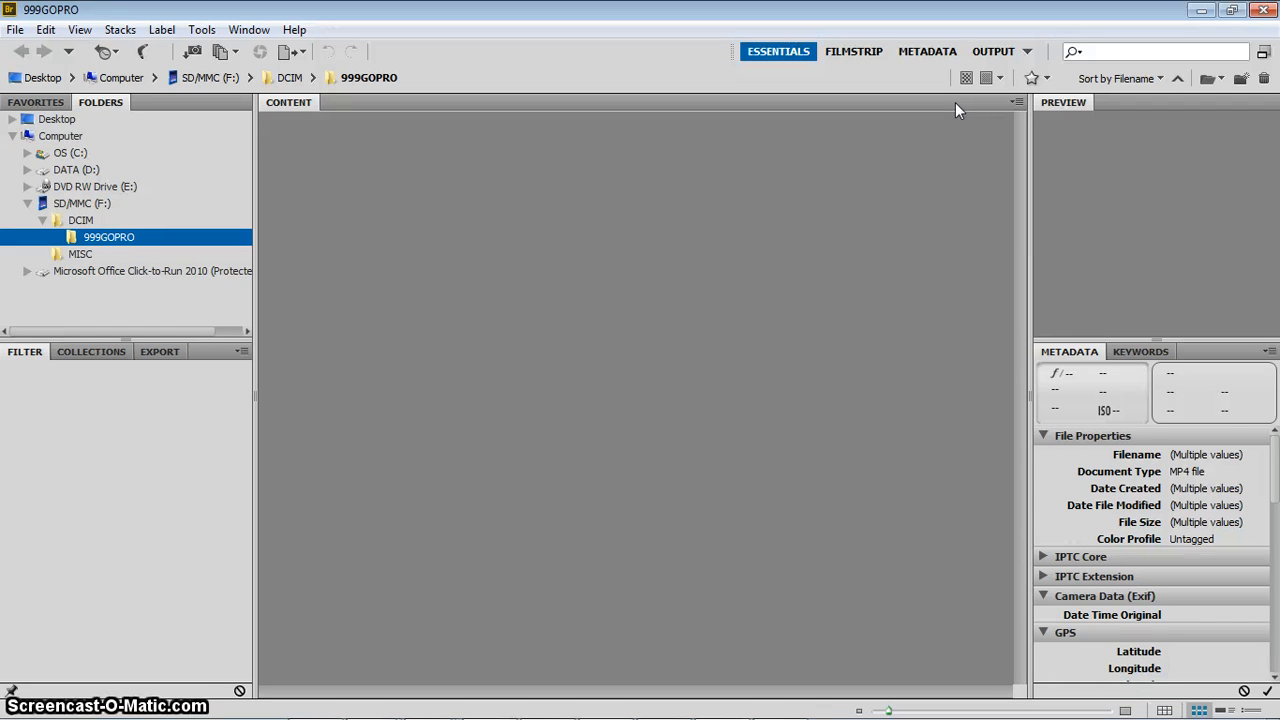
mouse_move(645, 345)
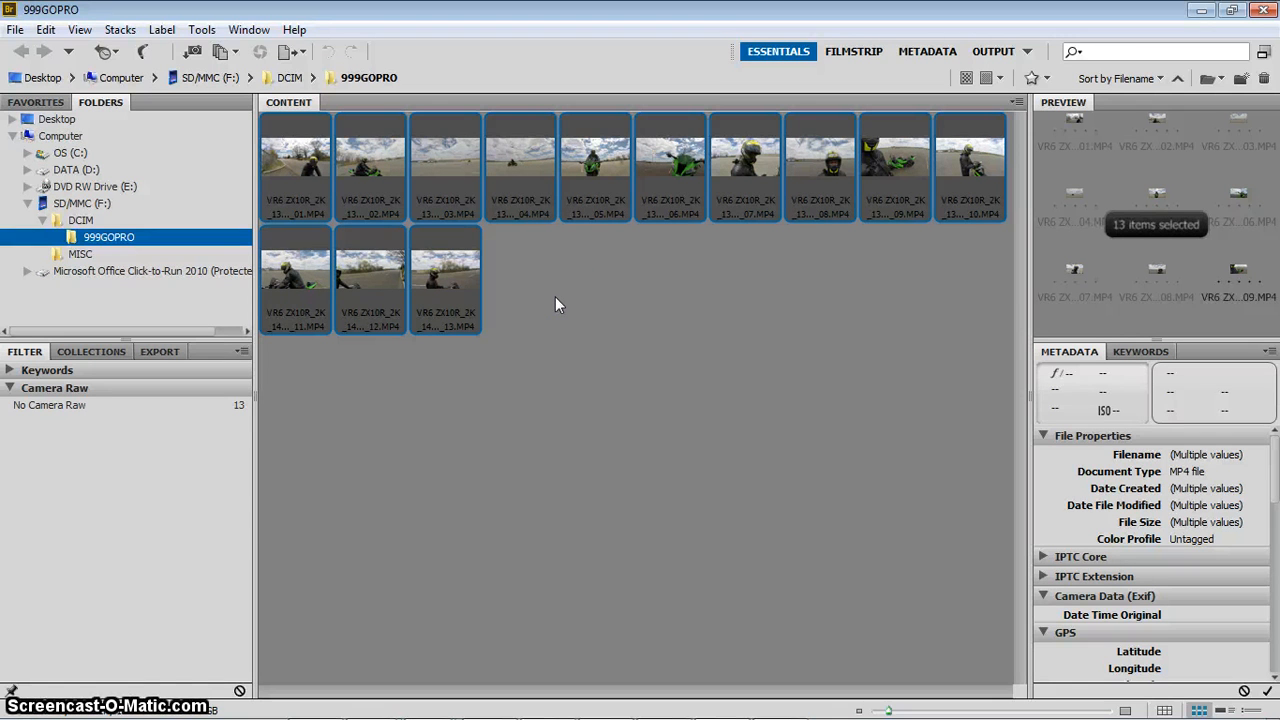
- Select the first renamed clip and double-click it, triggering a file-in-use error
left_click(515, 245)
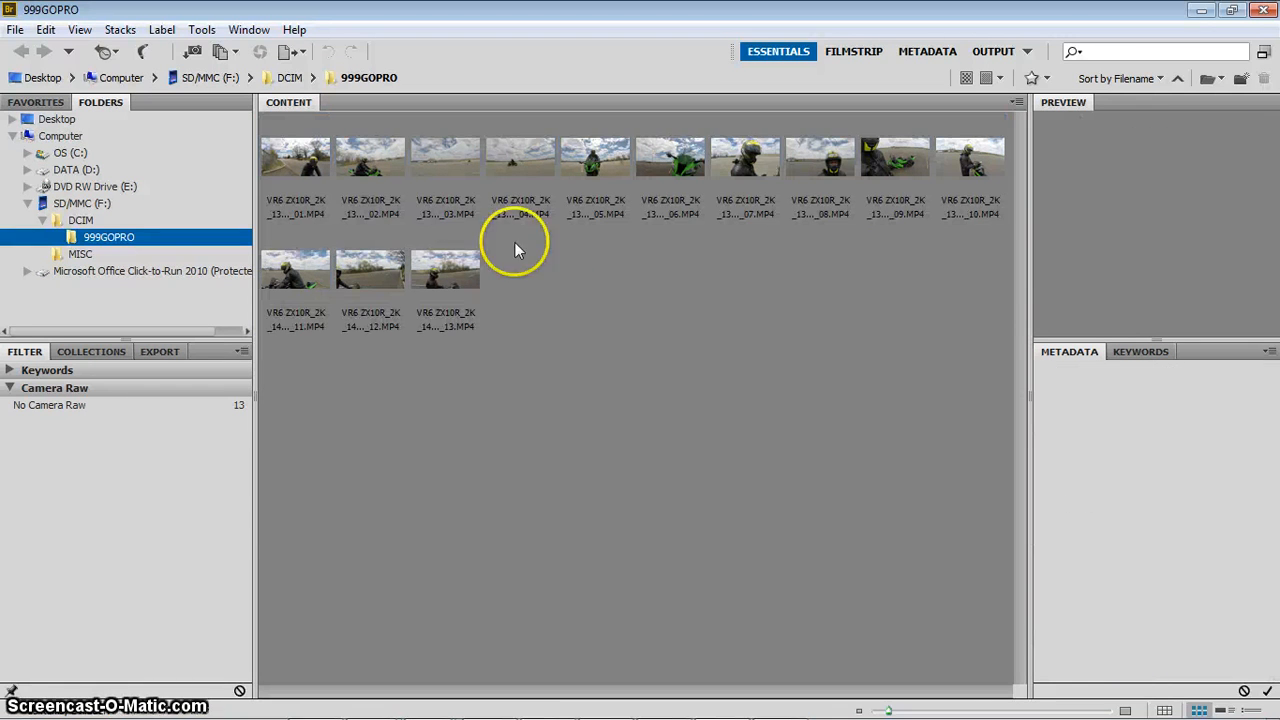
left_click(295, 160)
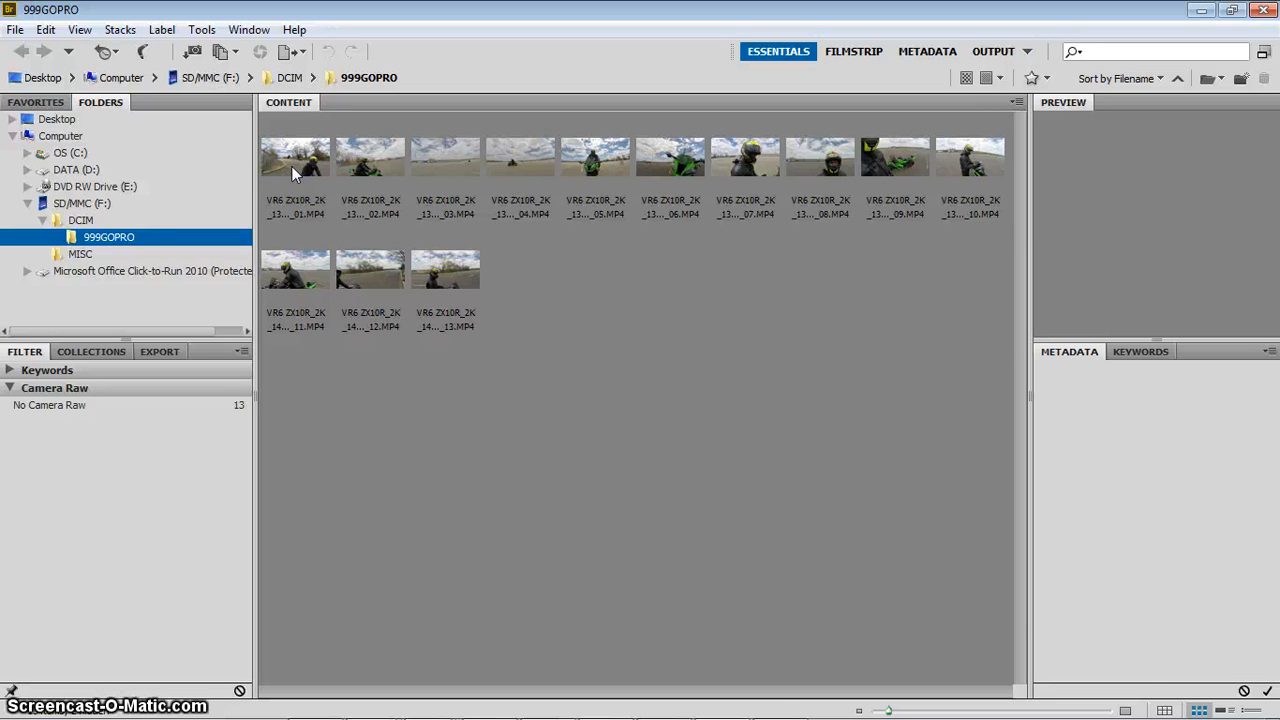
left_click(295, 160)
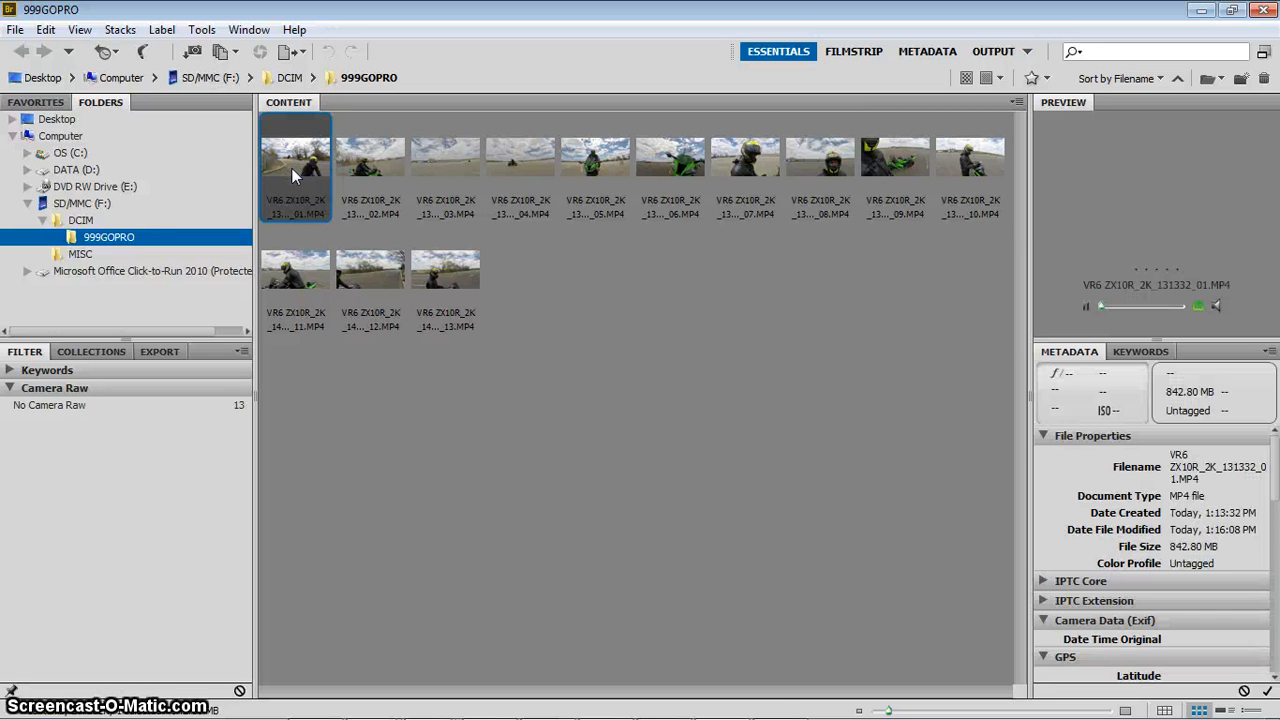
mouse_move(283, 210)
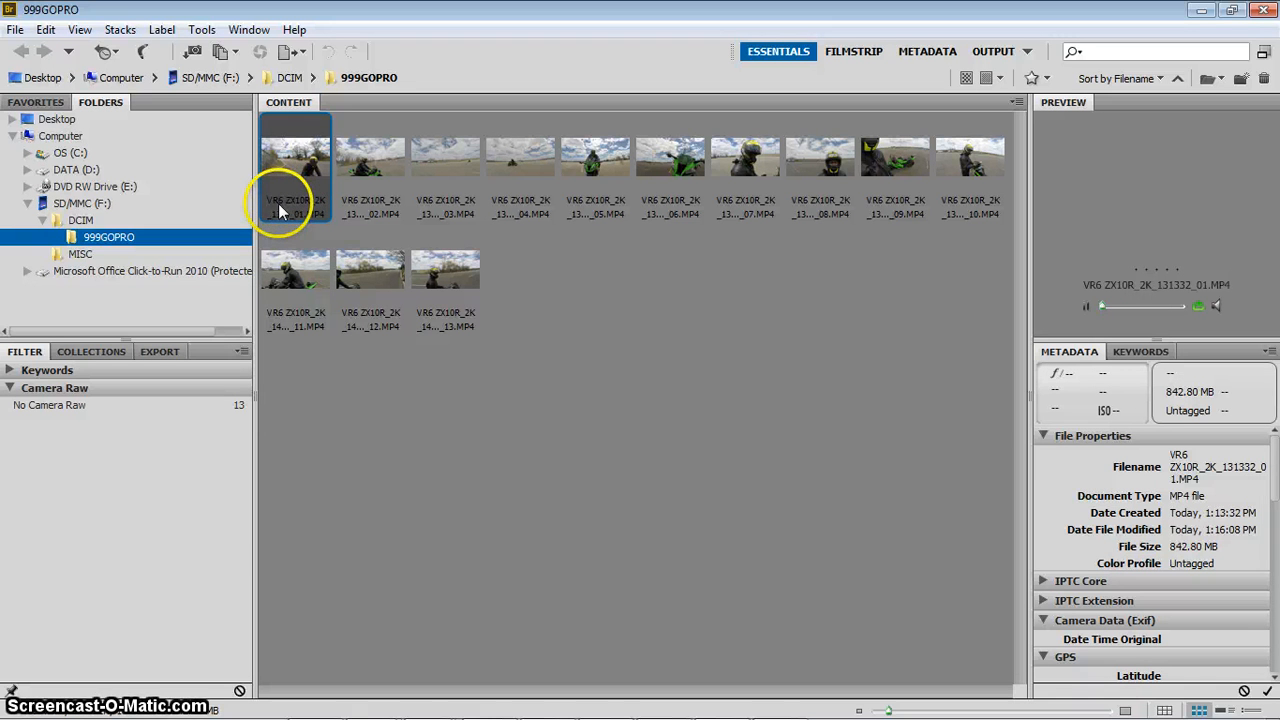
double_click(295, 207)
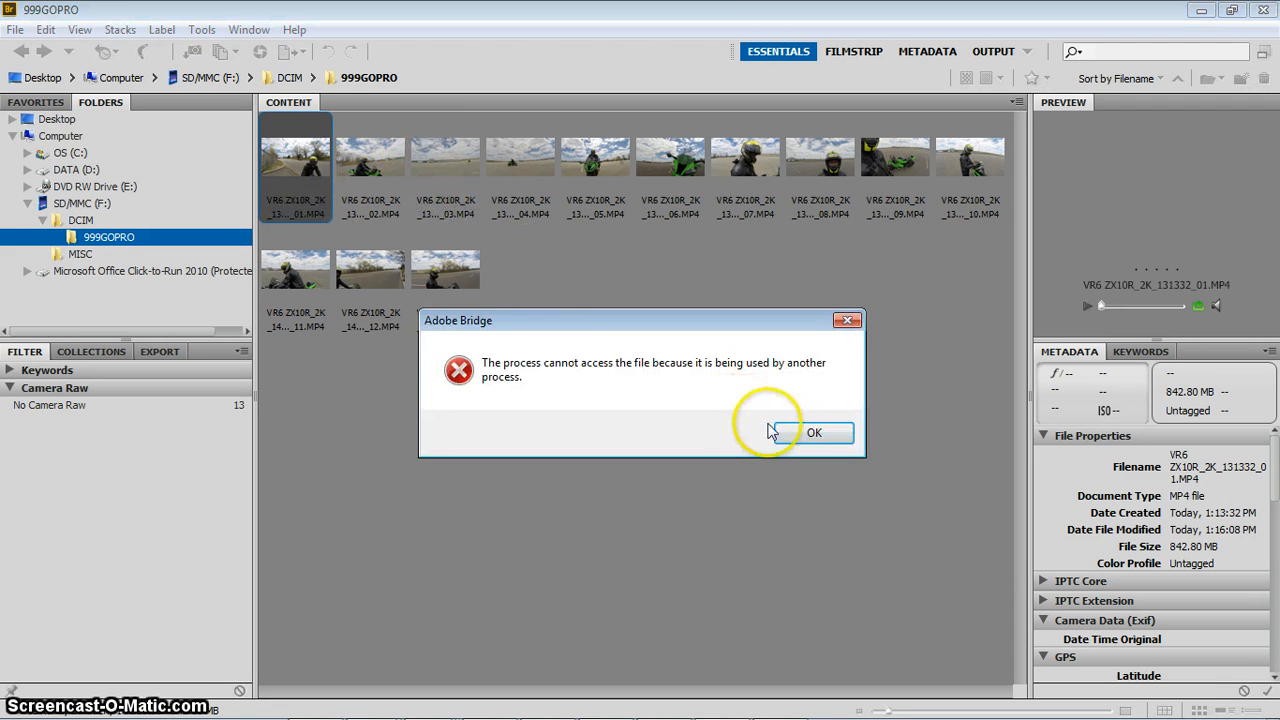
- Dismiss the file-in-use error dialog
left_click(814, 432)
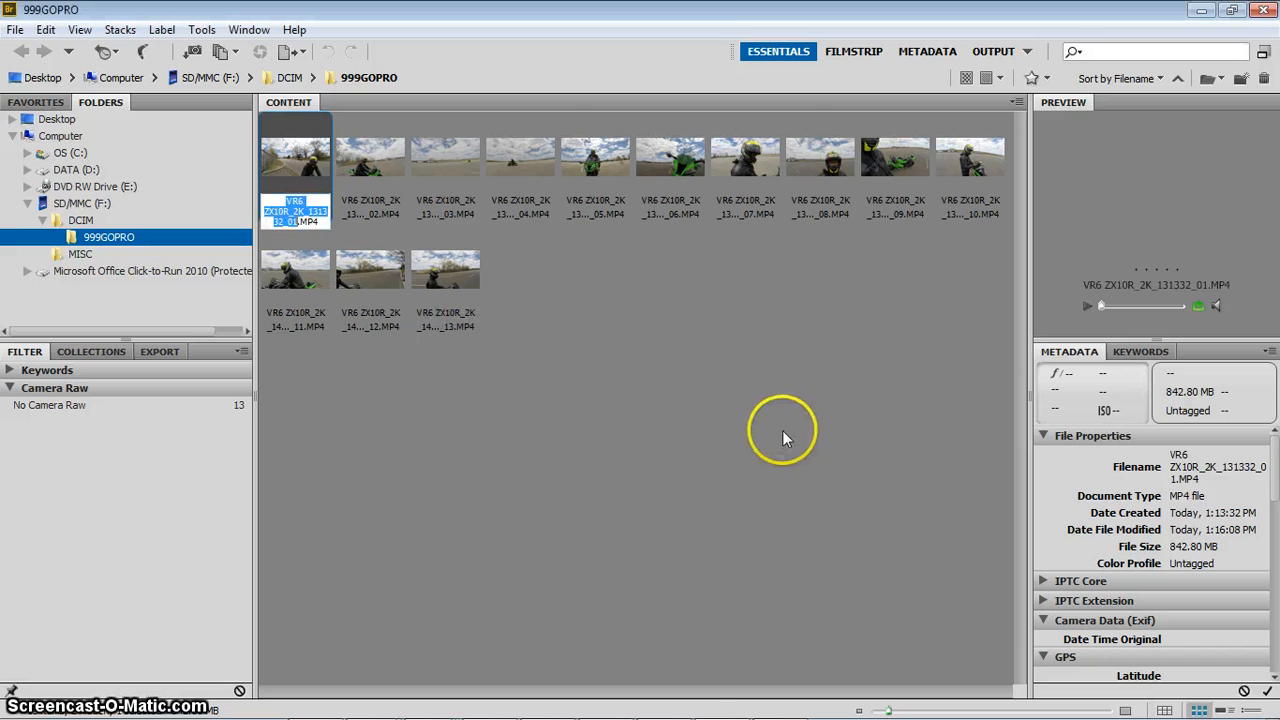
mouse_move(865, 320)
type("Flybys ")
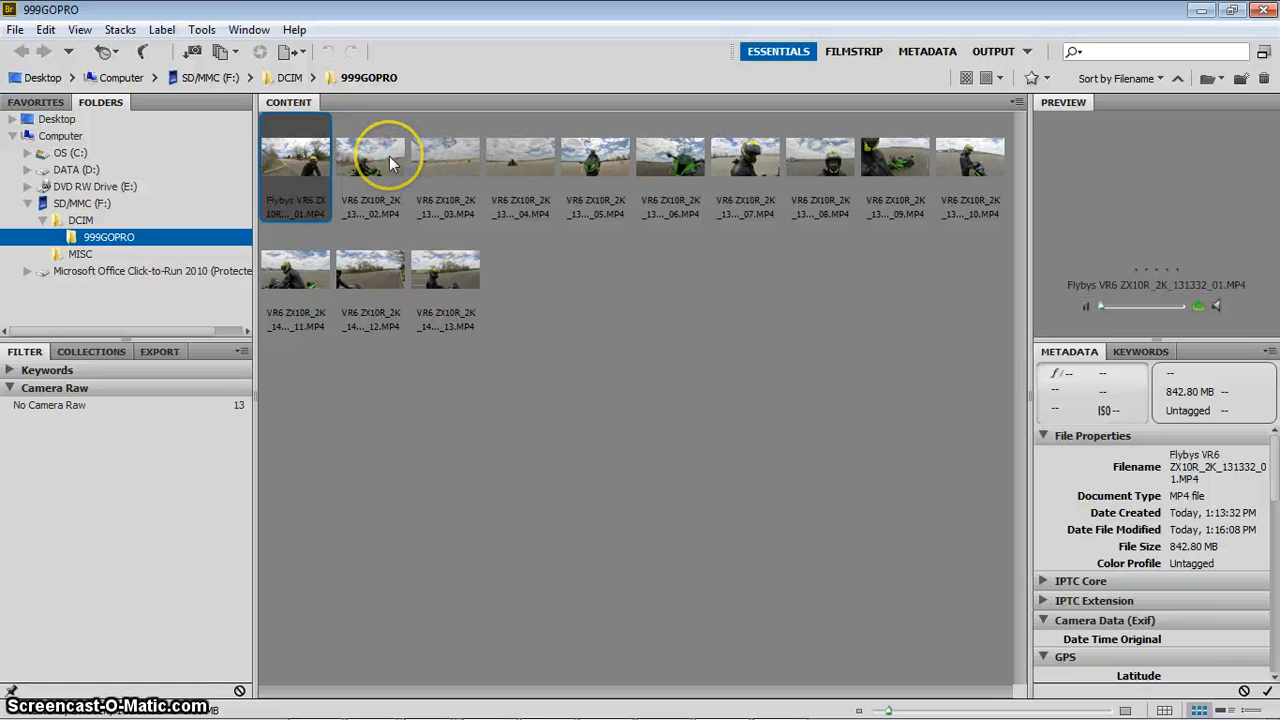
mouse_move(388, 158)
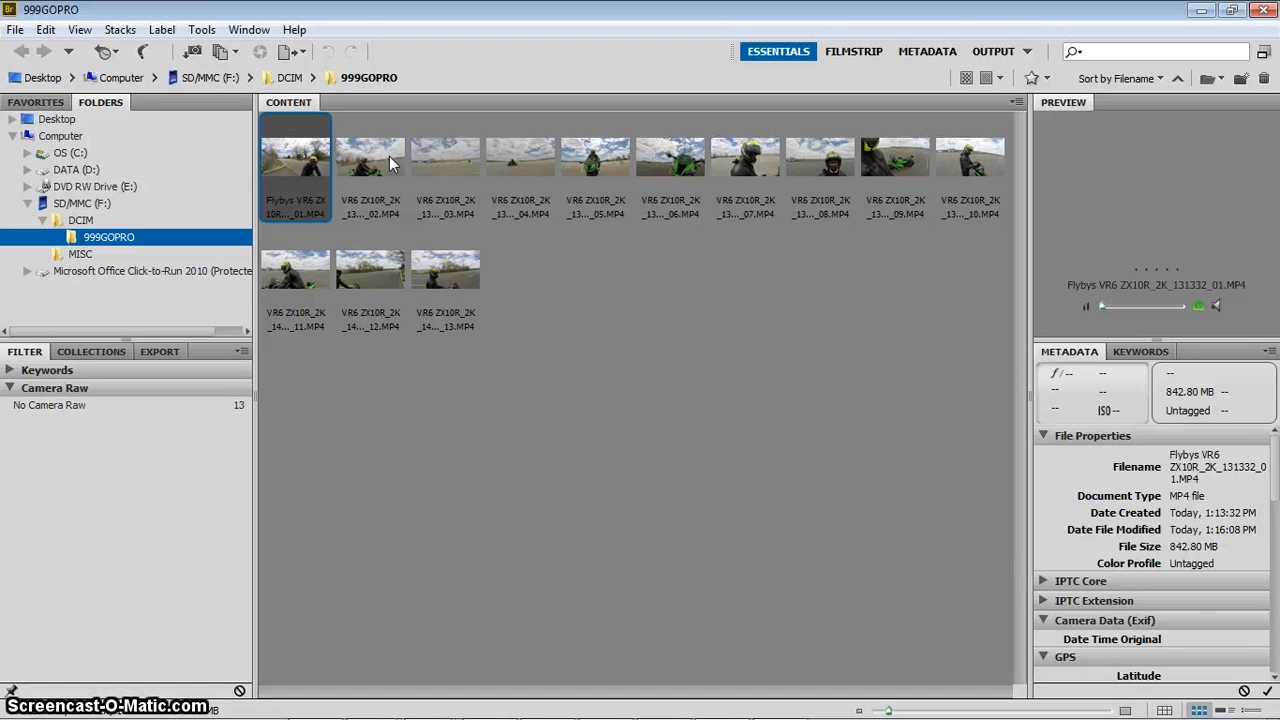
mouse_move(680, 213)
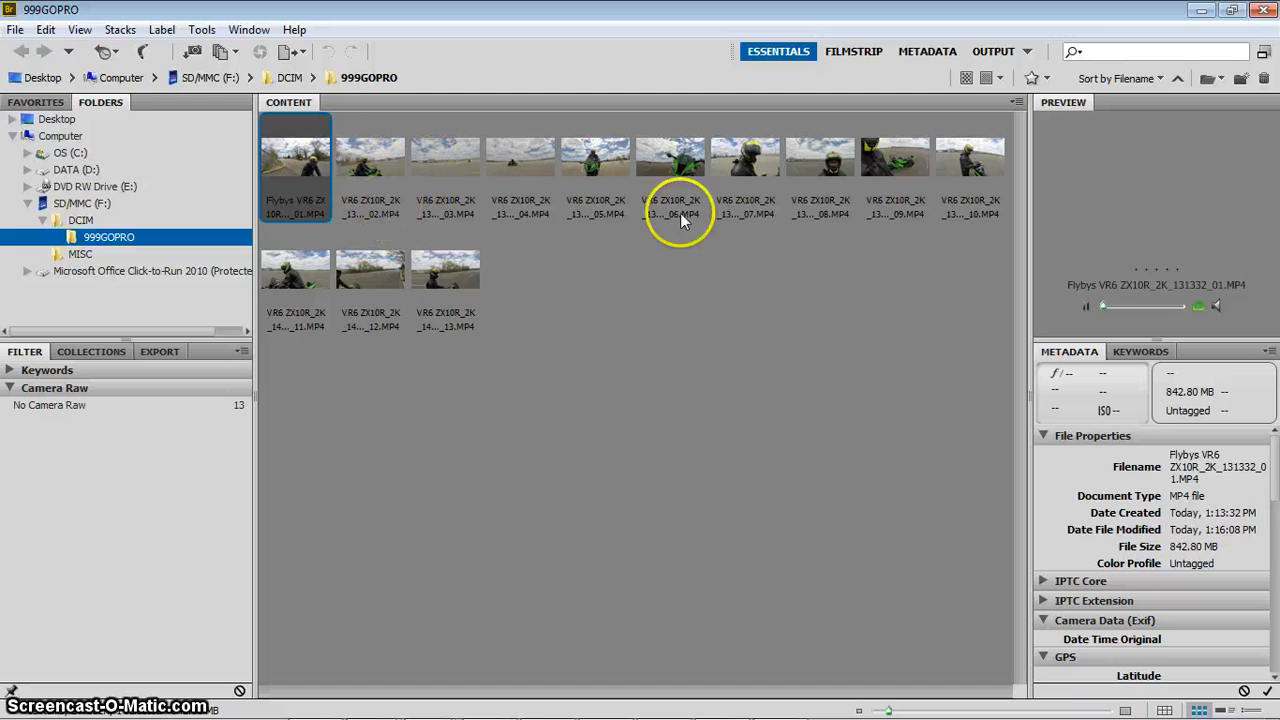
mouse_move(1090, 307)
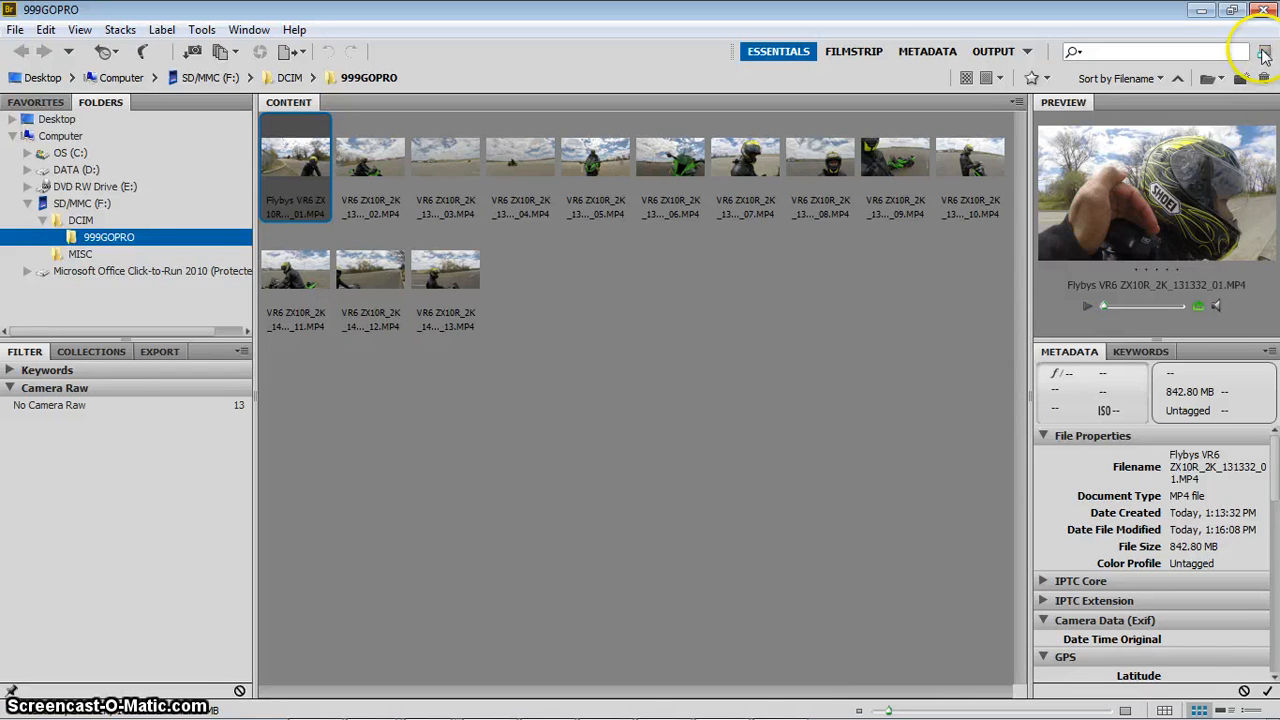
mouse_move(1199, 11)
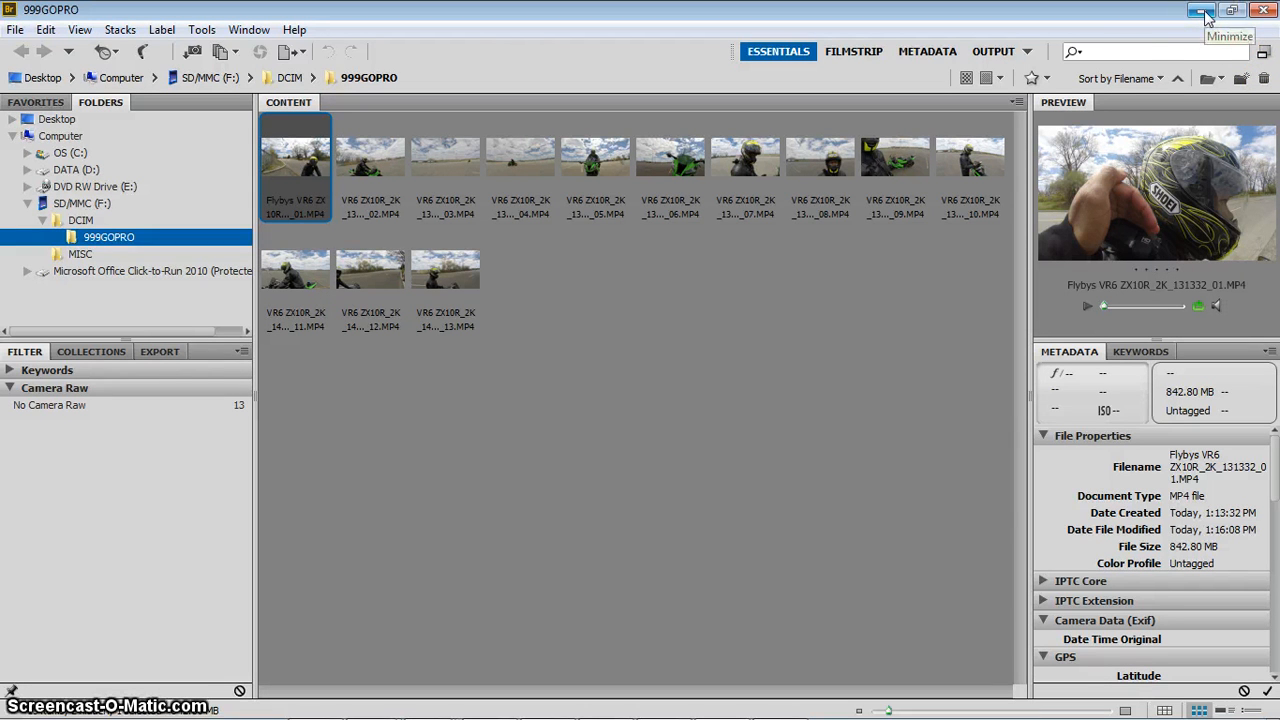
mouse_move(1140, 160)
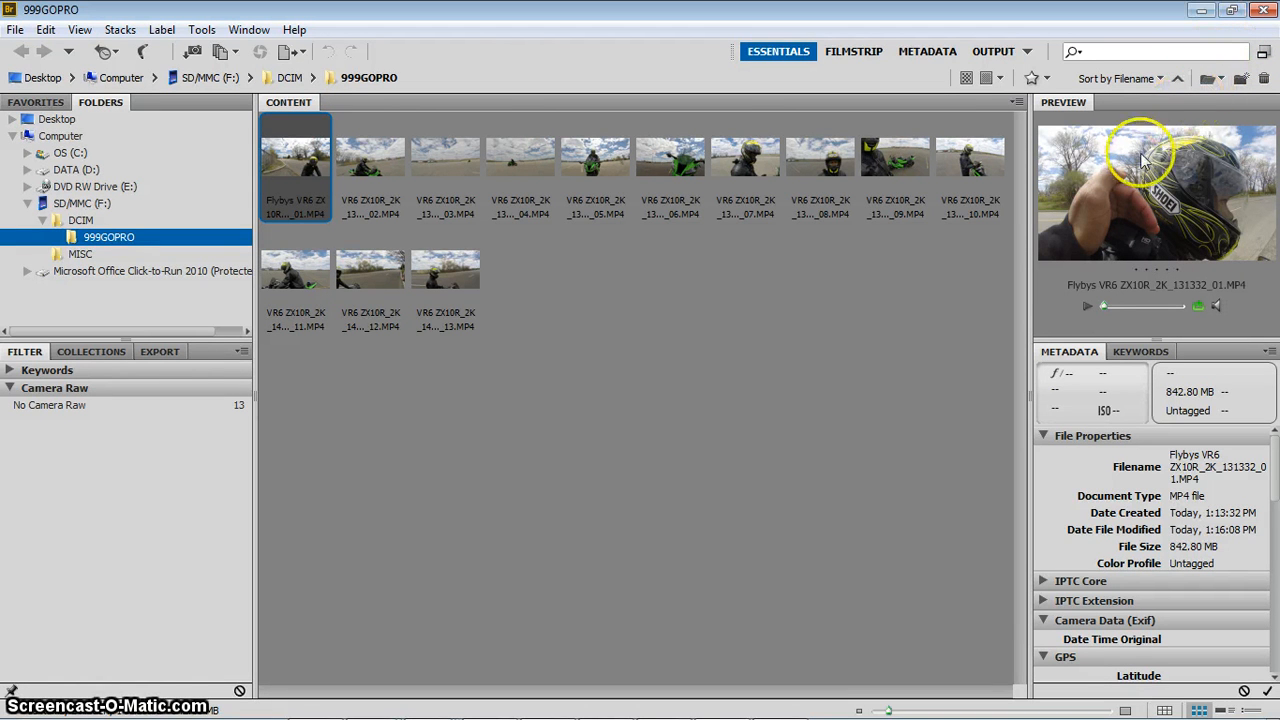
mouse_move(1075, 225)
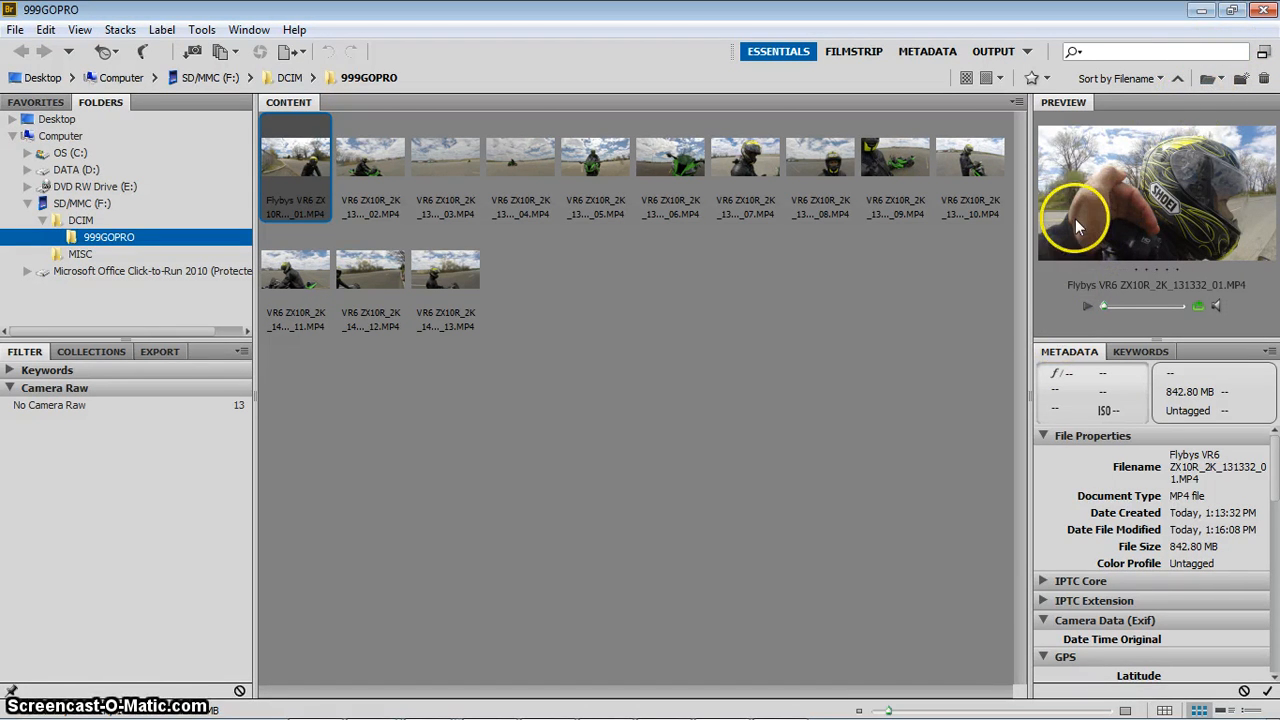
mouse_move(910, 355)
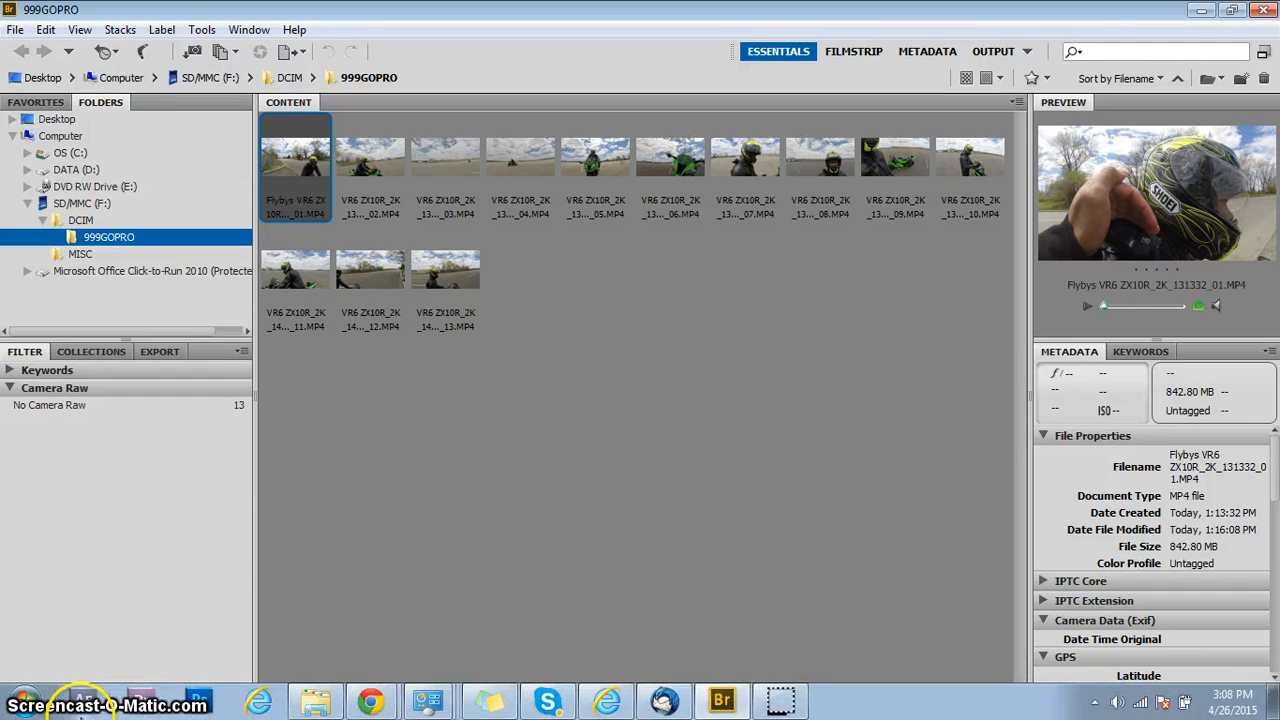
- Launch Snipping Tool from the Start menu via 'sni' and cancel the default snip
left_click(20, 704)
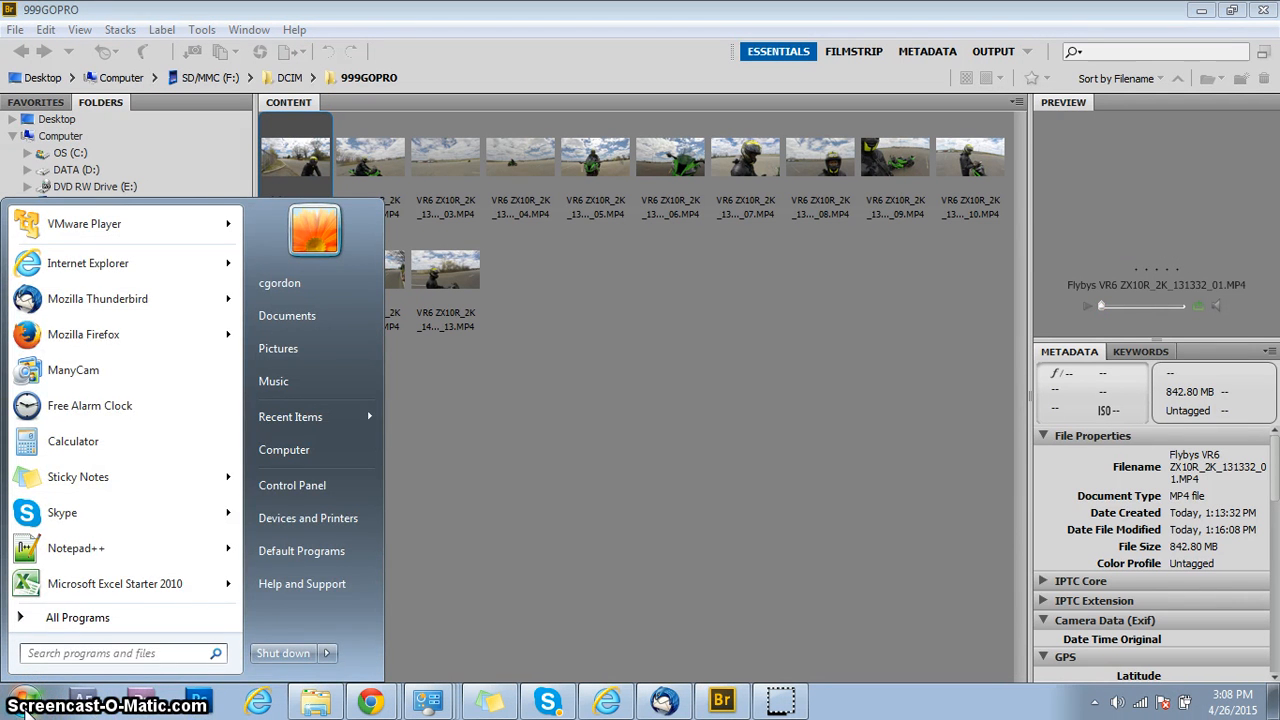
type("sni")
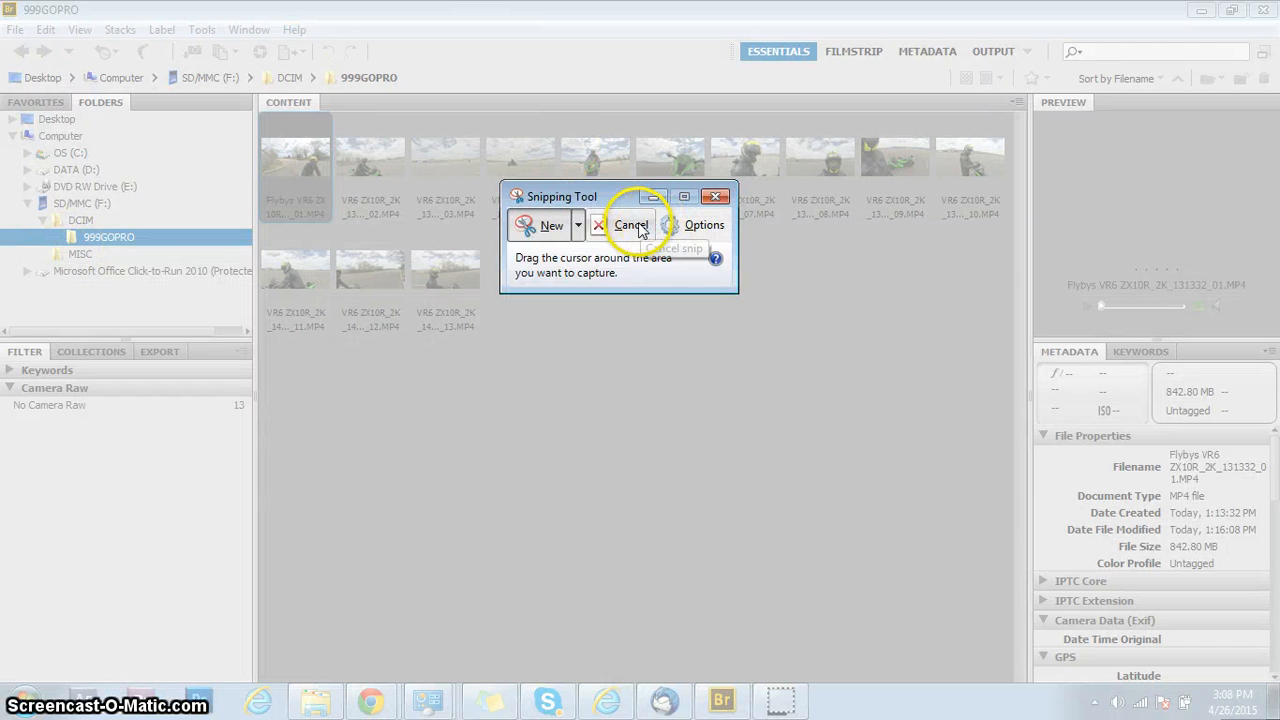
left_click(631, 224)
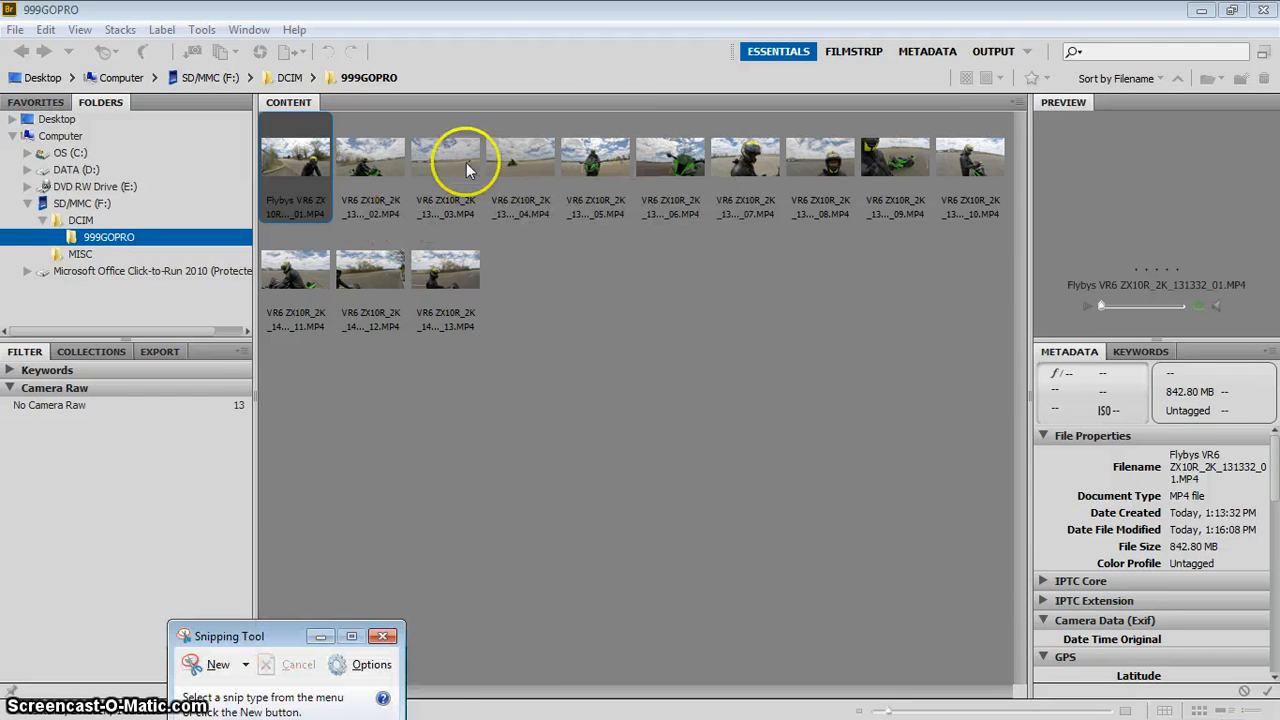
mouse_move(918, 35)
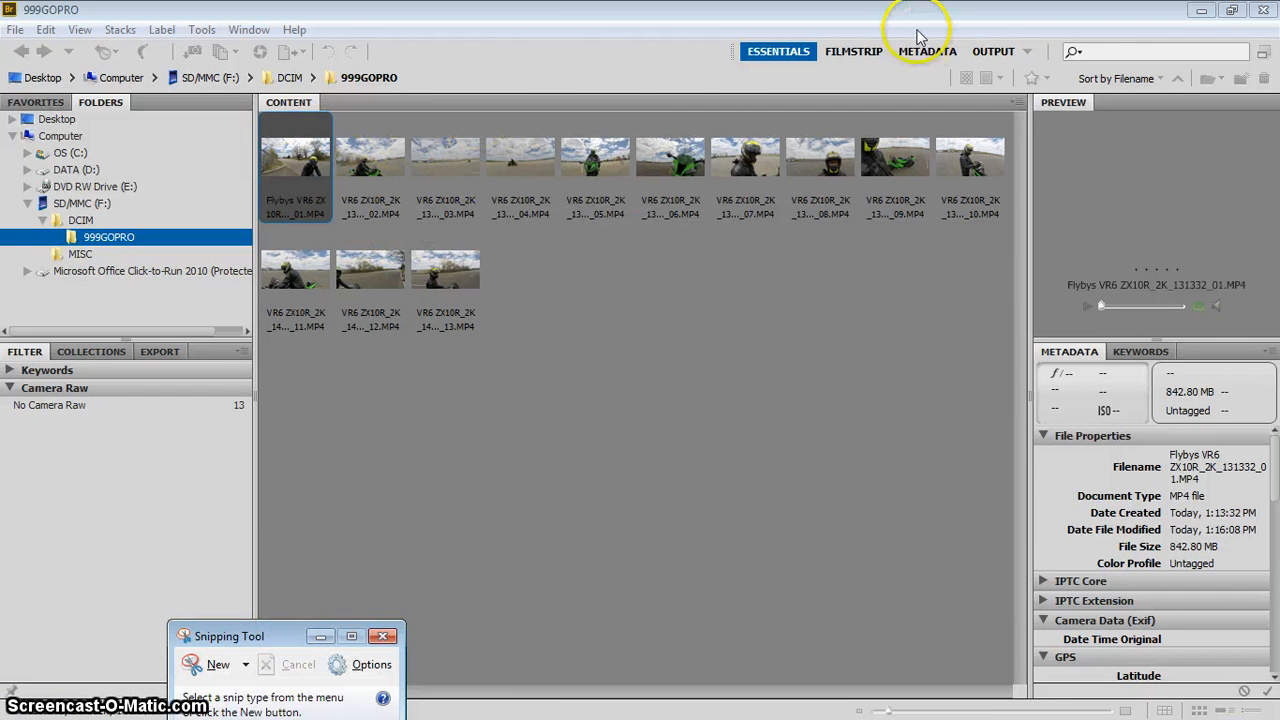
- Switch Bridge to the Filmstrip workspace and jump the Flybys clip to a road frame
left_click(854, 51)
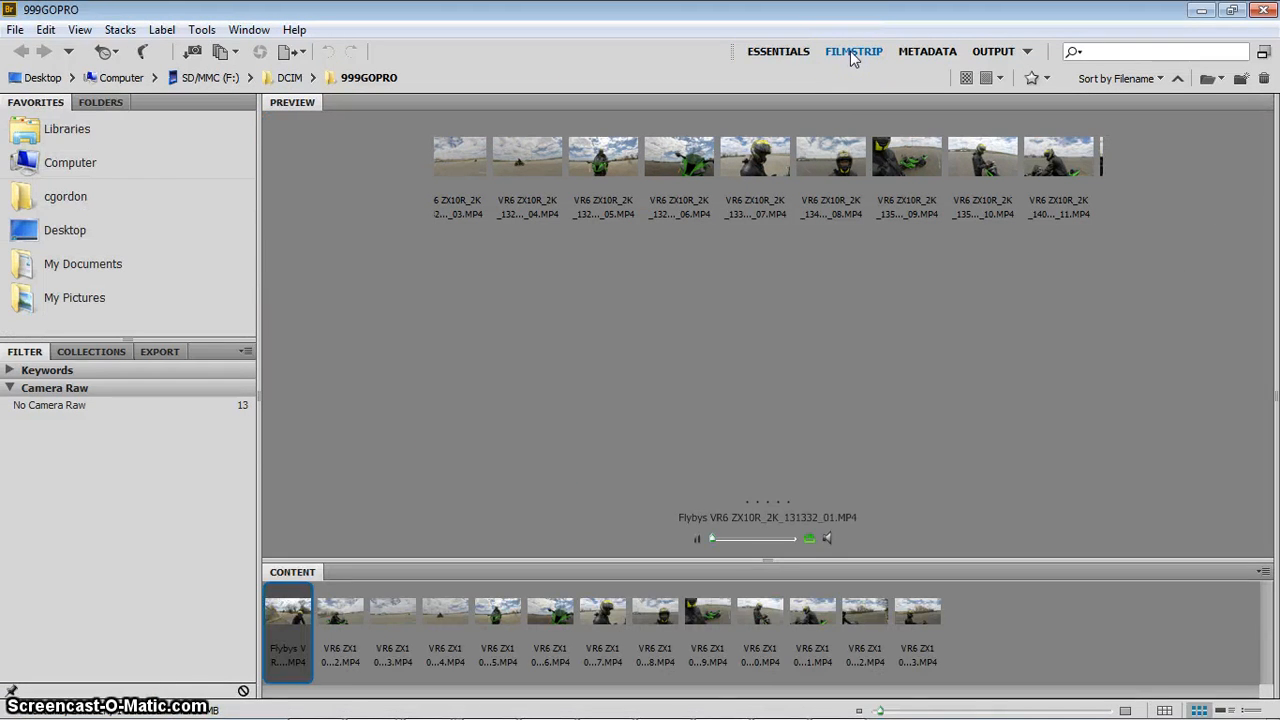
left_click(854, 51)
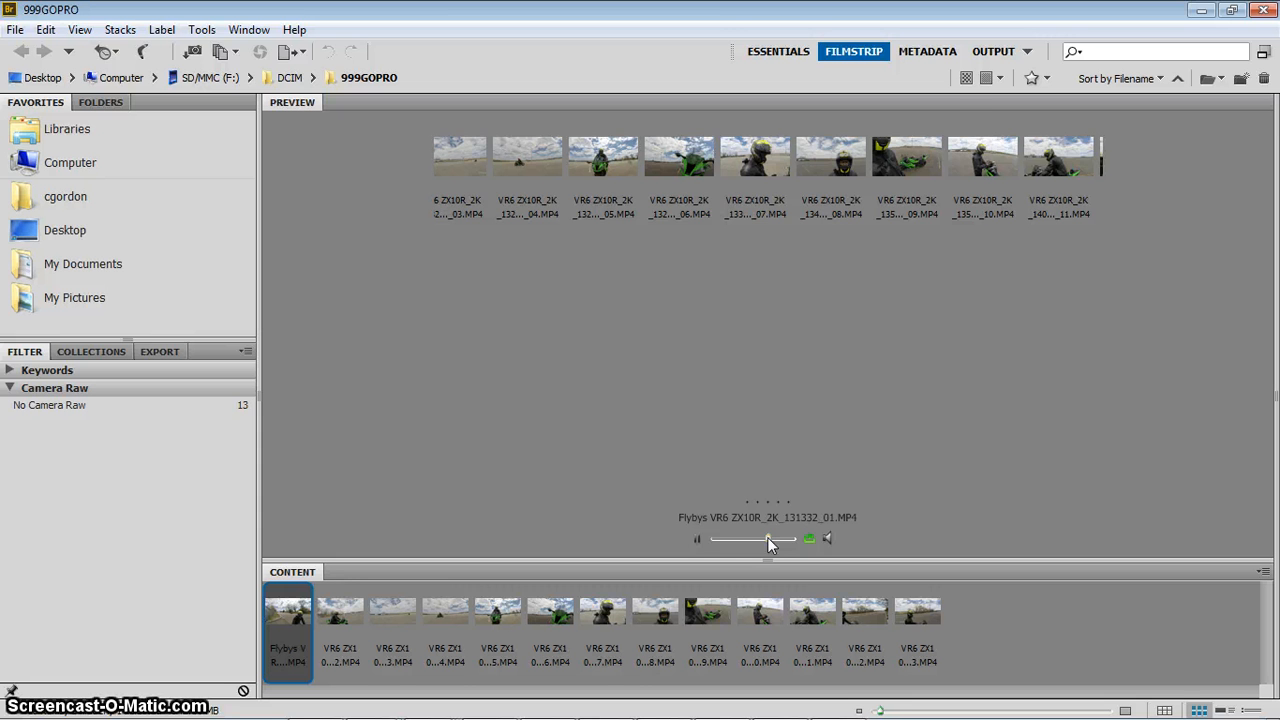
left_click(696, 538)
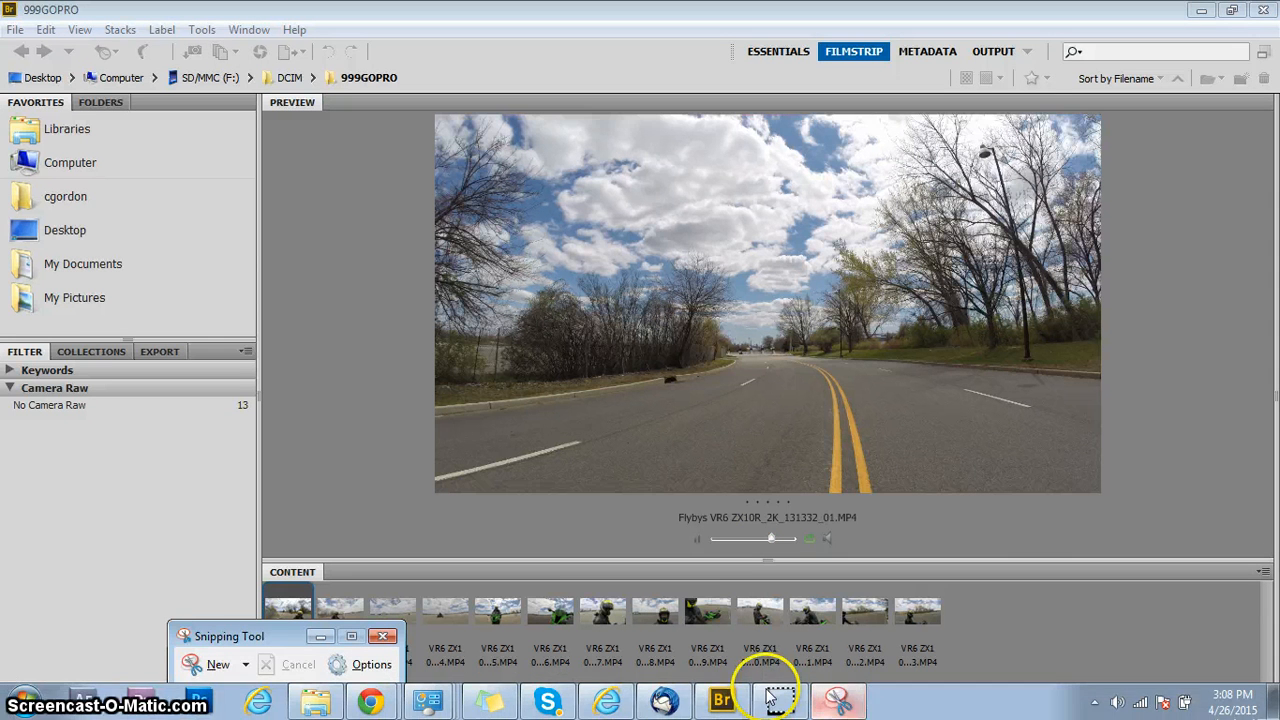
- Capture the road frame with a new Snipping Tool snip and answer the save prompt
left_click(218, 664)
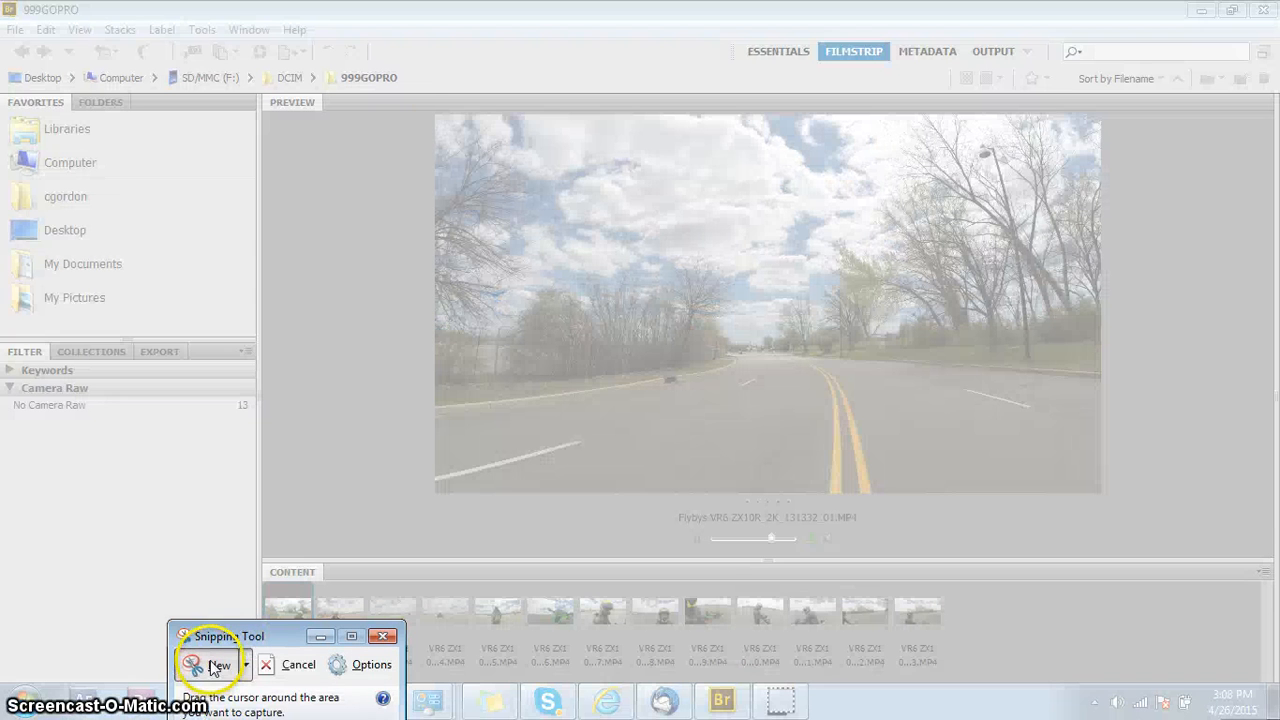
left_click(218, 664)
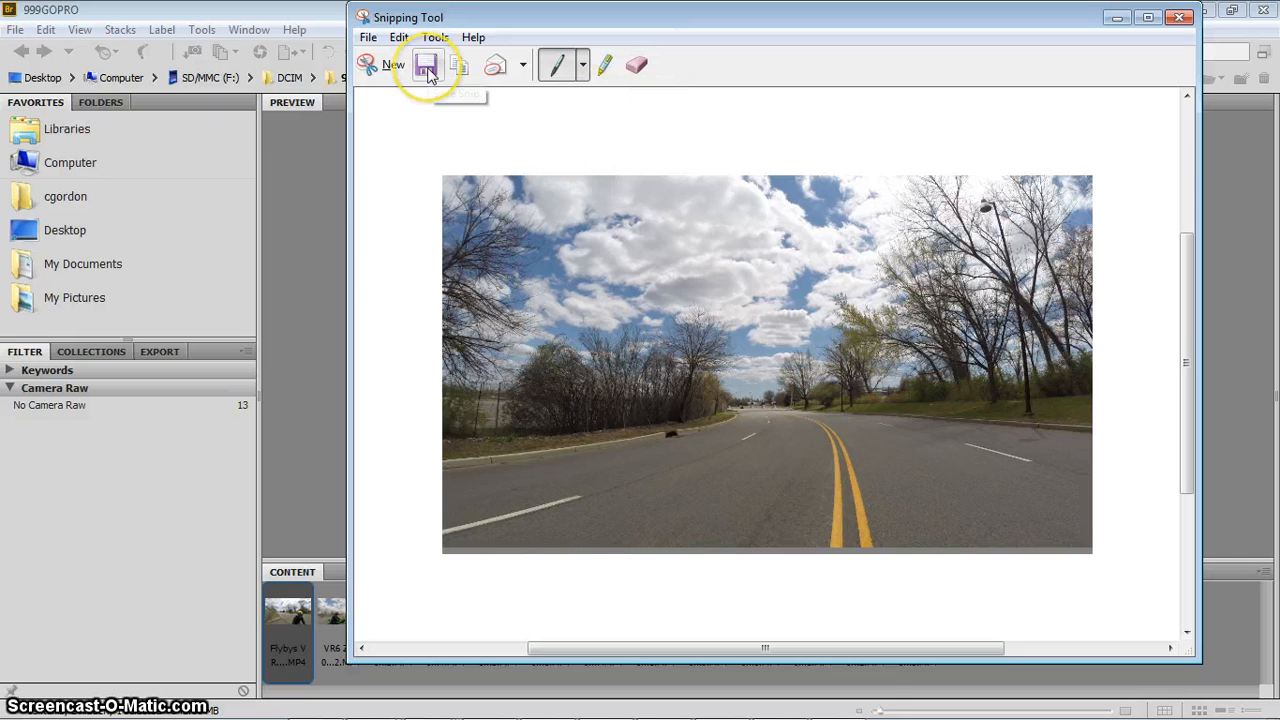
mouse_move(426, 64)
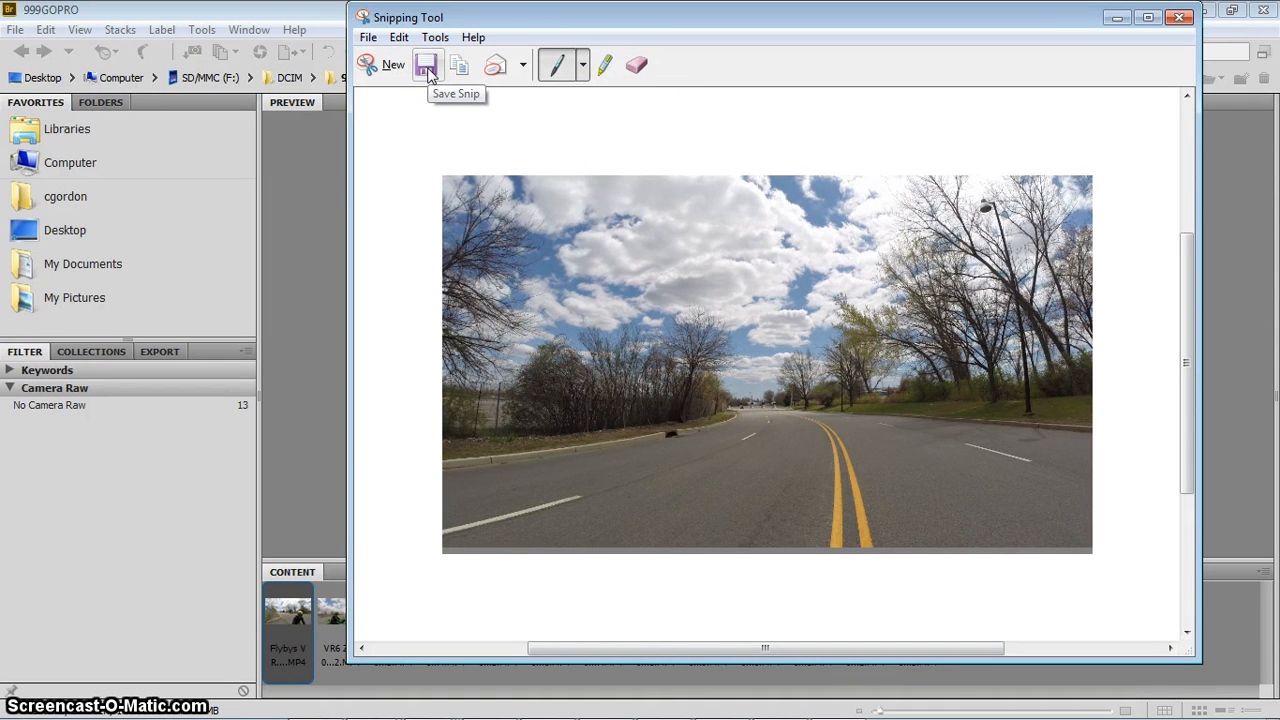
mouse_move(753, 55)
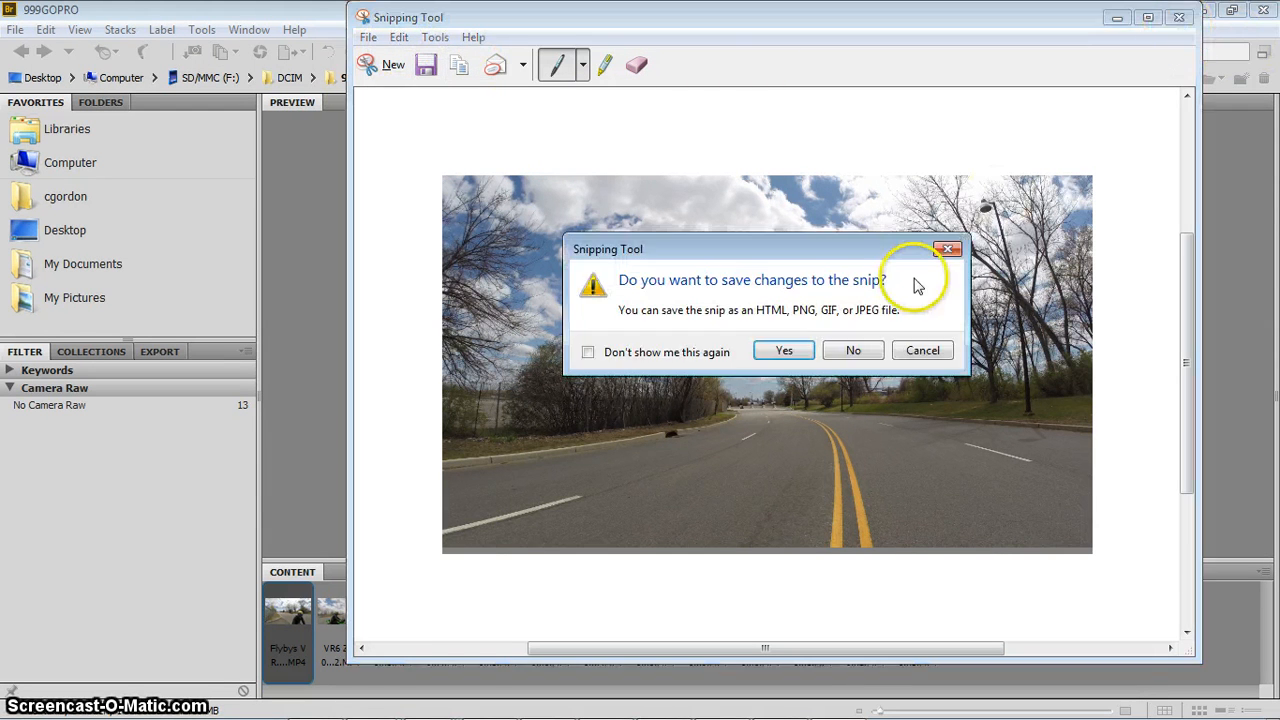
left_click(853, 350)
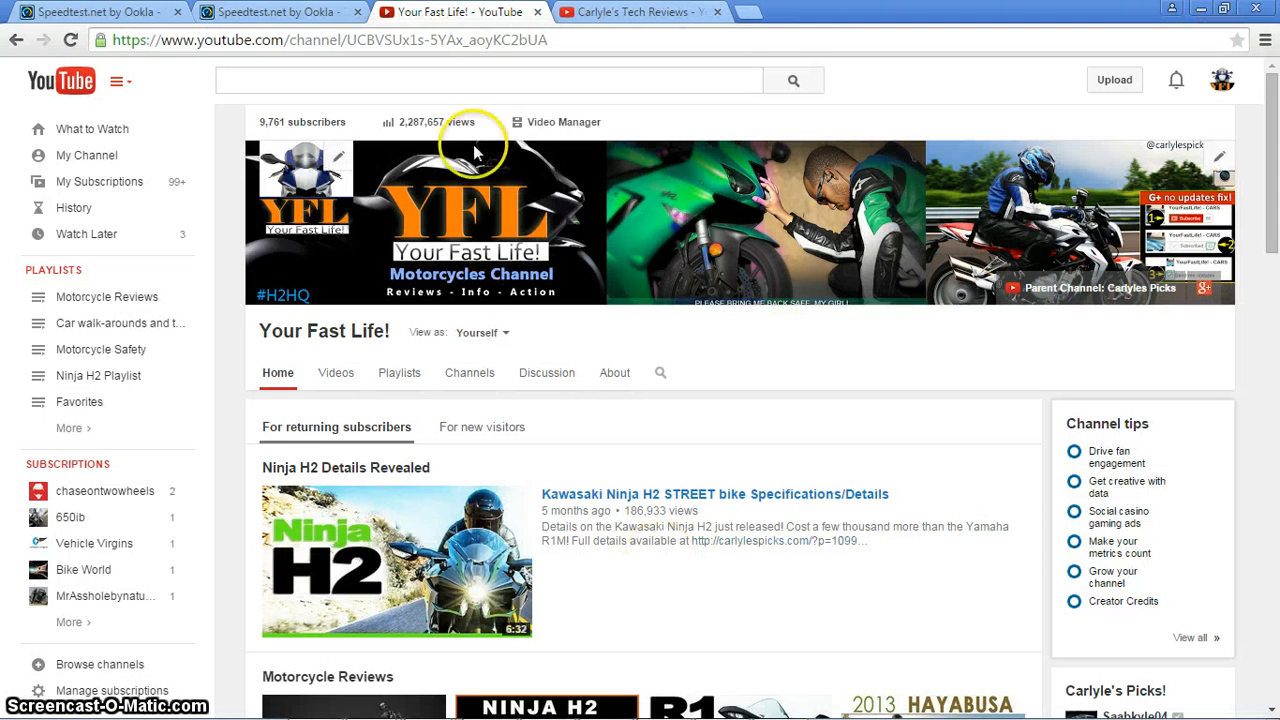
mouse_move(640, 12)
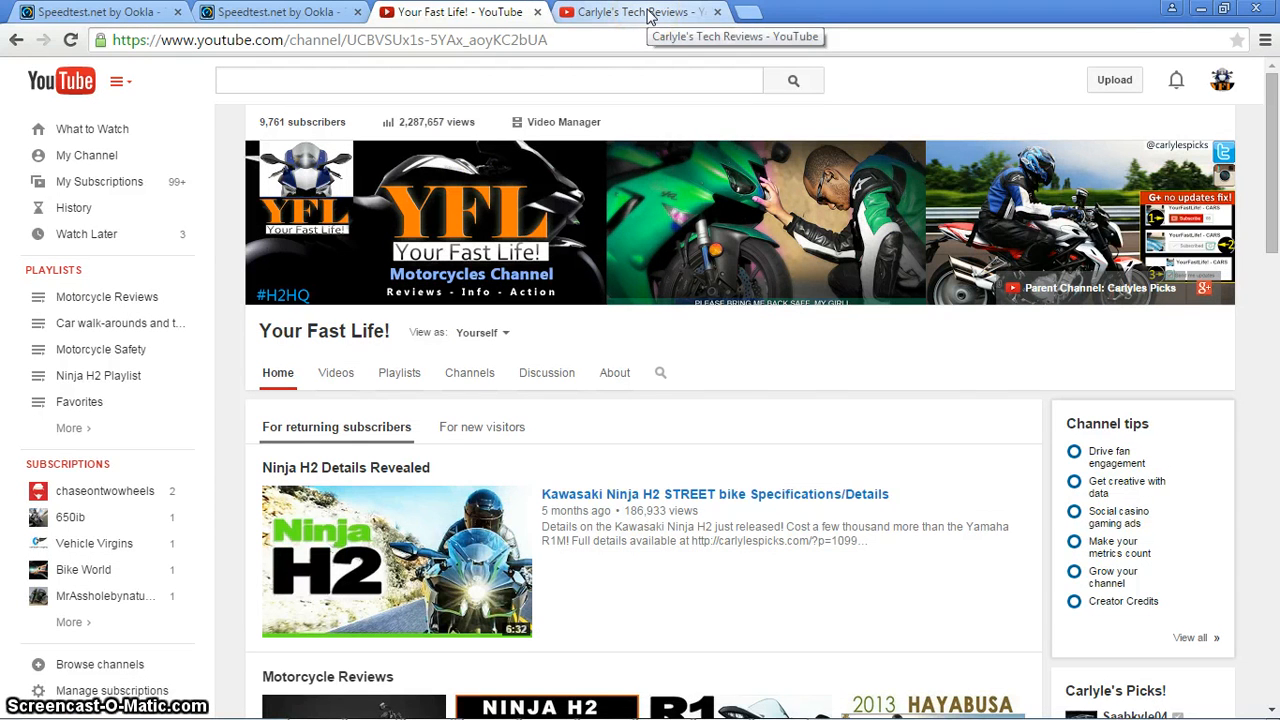
- Switch to the Carlyle's Tech Reviews channel tab in Chrome
left_click(630, 12)
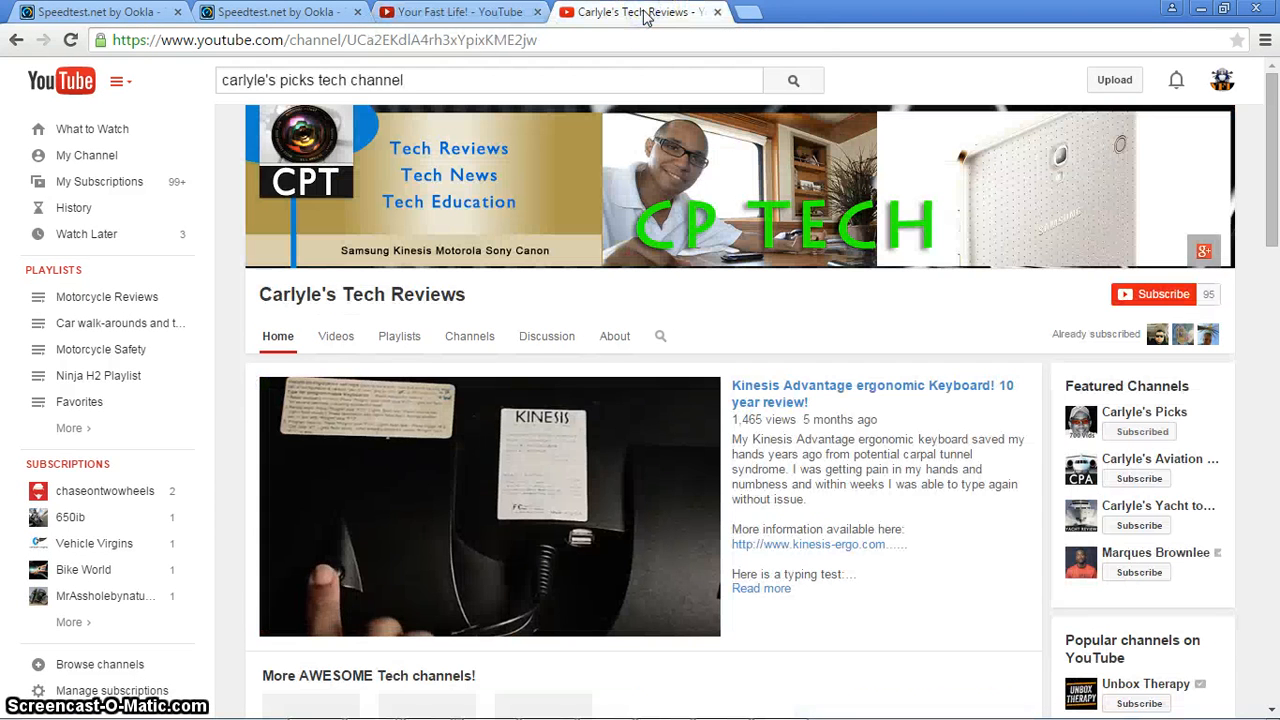